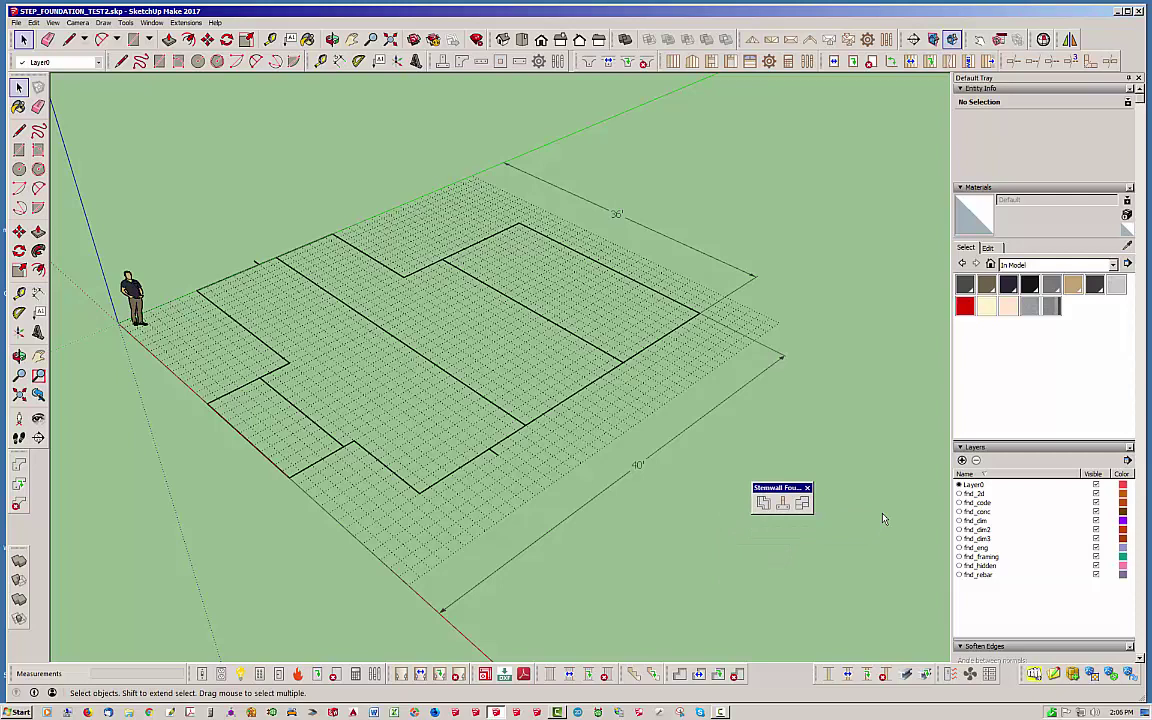
{"action": "mouse_move", "coordinate": [763, 503]}
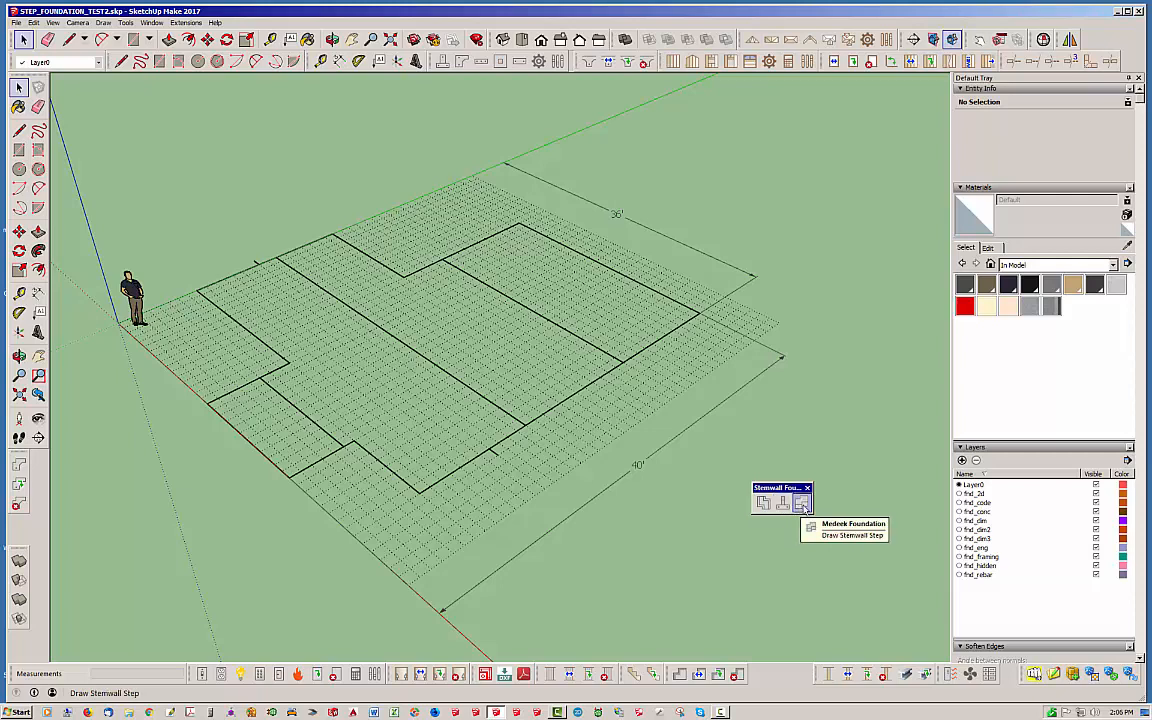
{"action": "mouse_move", "coordinate": [827, 457]}
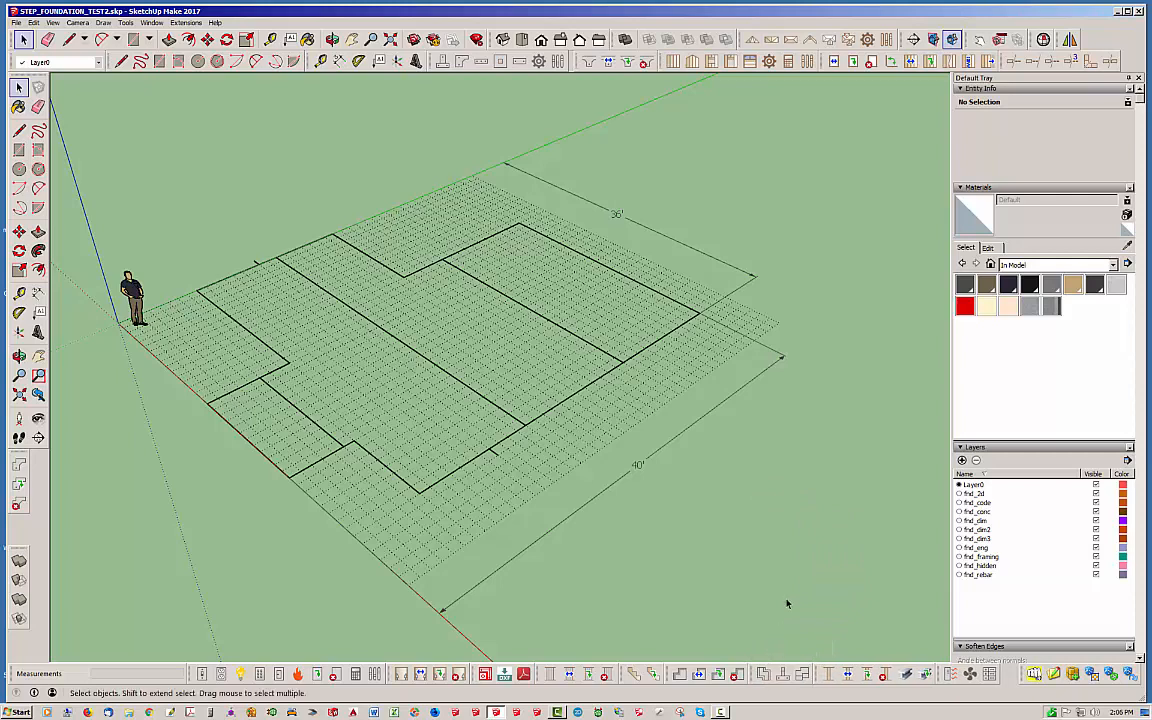
{"action": "mouse_move", "coordinate": [788, 598]}
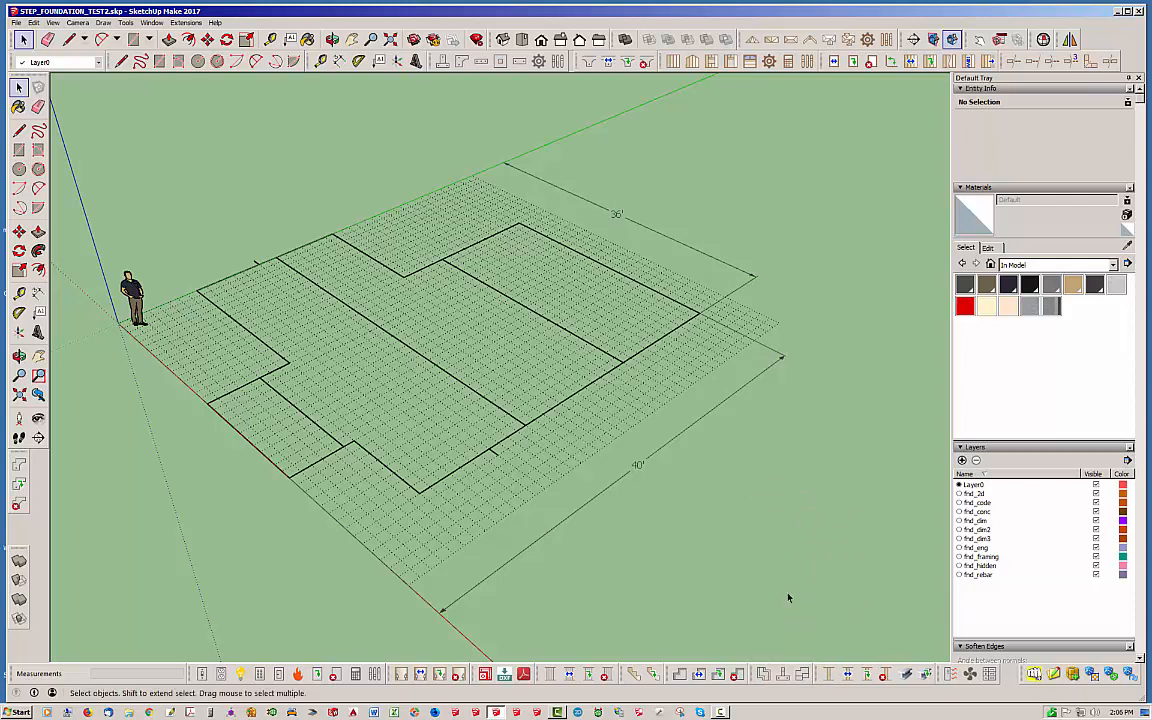
{"action": "mouse_move", "coordinate": [669, 426]}
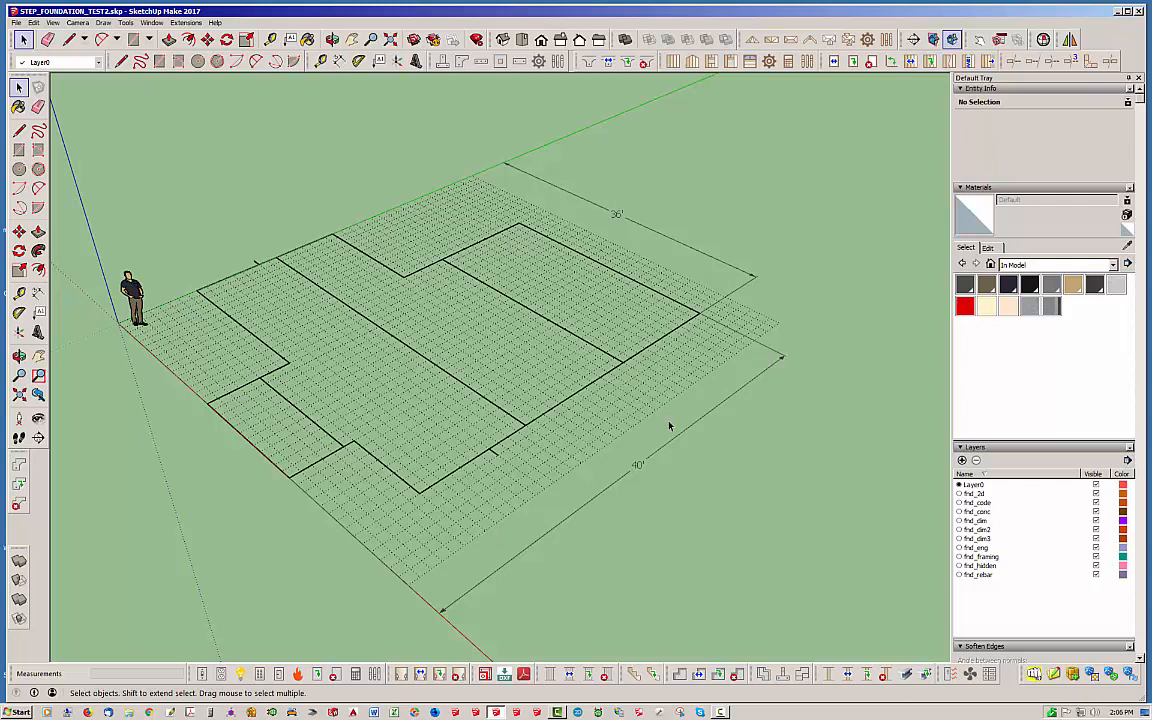
{"action": "mouse_move", "coordinate": [347, 456]}
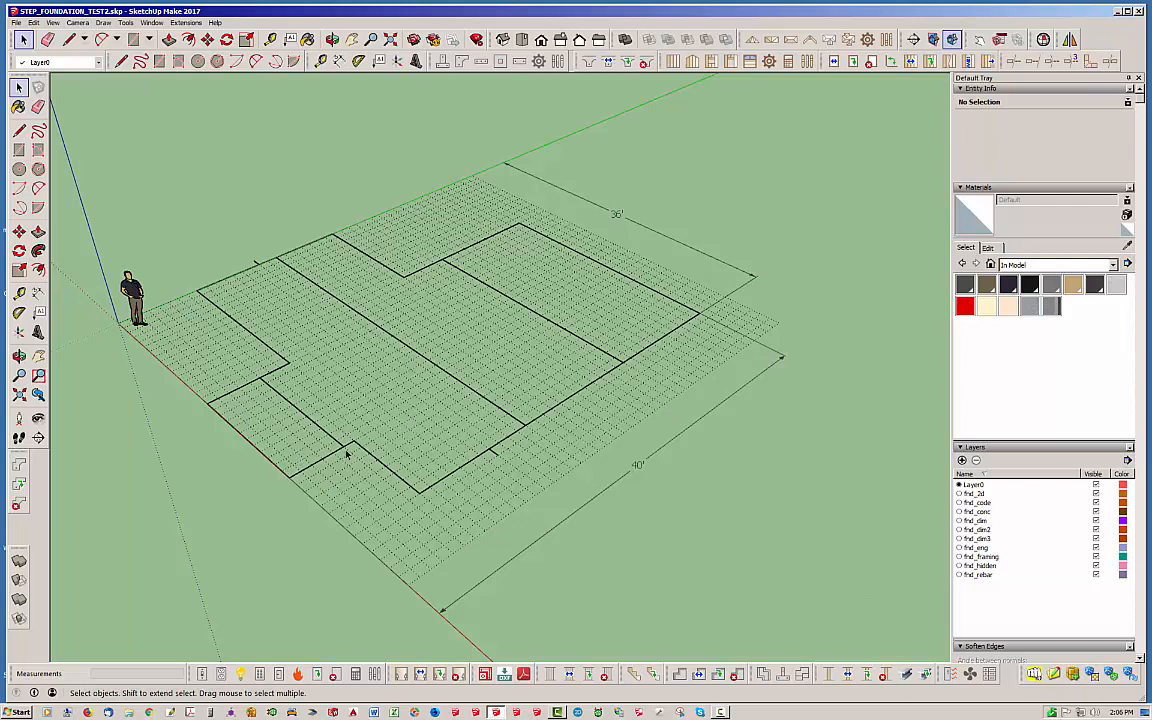
{"action": "mouse_move", "coordinate": [342, 262]}
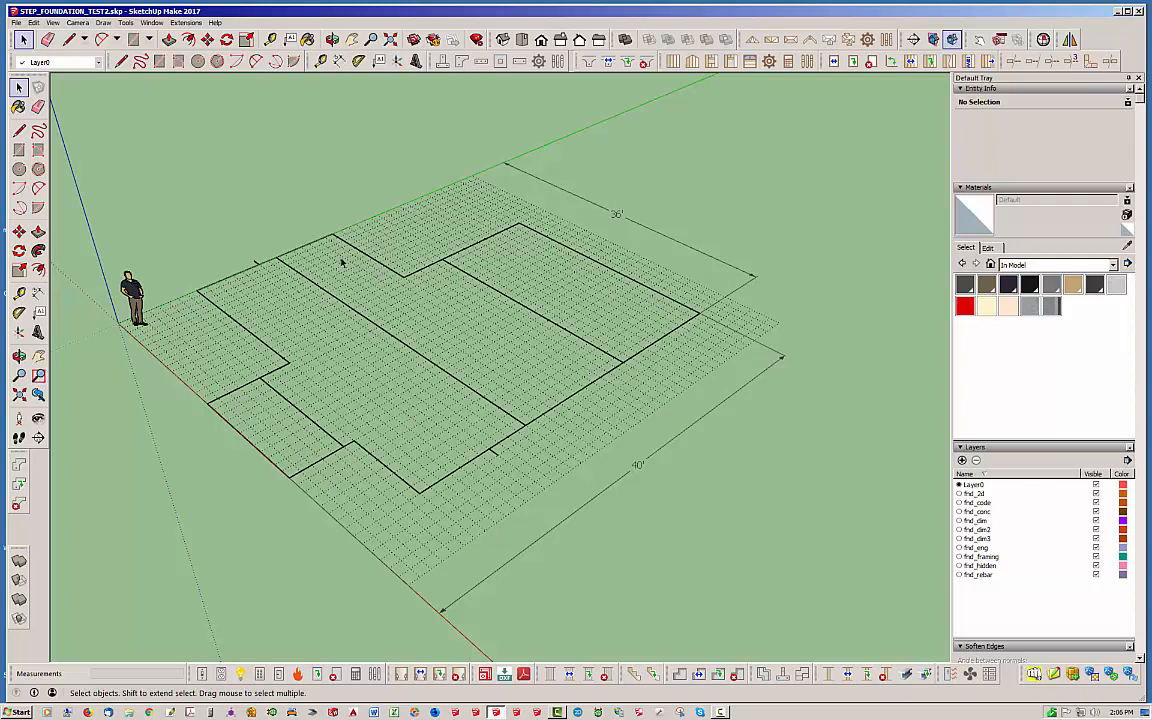
{"action": "mouse_move", "coordinate": [461, 426]}
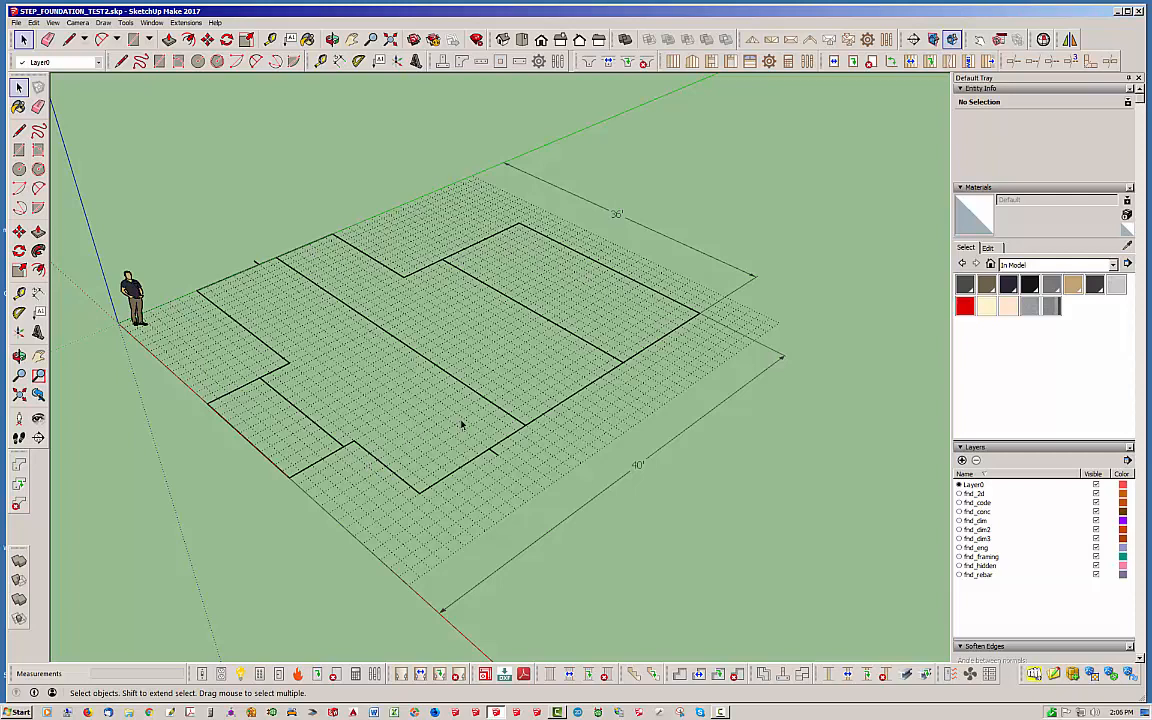
{"action": "mouse_move", "coordinate": [467, 410]}
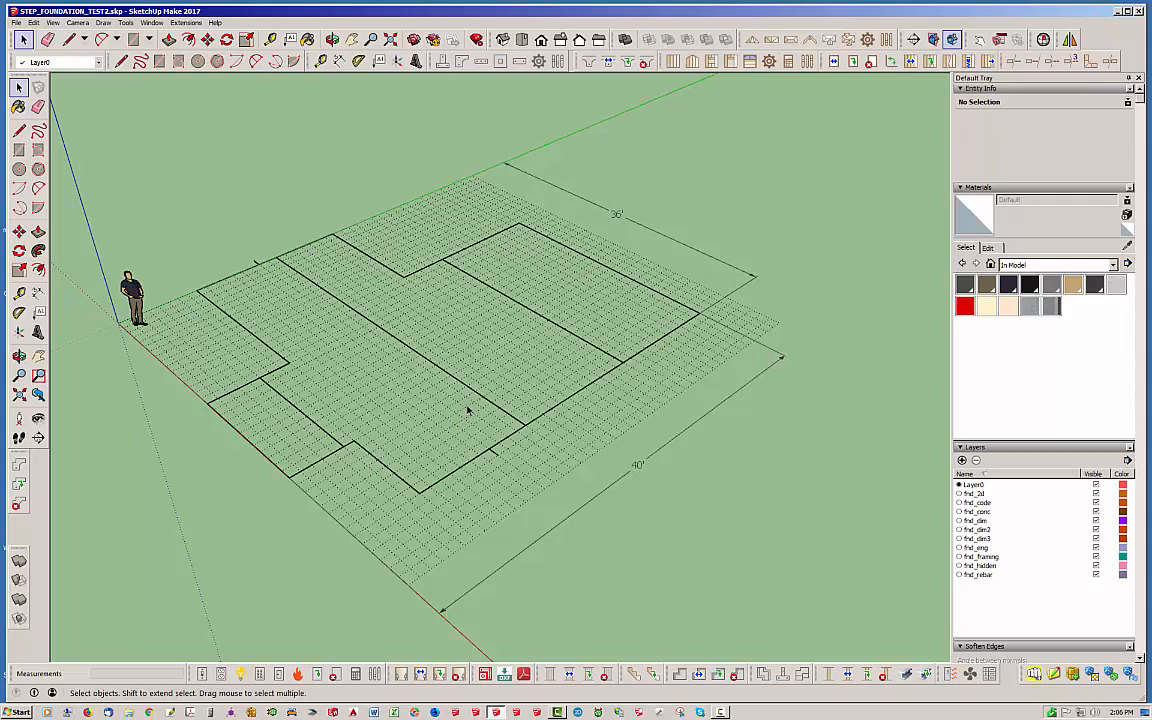
{"action": "mouse_move", "coordinate": [383, 343]}
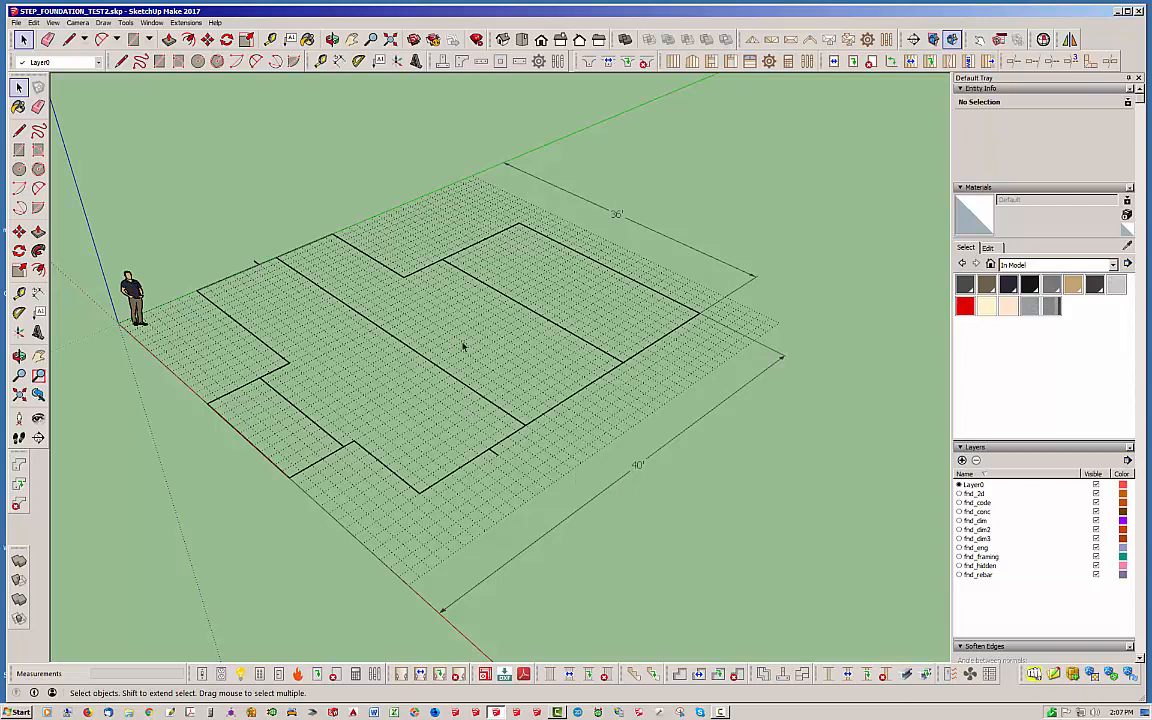
{"action": "mouse_move", "coordinate": [308, 450]}
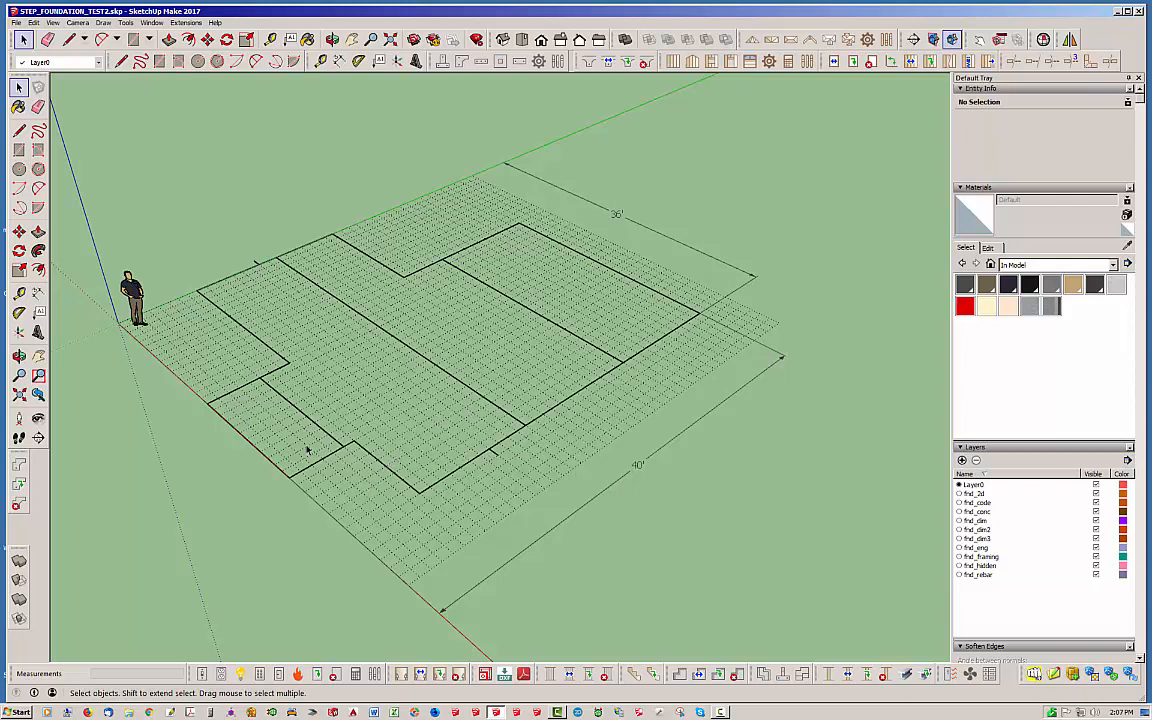
{"action": "mouse_move", "coordinate": [568, 376]}
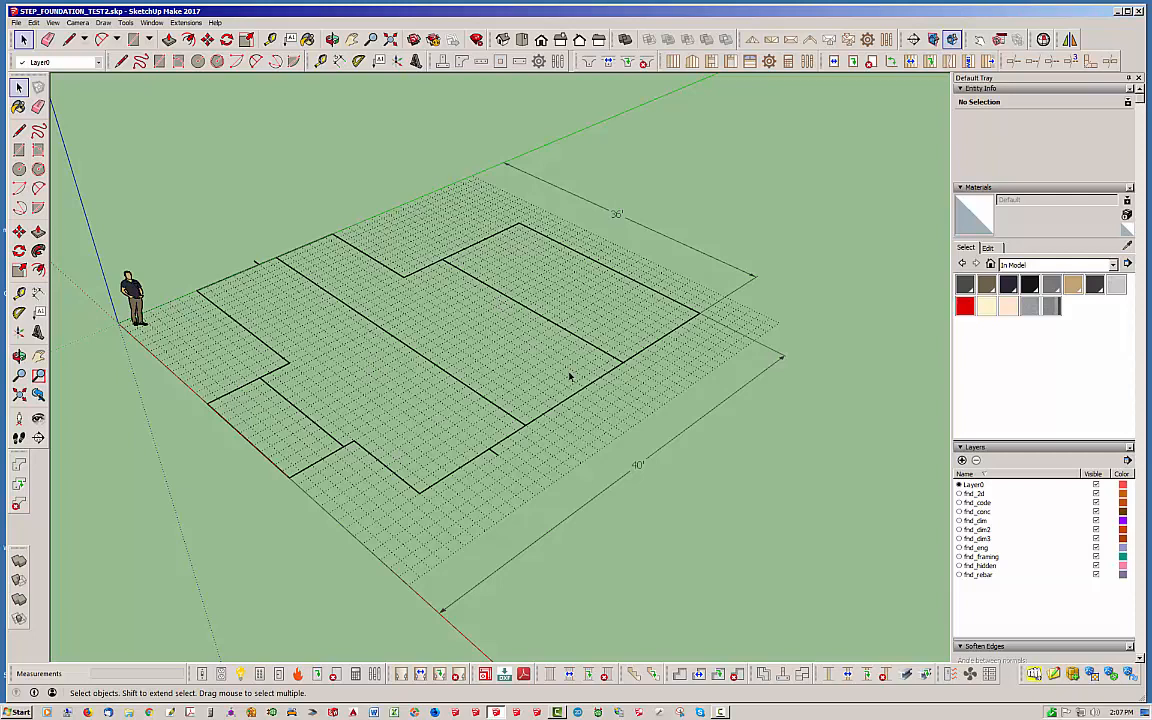
{"action": "mouse_move", "coordinate": [418, 414]}
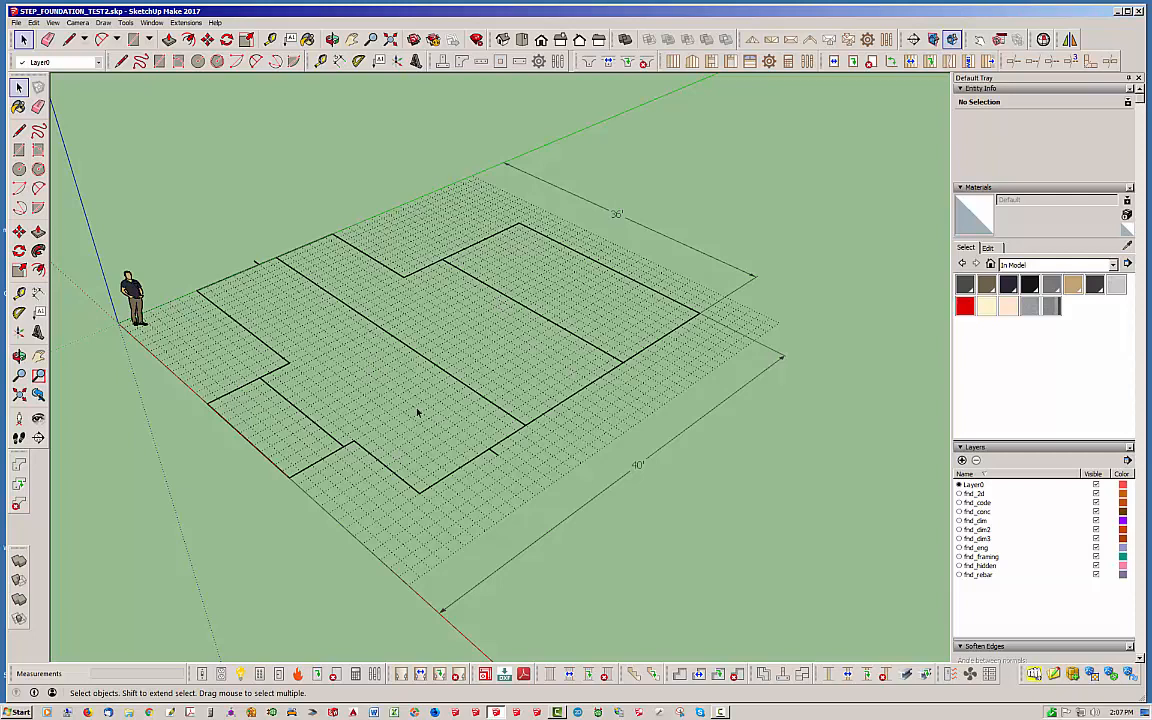
{"action": "mouse_move", "coordinate": [552, 432]}
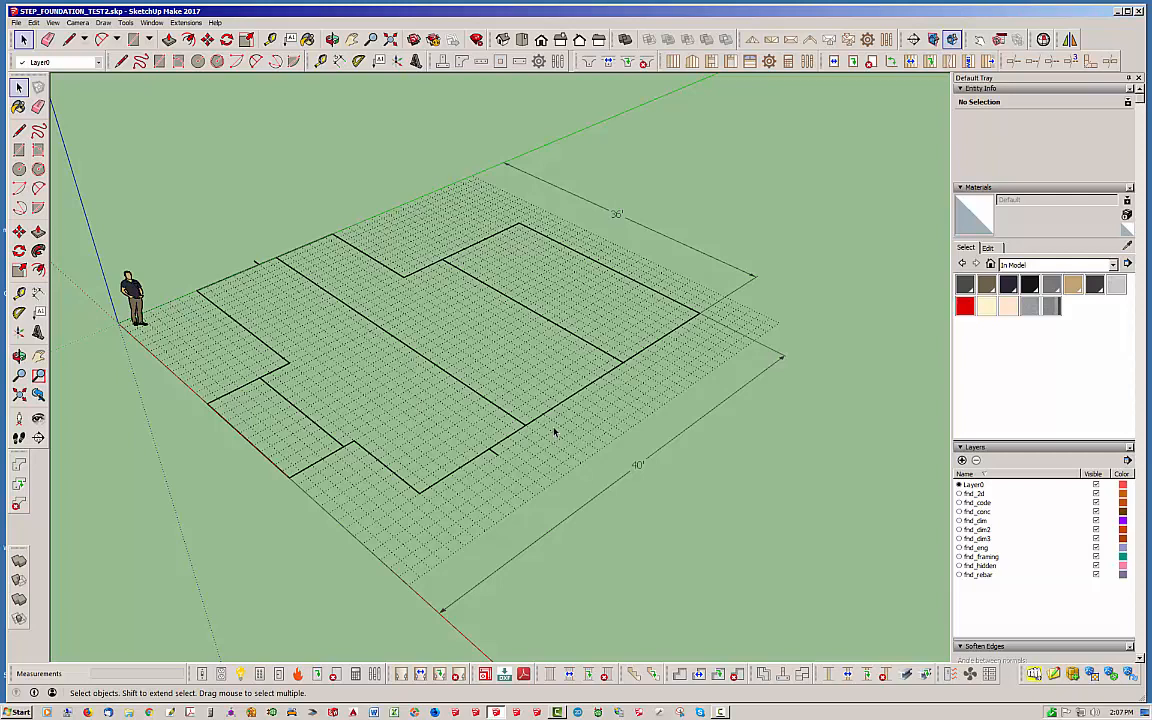
{"action": "mouse_move", "coordinate": [773, 674]}
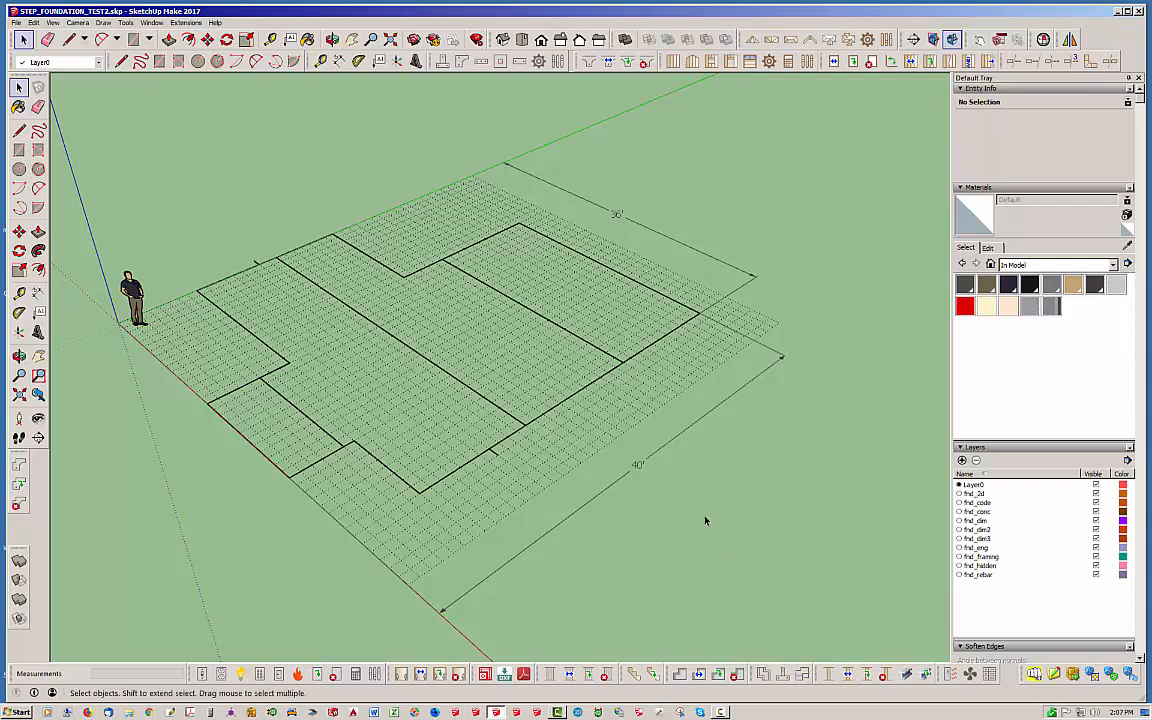
{"action": "mouse_move", "coordinate": [709, 518]}
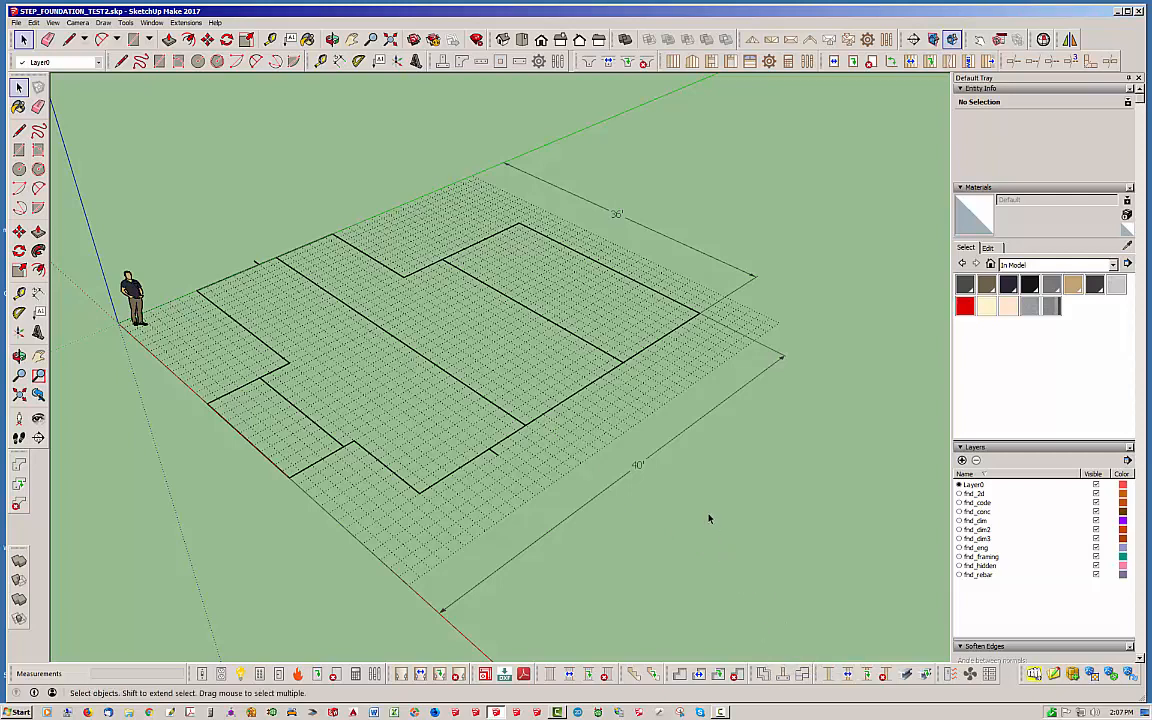
{"action": "mouse_move", "coordinate": [716, 495]}
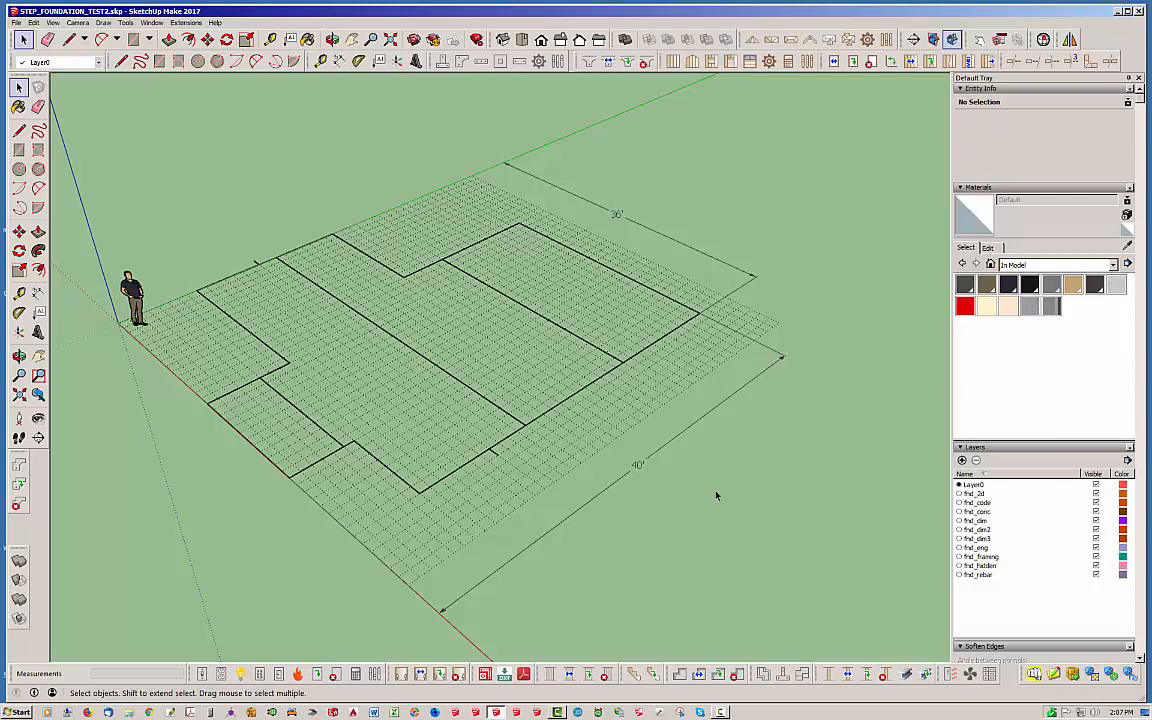
{"action": "mouse_move", "coordinate": [507, 452]}
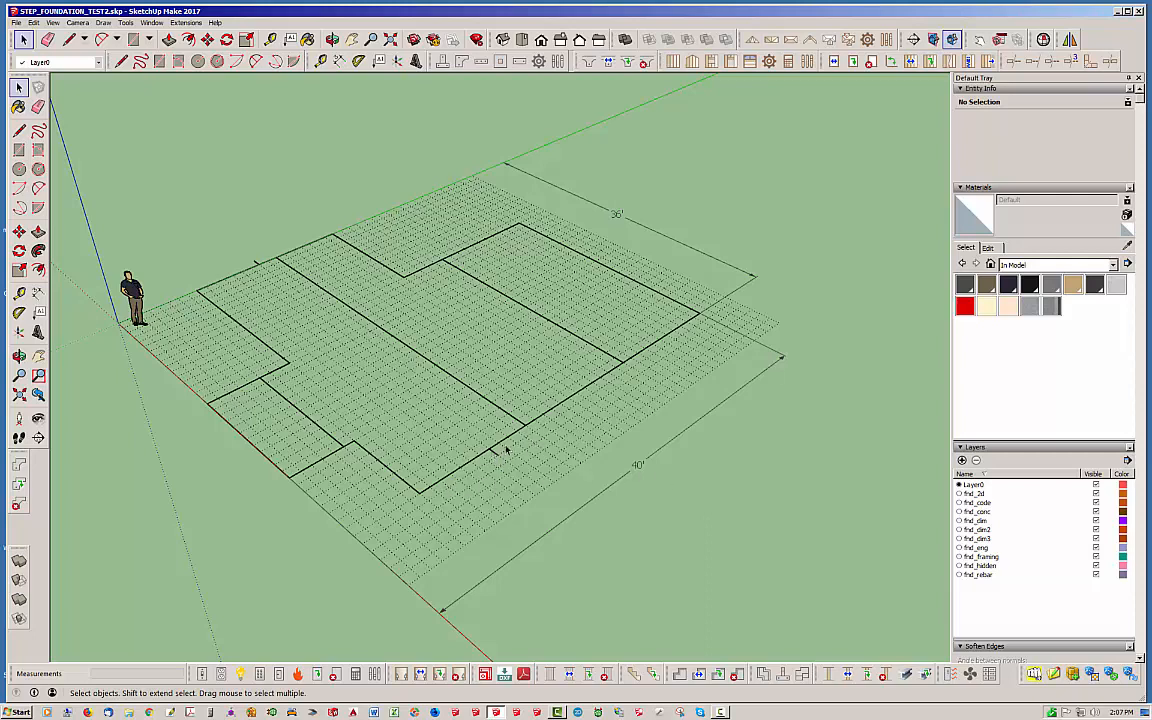
{"action": "mouse_move", "coordinate": [311, 396]}
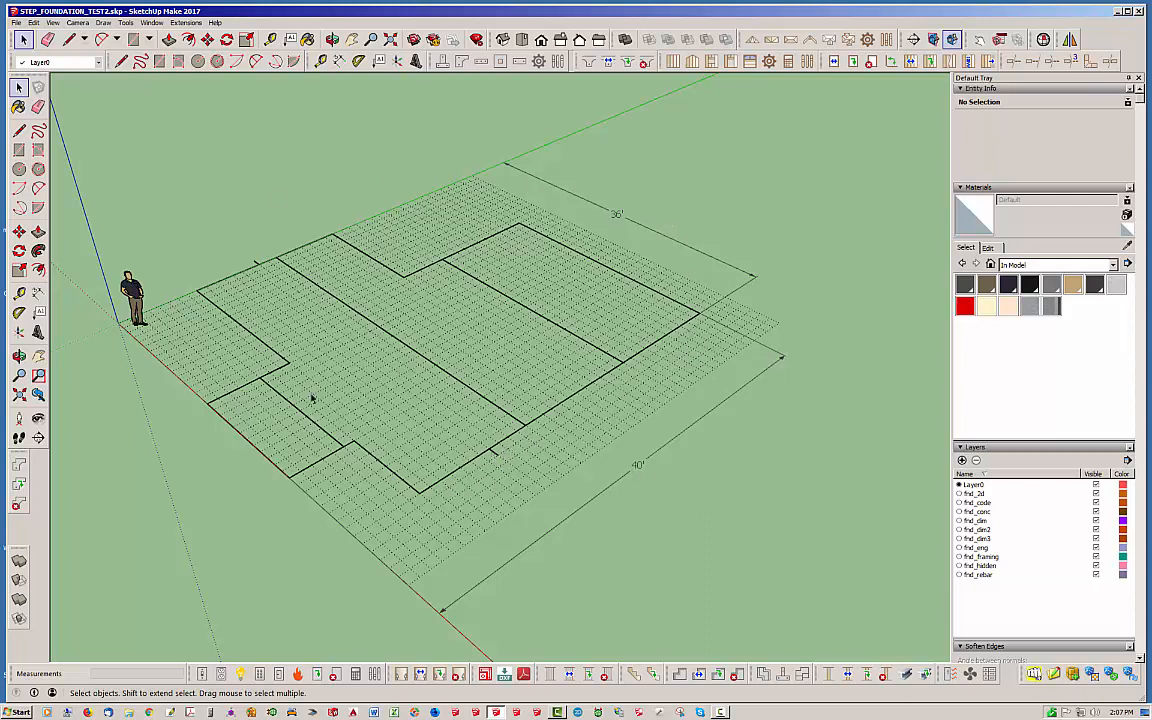
{"action": "mouse_move", "coordinate": [483, 297]}
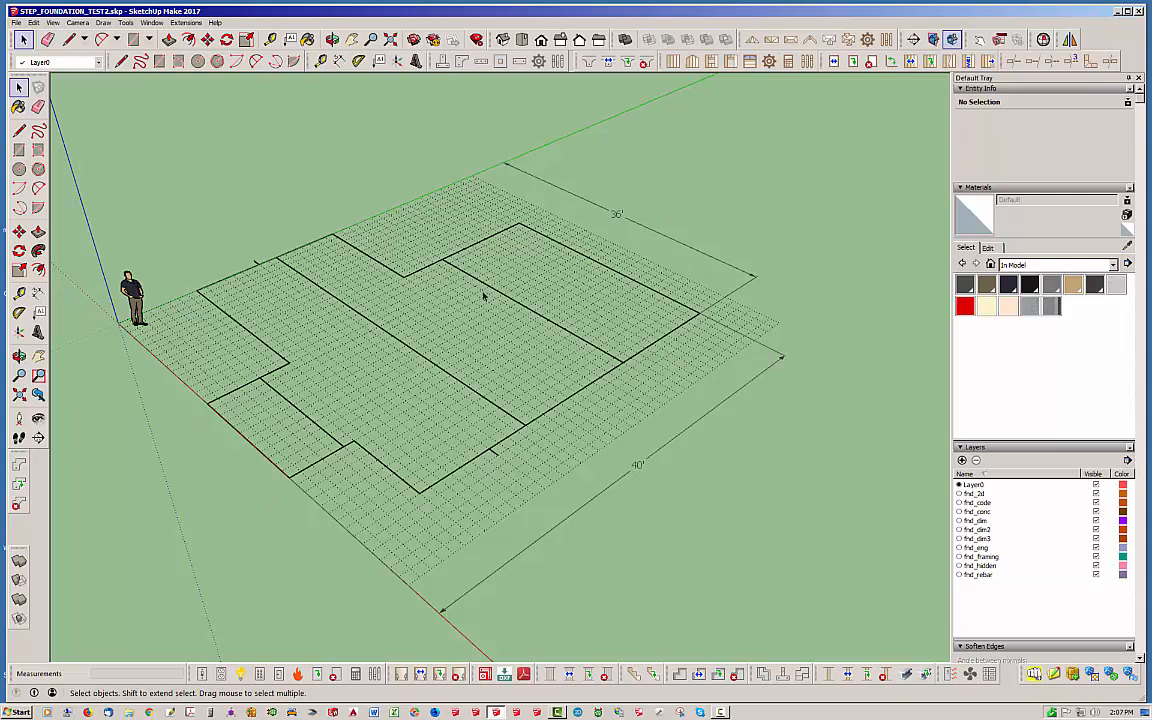
{"action": "mouse_move", "coordinate": [763, 663]}
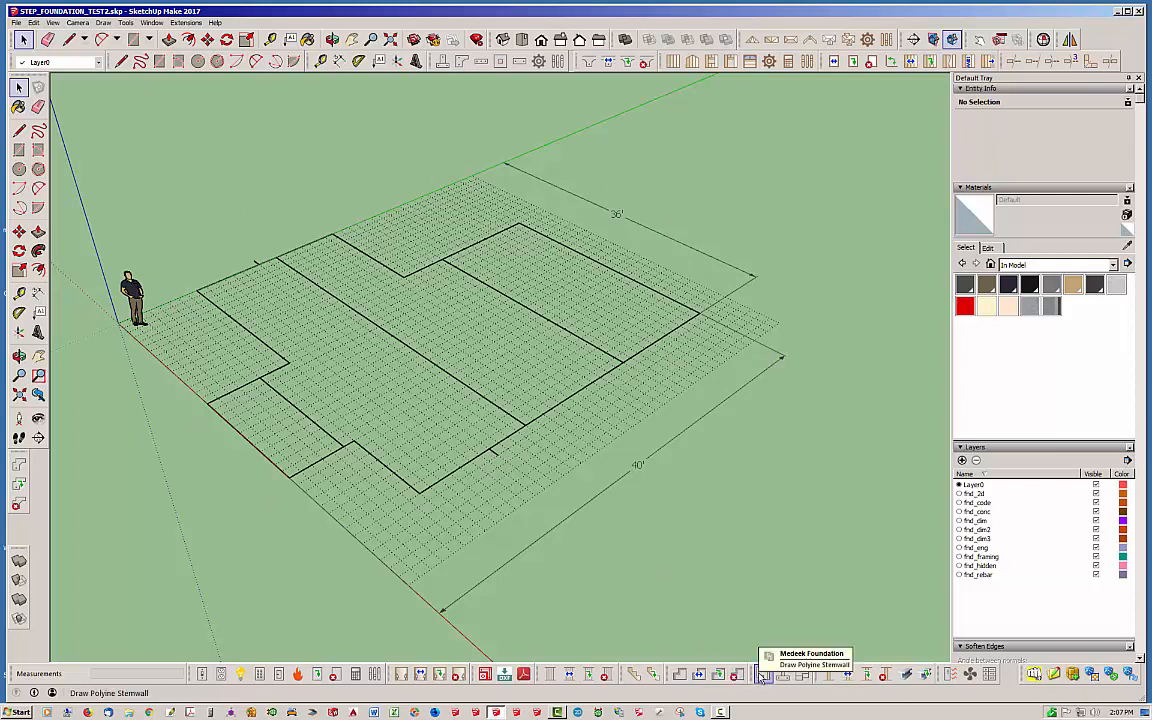
Step: Launch Draw Polyline Stemwall and review its reinforcement and anchor bolt settings
{"action": "left_click", "coordinate": [760, 675]}
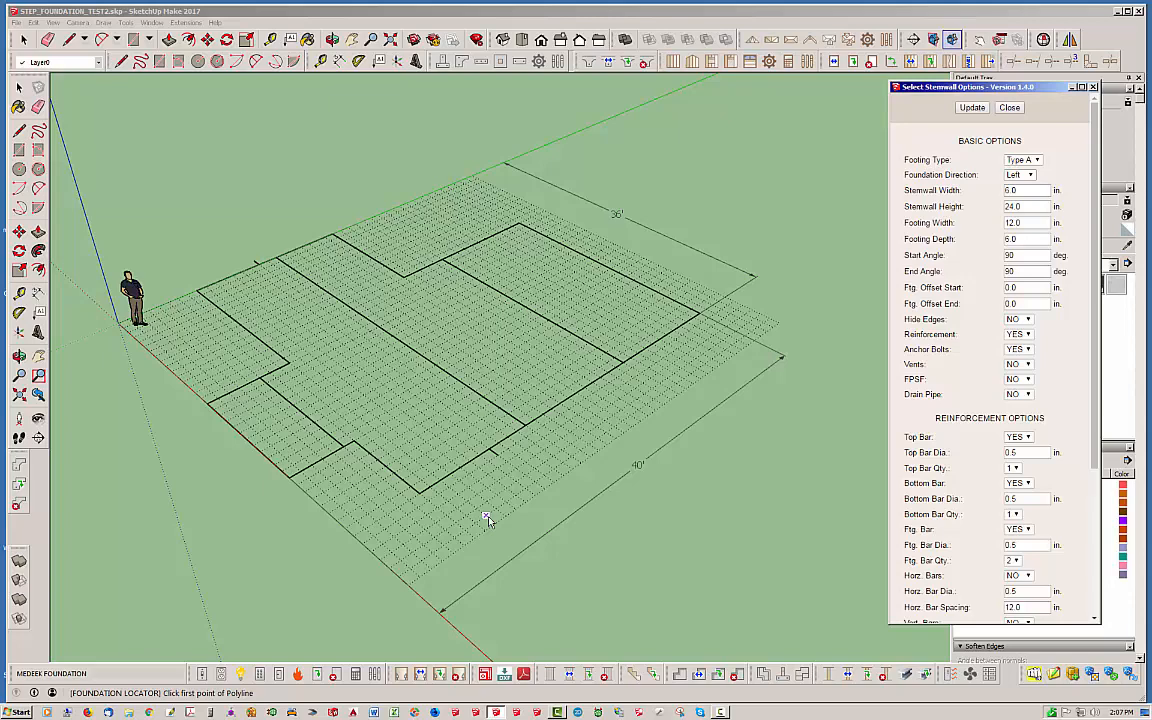
{"action": "mouse_move", "coordinate": [524, 500]}
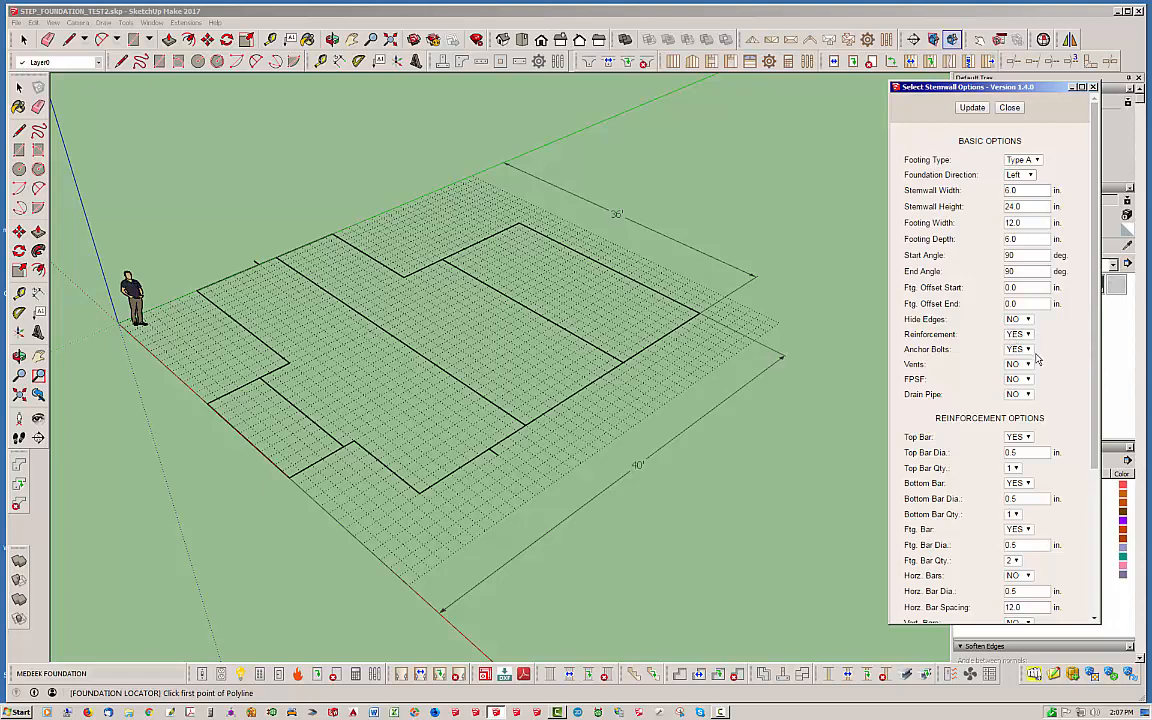
{"action": "scroll", "scroll_direction": "down", "scroll_amount": 3}
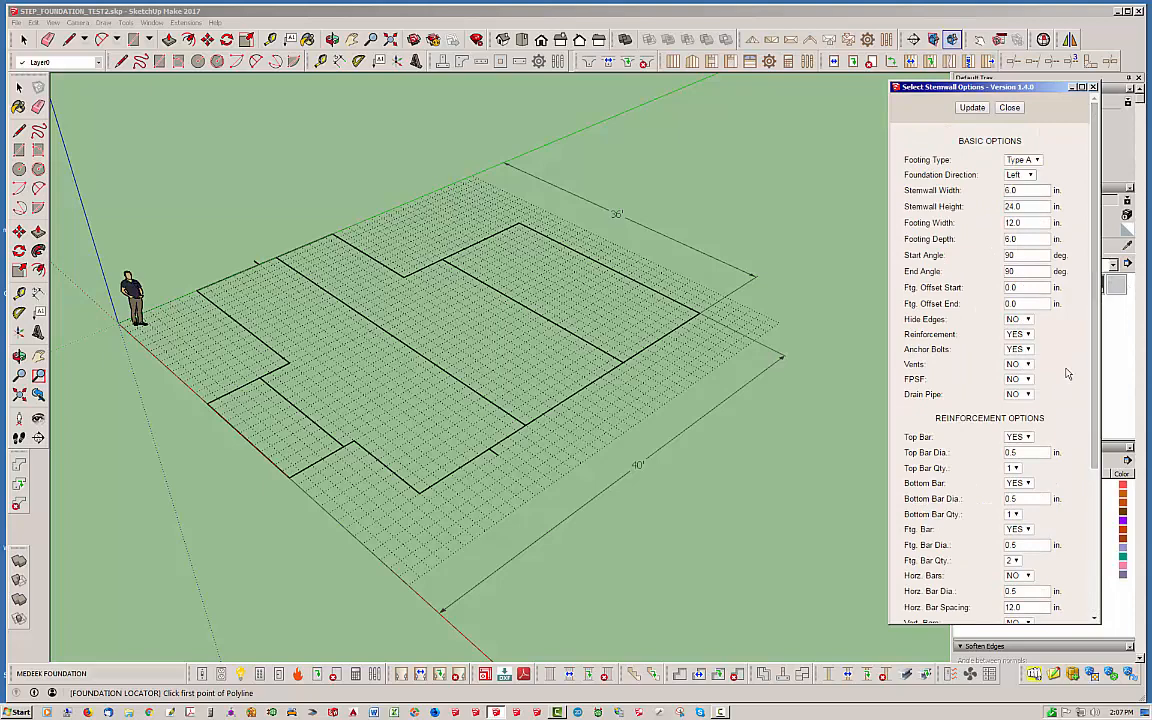
{"action": "mouse_move", "coordinate": [1096, 405]}
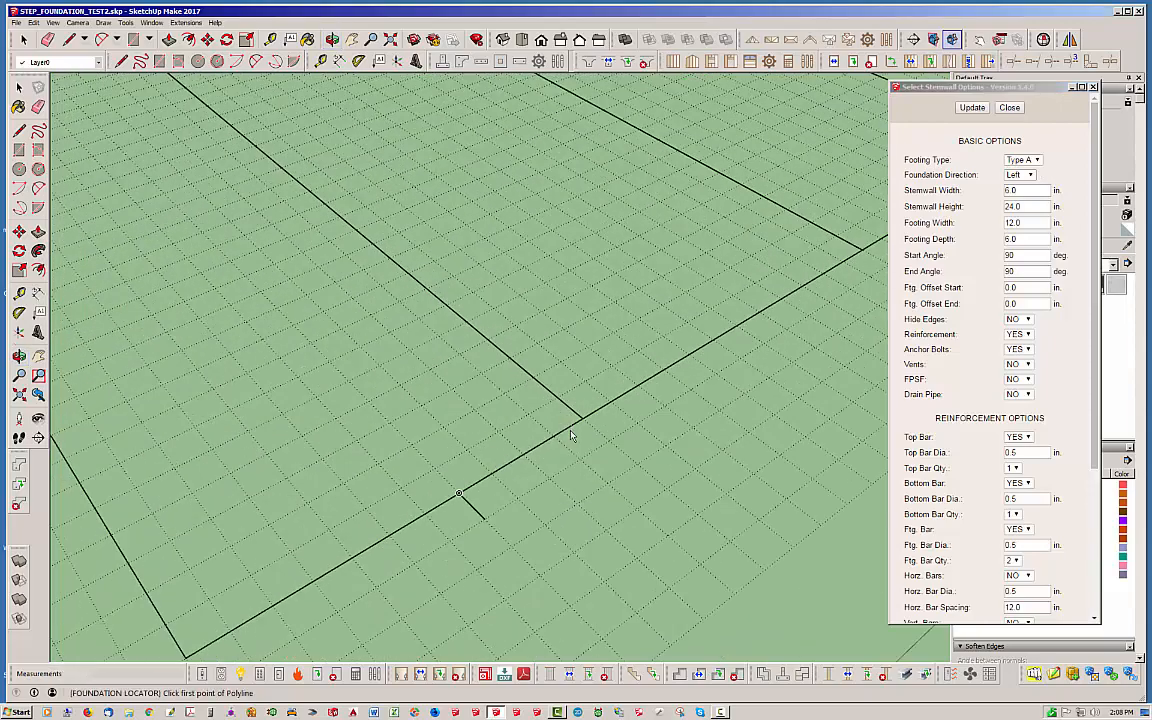
{"action": "mouse_move", "coordinate": [456, 495]}
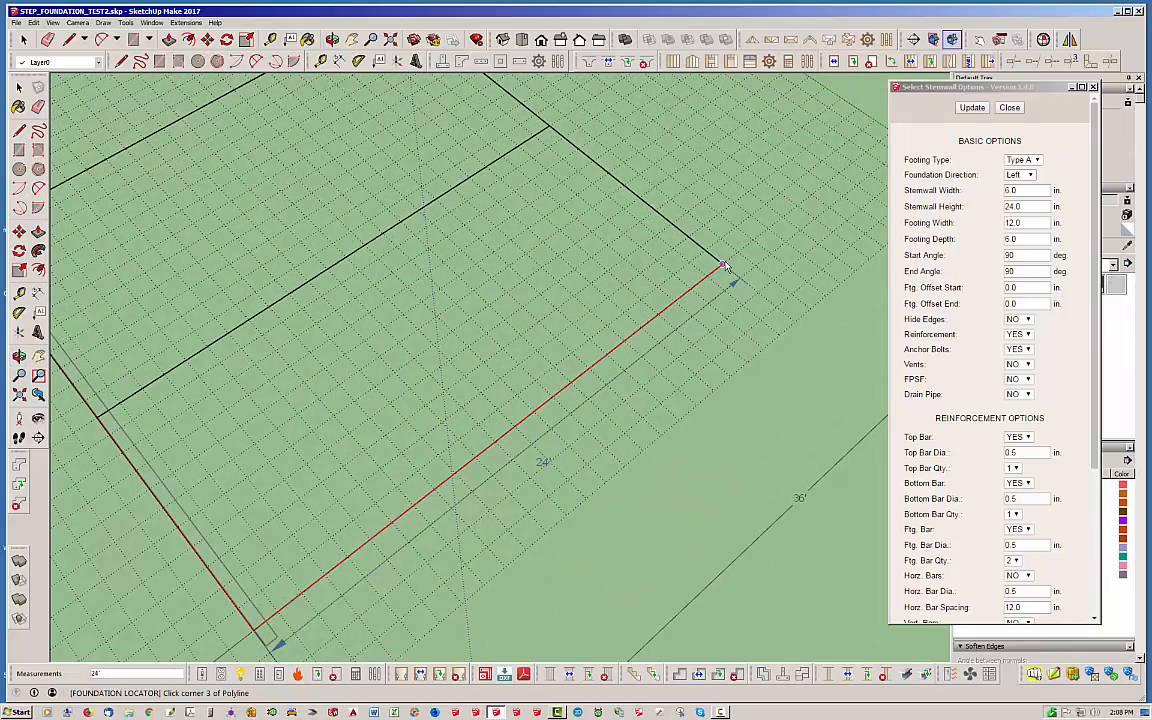
Step: Place the stepped outline corners along the plan lines to build the first stem wall section
{"action": "left_click", "coordinate": [722, 263]}
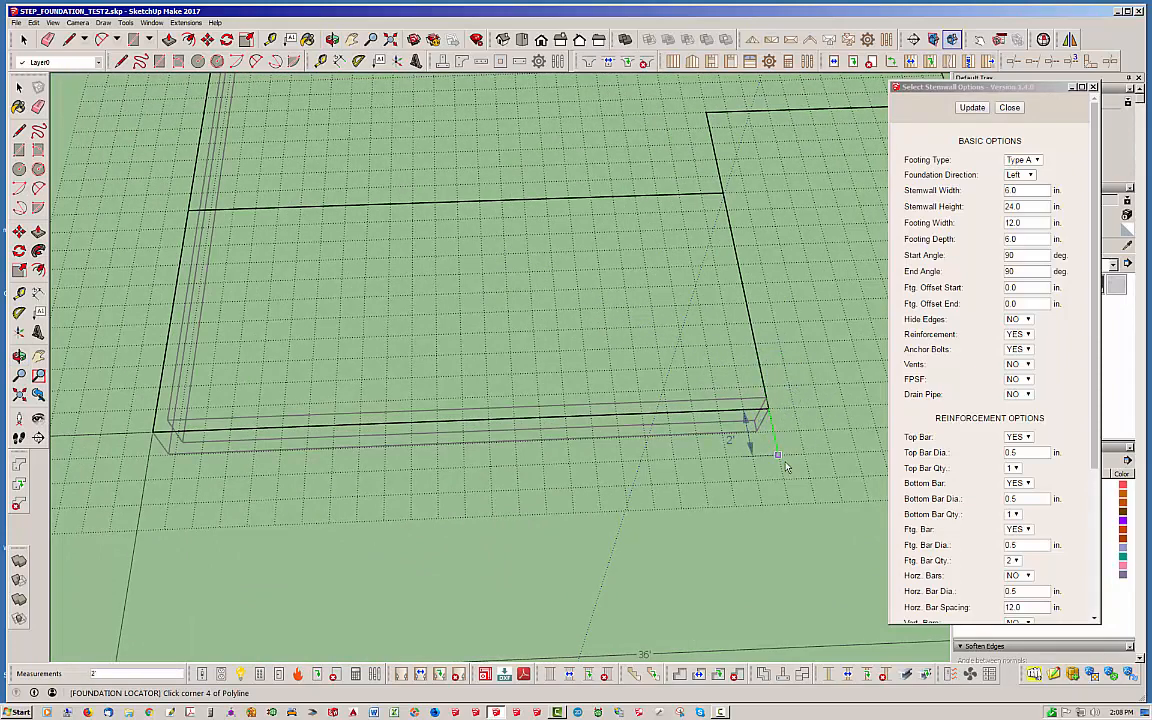
{"action": "mouse_move", "coordinate": [759, 380]}
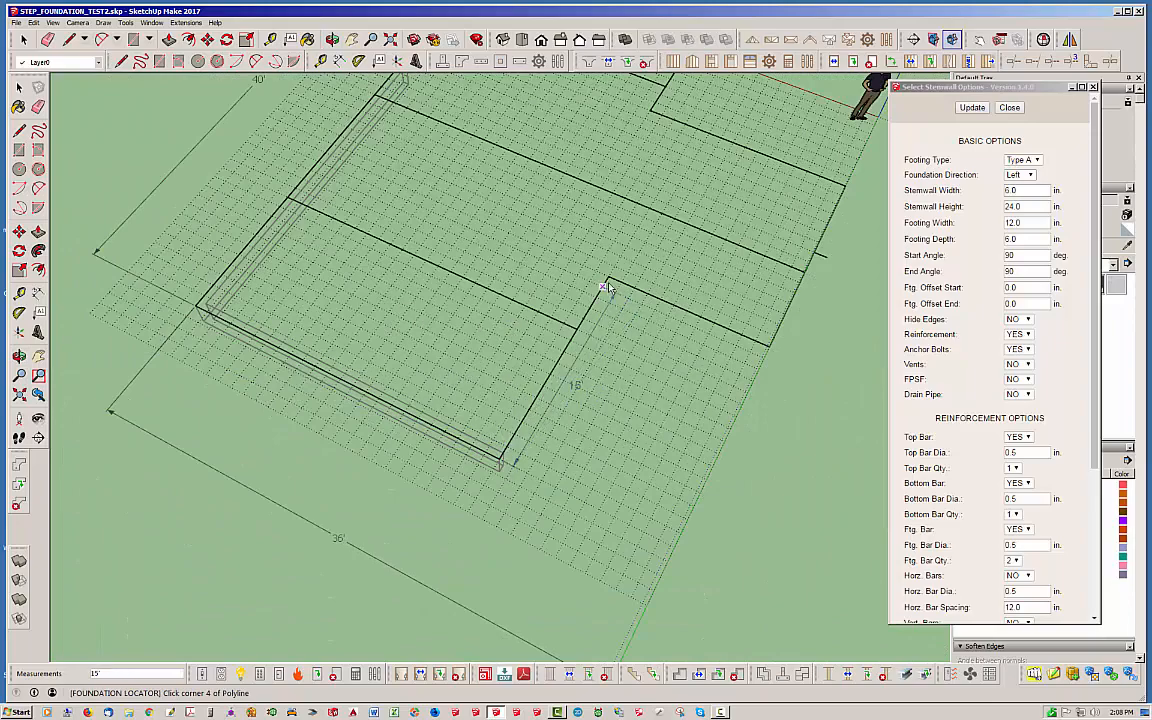
{"action": "left_click", "coordinate": [767, 350]}
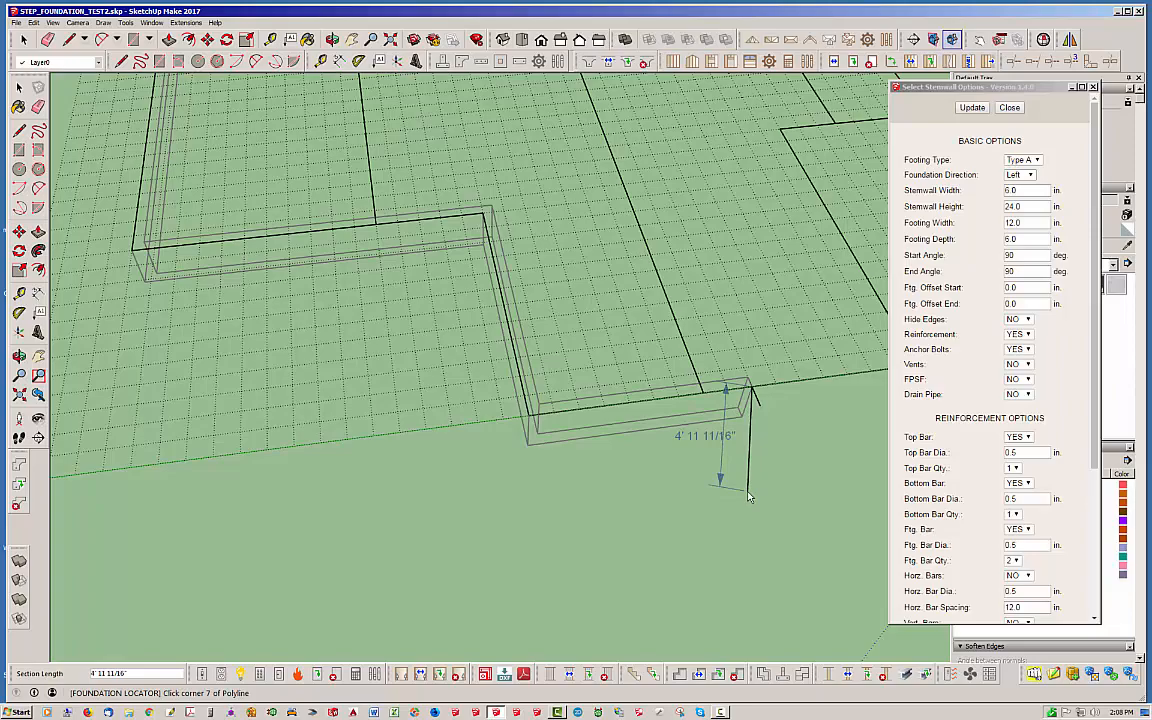
{"action": "left_click", "coordinate": [971, 107]}
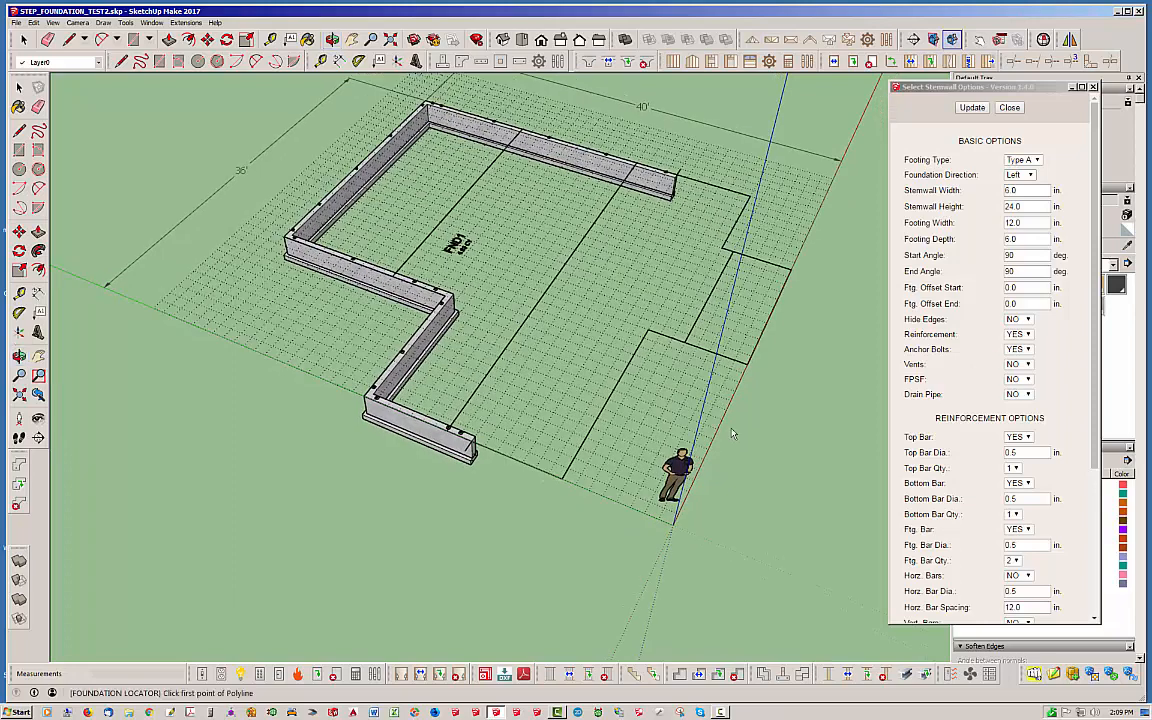
{"action": "mouse_move", "coordinate": [614, 475]}
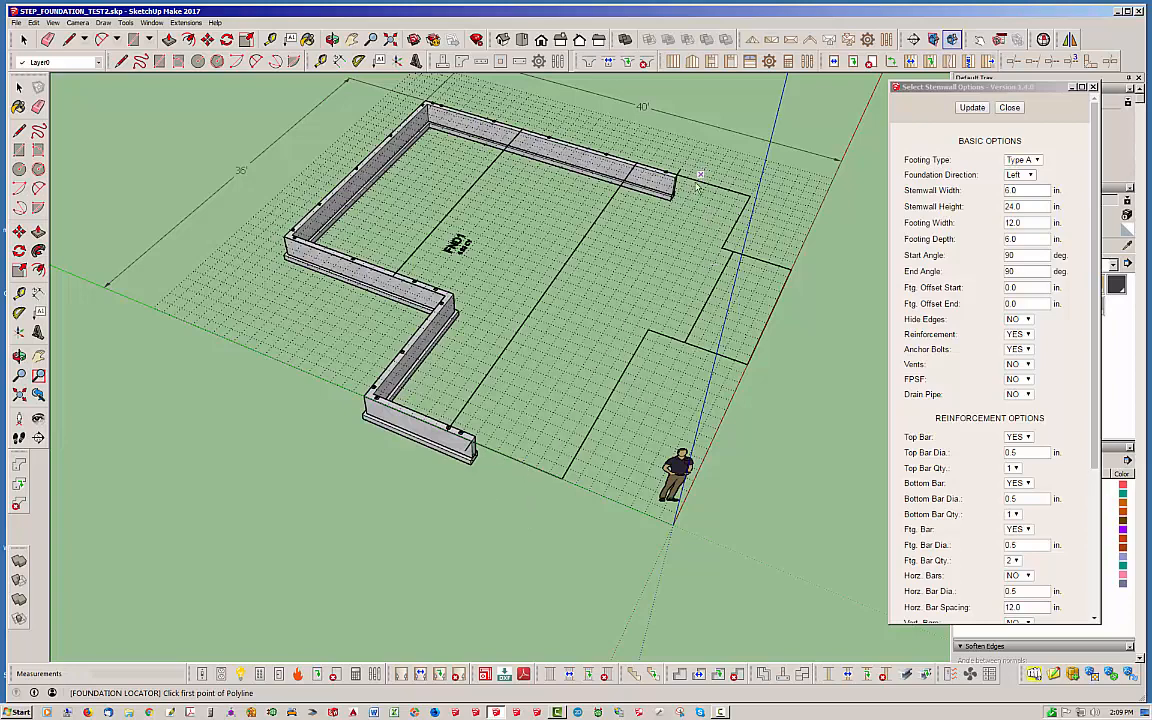
{"action": "mouse_move", "coordinate": [667, 199]}
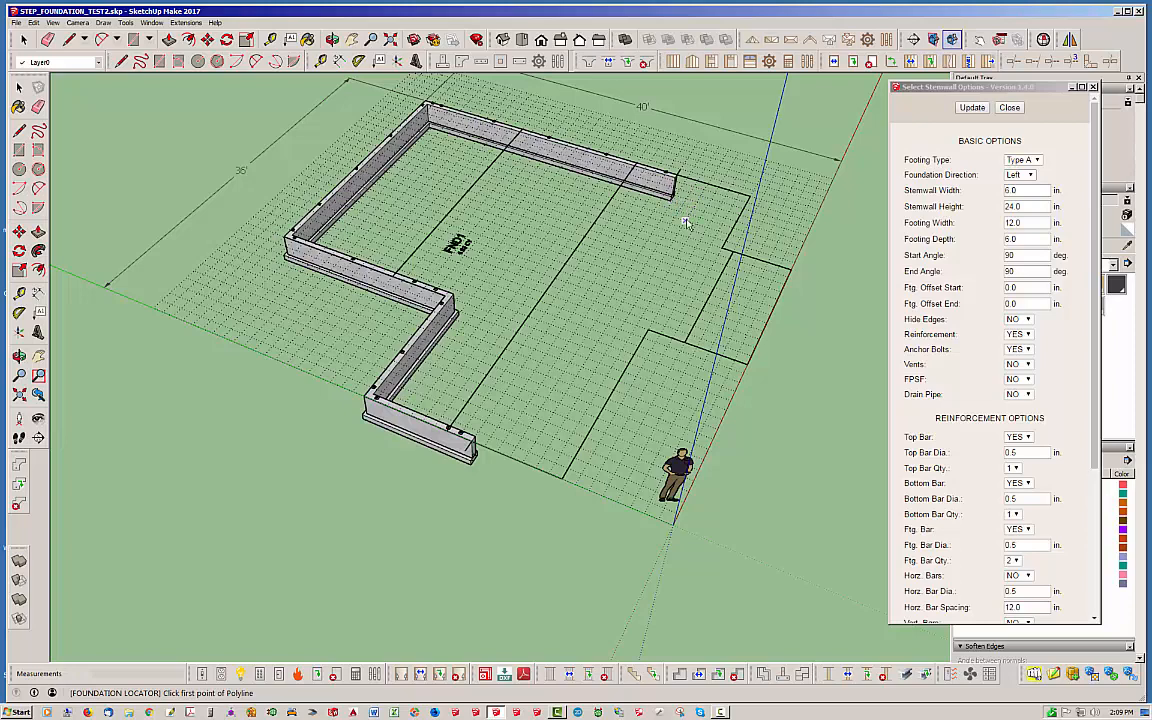
{"action": "mouse_move", "coordinate": [680, 229]}
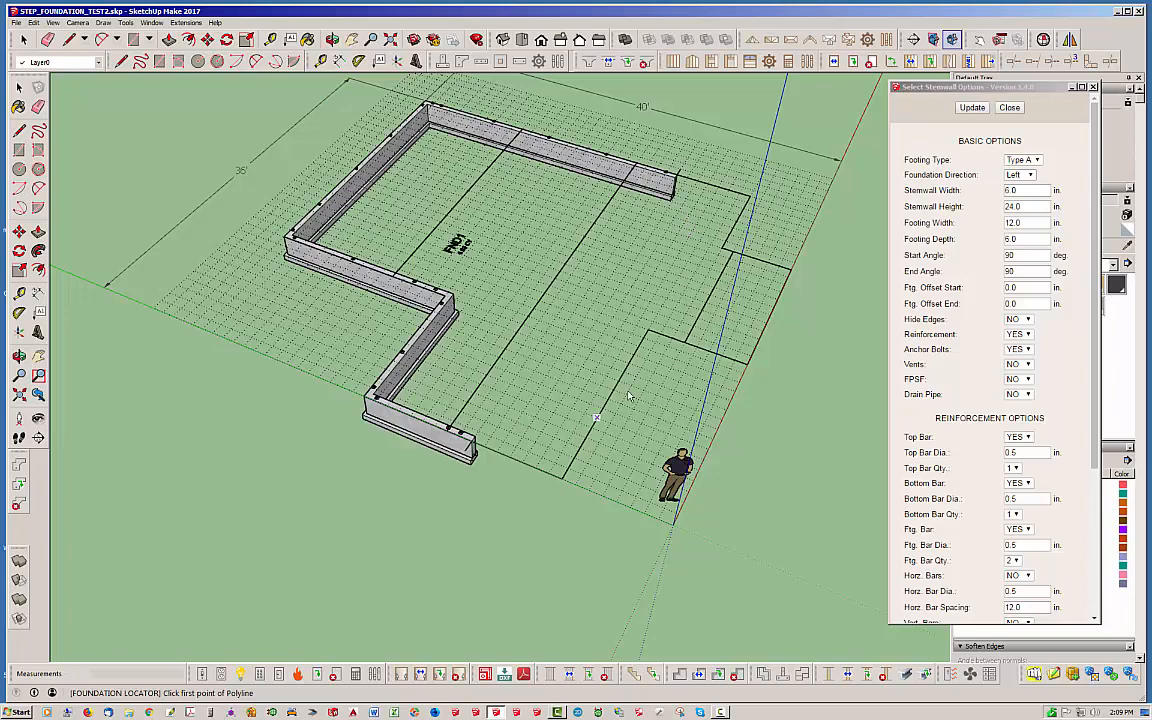
{"action": "mouse_move", "coordinate": [565, 455]}
{"action": "type", "text": "48"}
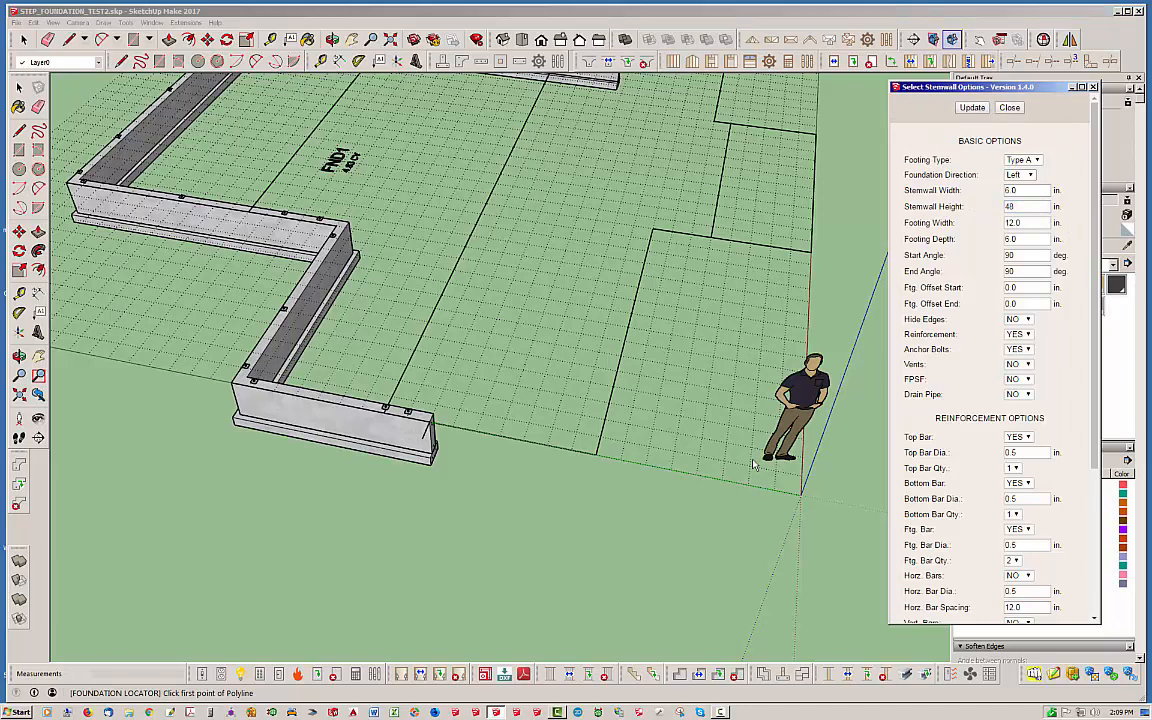
Step: Trace the remaining perimeter corners to build the 48-inch FND2 stem wall section
{"action": "left_click", "coordinate": [535, 444]}
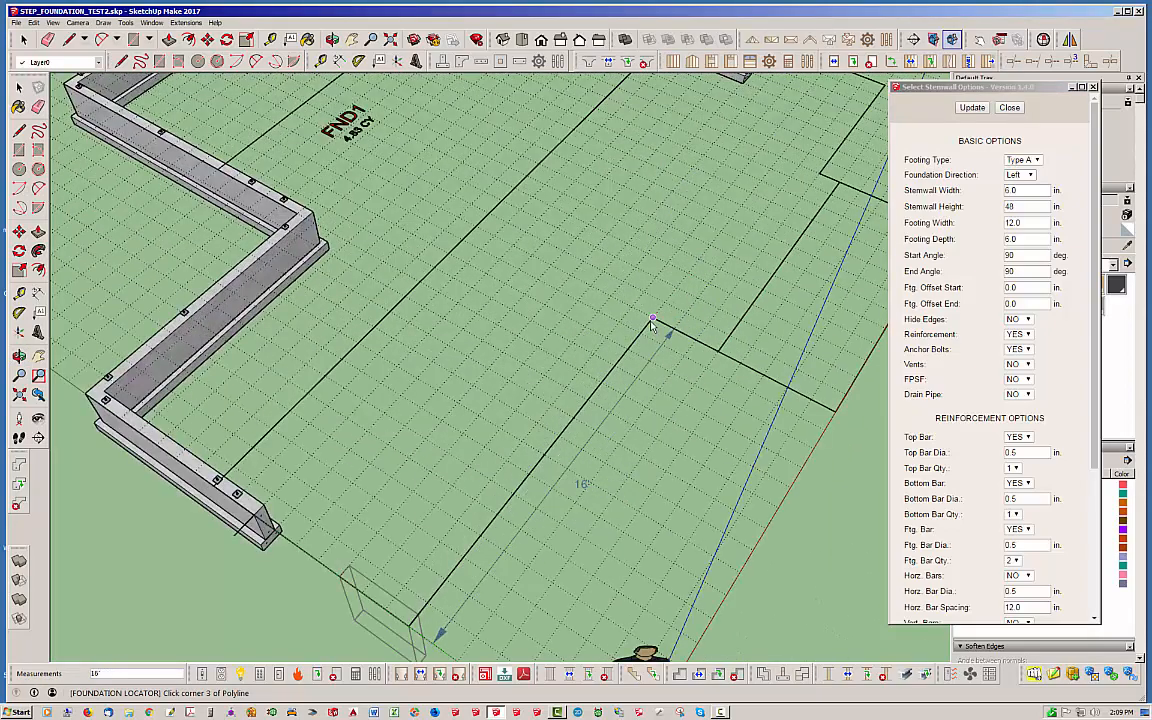
{"action": "left_click", "coordinate": [831, 408]}
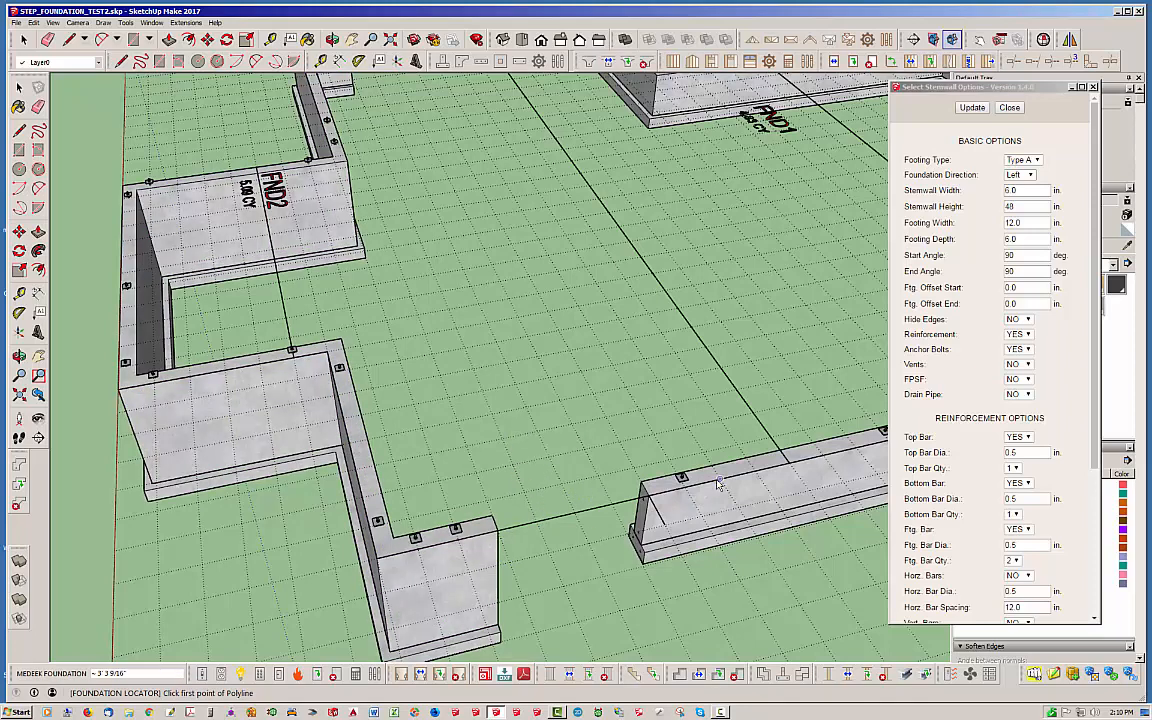
{"action": "mouse_move", "coordinate": [633, 557]}
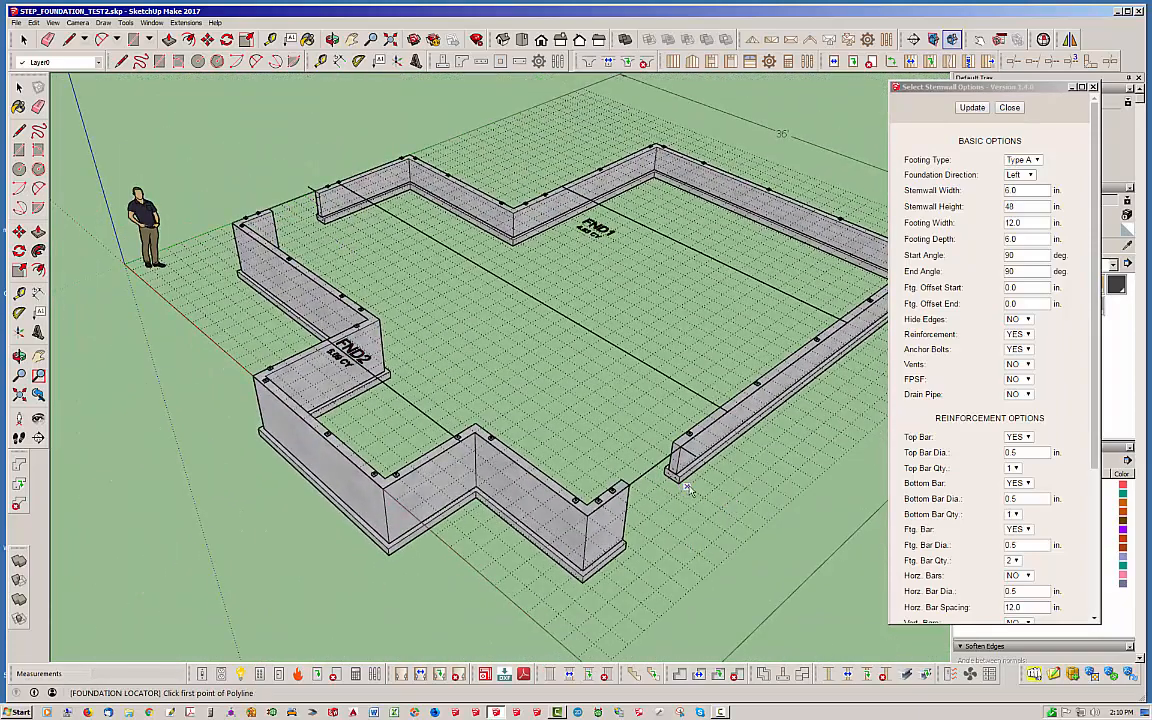
{"action": "mouse_move", "coordinate": [762, 487]}
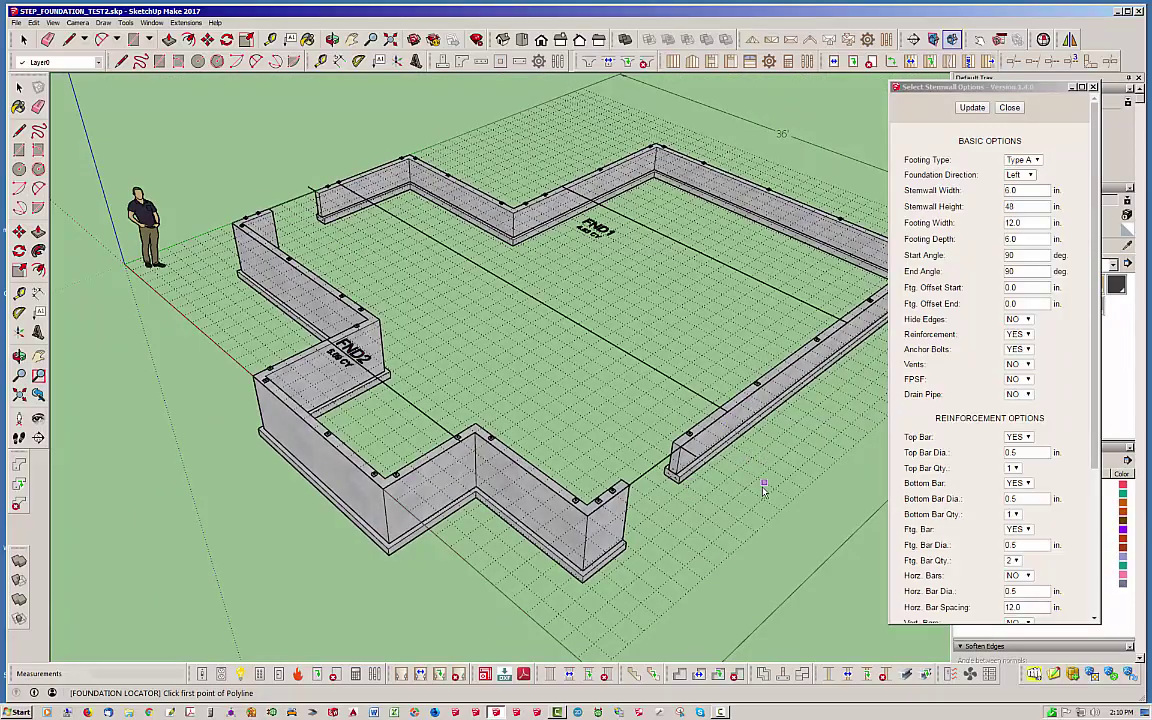
{"action": "left_click", "coordinate": [1009, 107]}
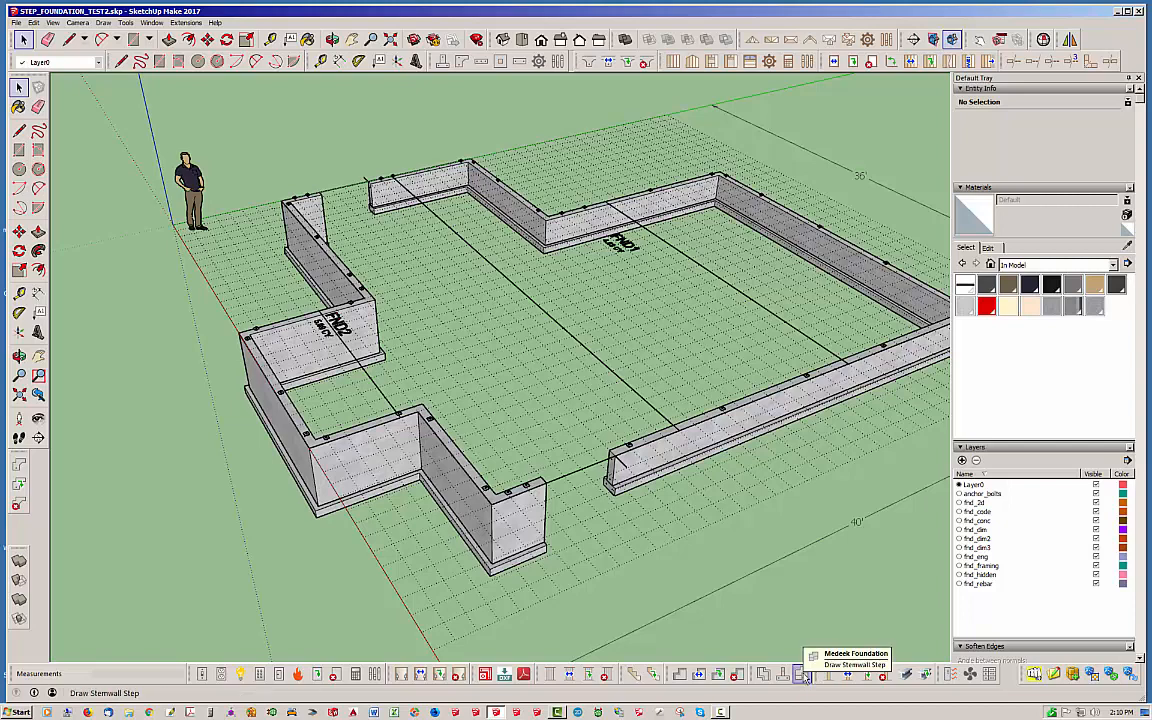
Step: Start a stemwall step set to Bottom Step with 24-inch lengths, 48 and 24 heights
{"action": "left_click", "coordinate": [804, 674]}
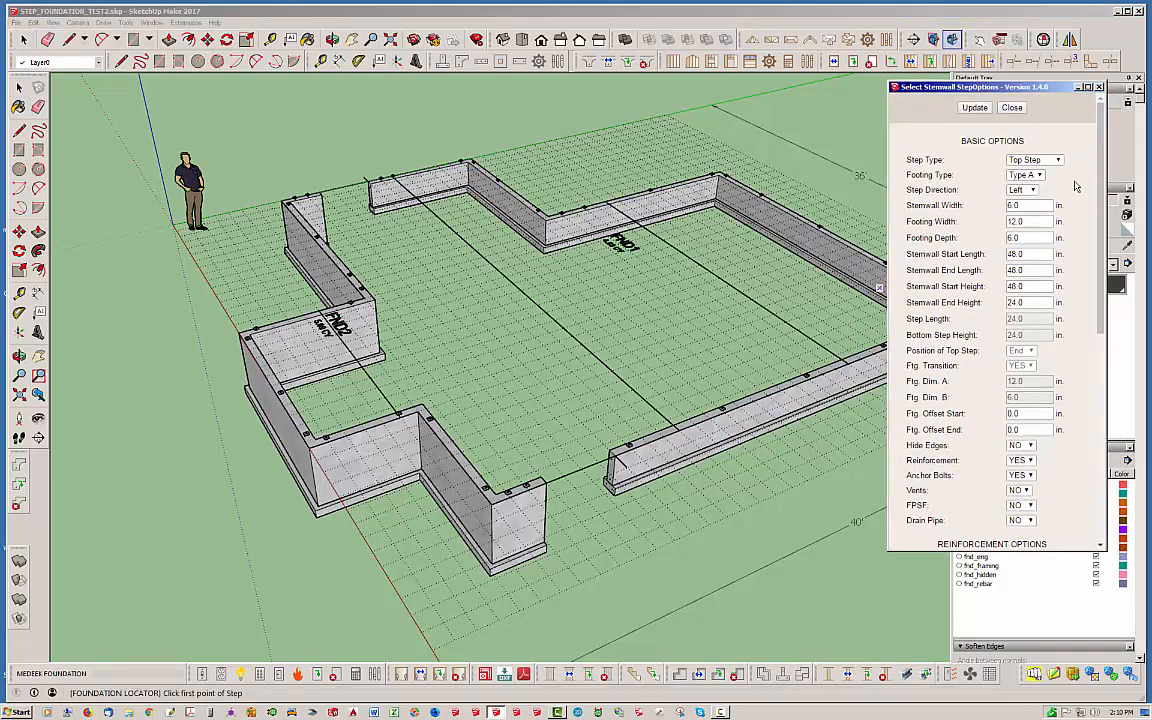
{"action": "left_click", "coordinate": [1055, 159]}
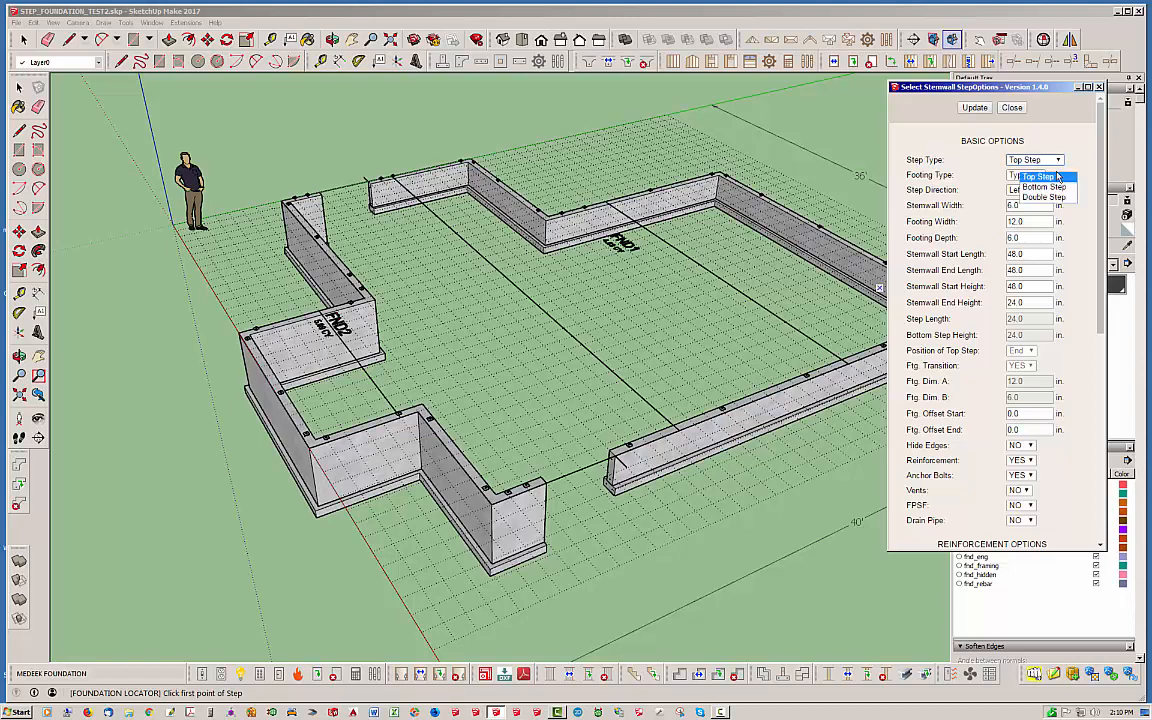
{"action": "mouse_move", "coordinate": [1044, 187]}
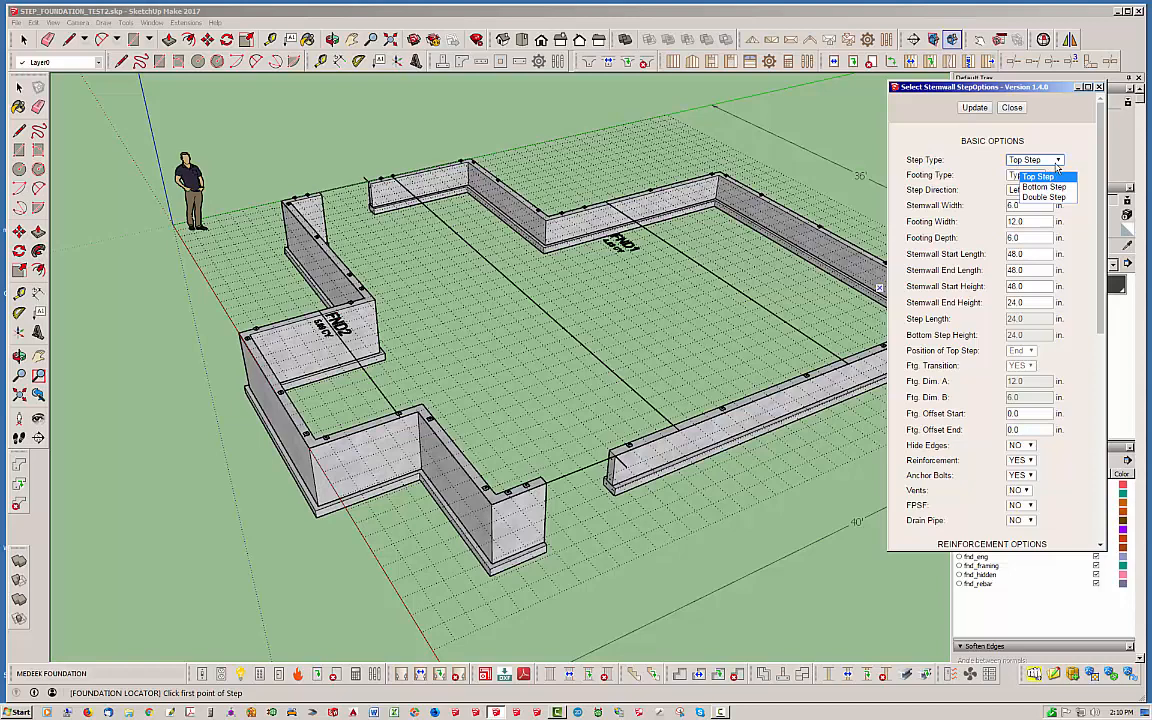
{"action": "left_click", "coordinate": [1037, 177]}
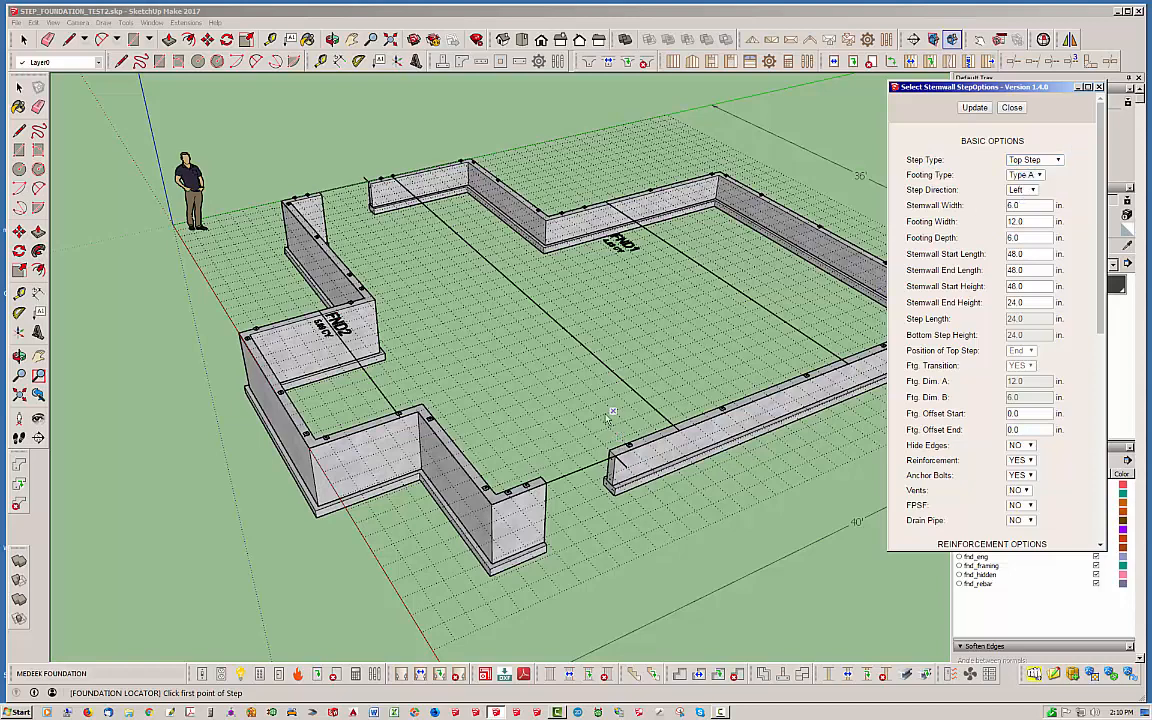
{"action": "mouse_move", "coordinate": [570, 512]}
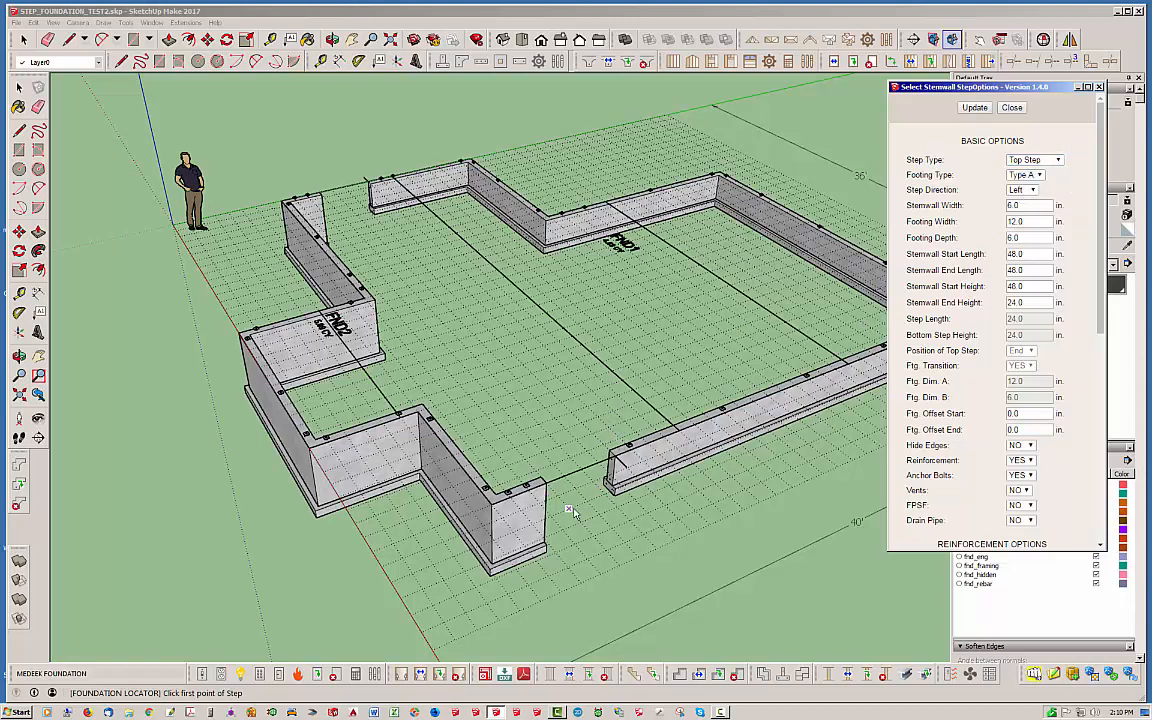
{"action": "mouse_move", "coordinate": [578, 551]}
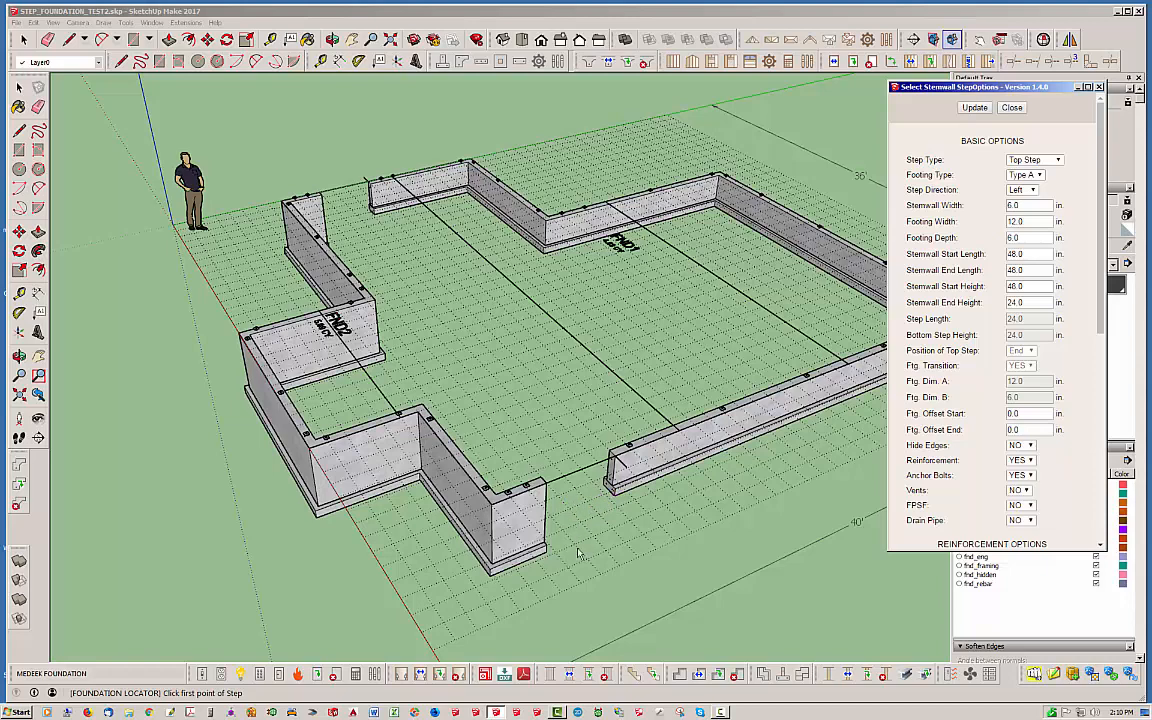
{"action": "mouse_move", "coordinate": [510, 498]}
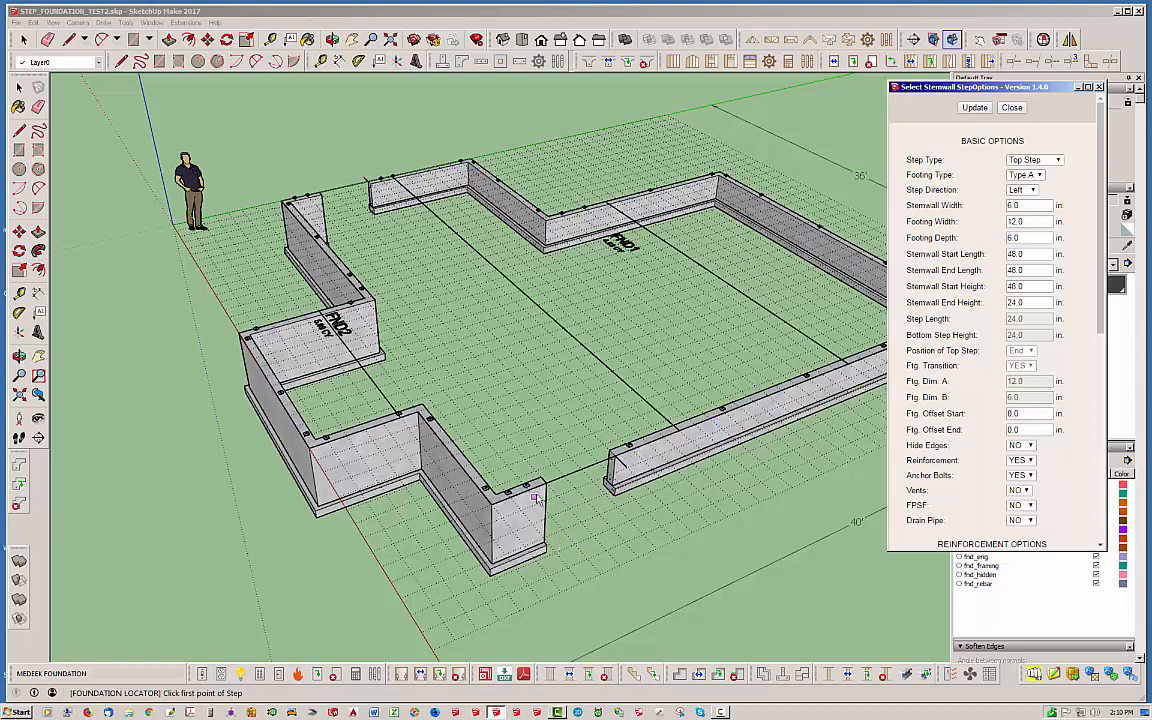
{"action": "left_click", "coordinate": [1057, 159]}
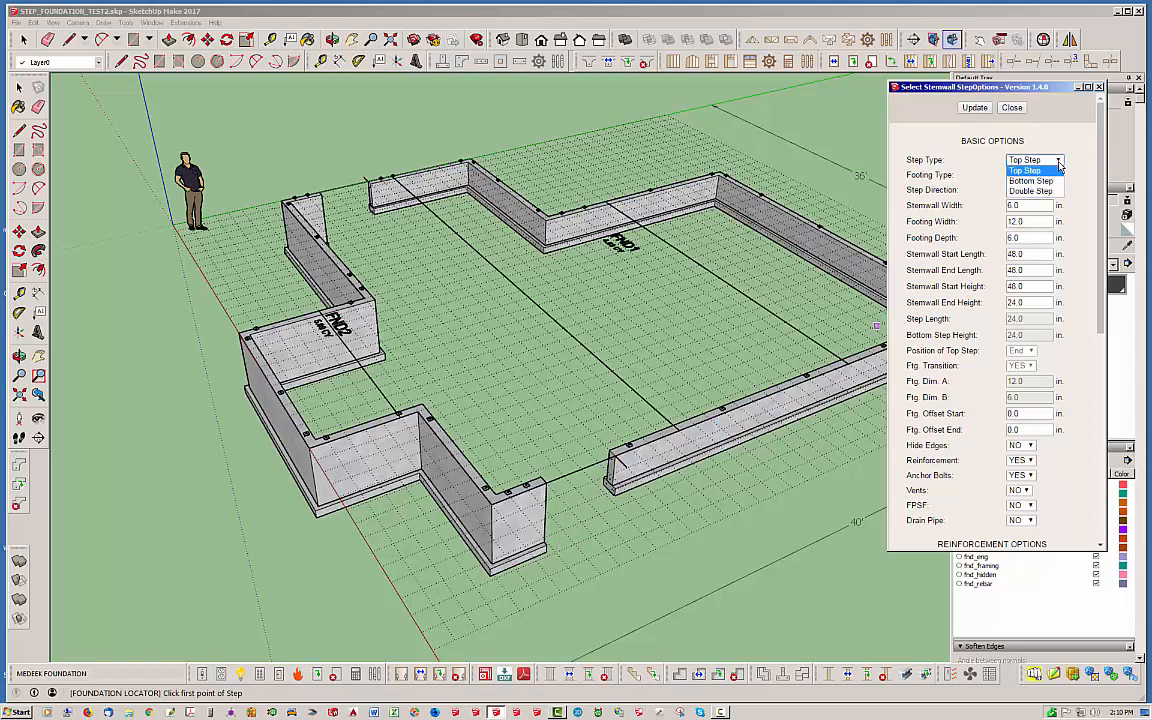
{"action": "mouse_move", "coordinate": [1031, 181]}
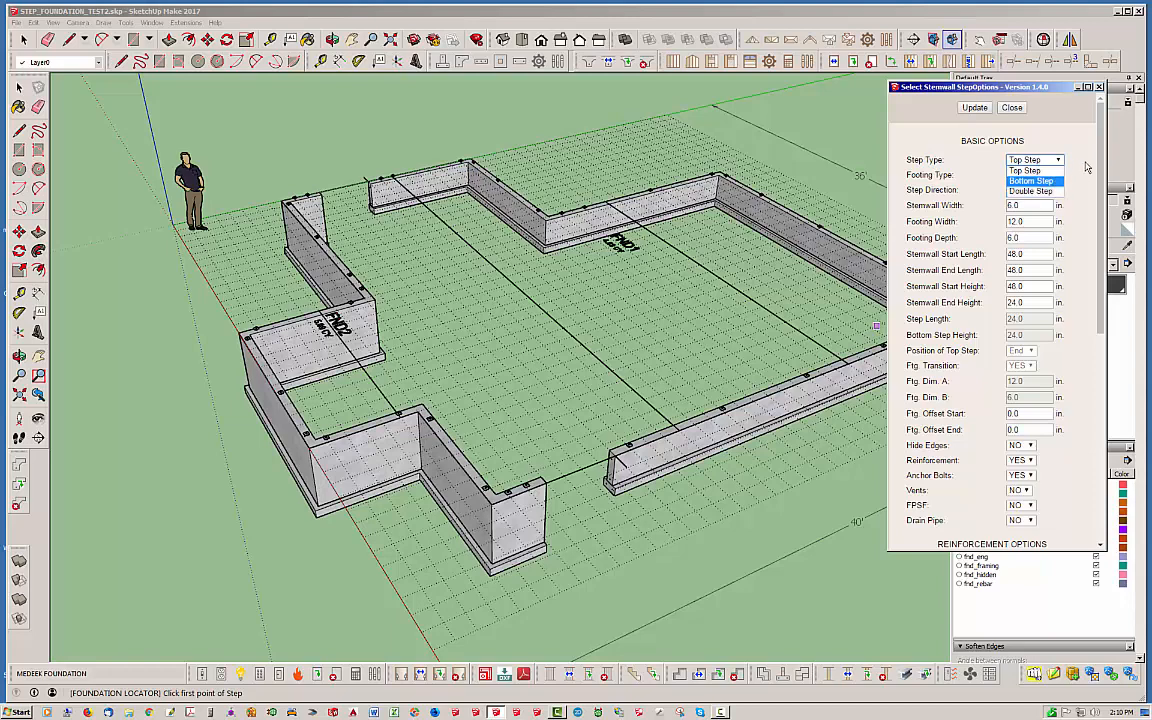
{"action": "left_click", "coordinate": [1033, 170]}
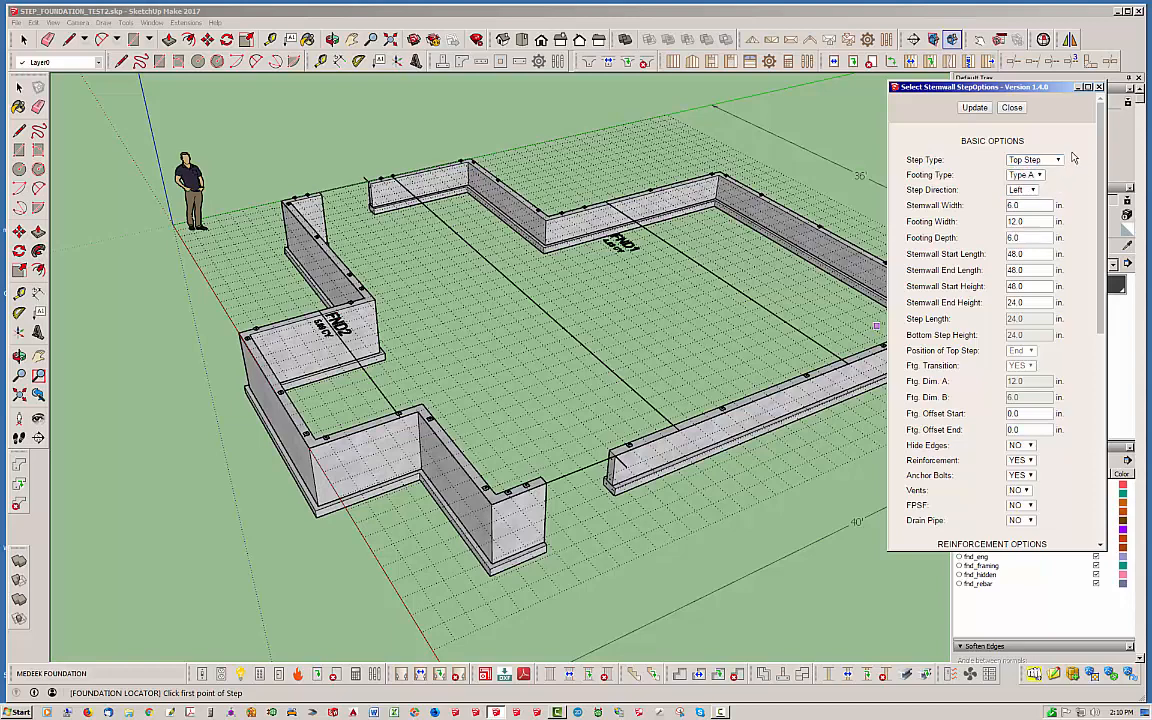
{"action": "left_click", "coordinate": [1056, 160]}
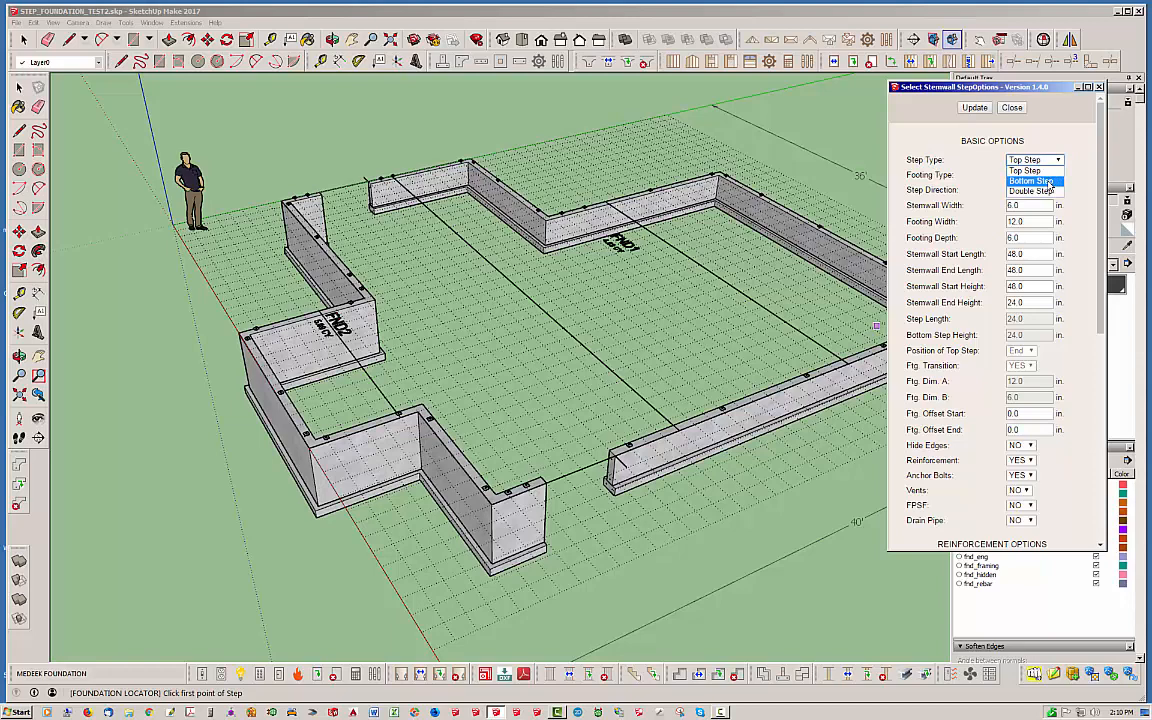
{"action": "left_click", "coordinate": [1033, 181]}
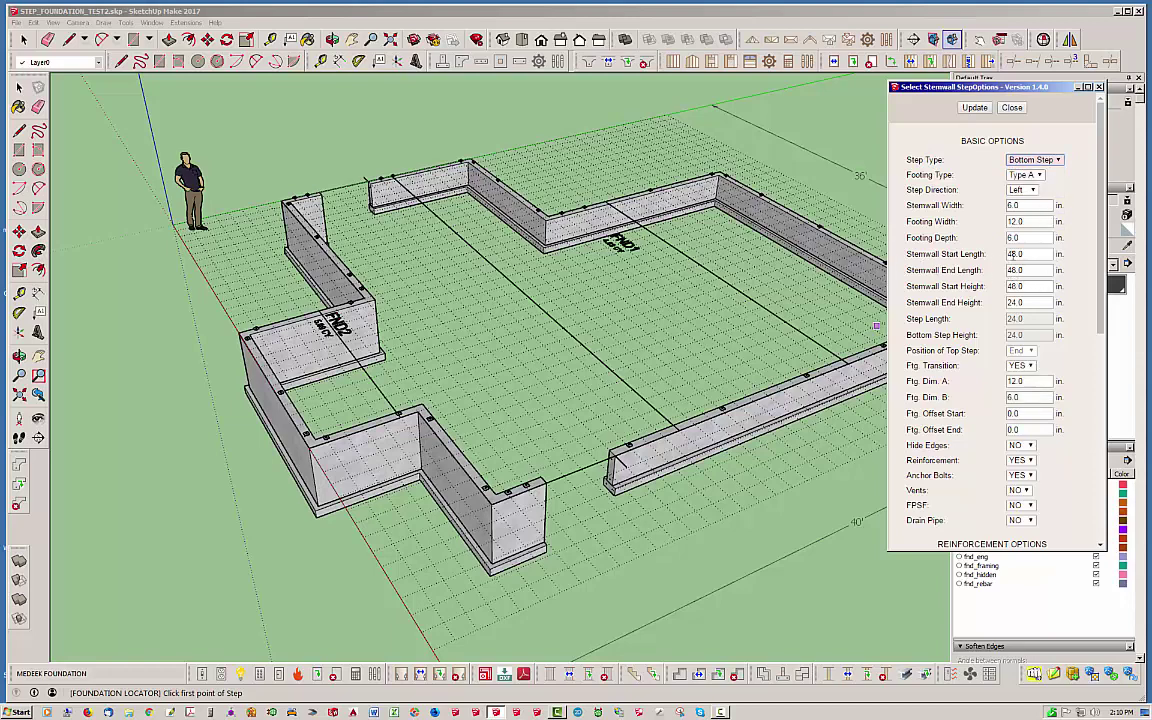
{"action": "type", "text": "24"}
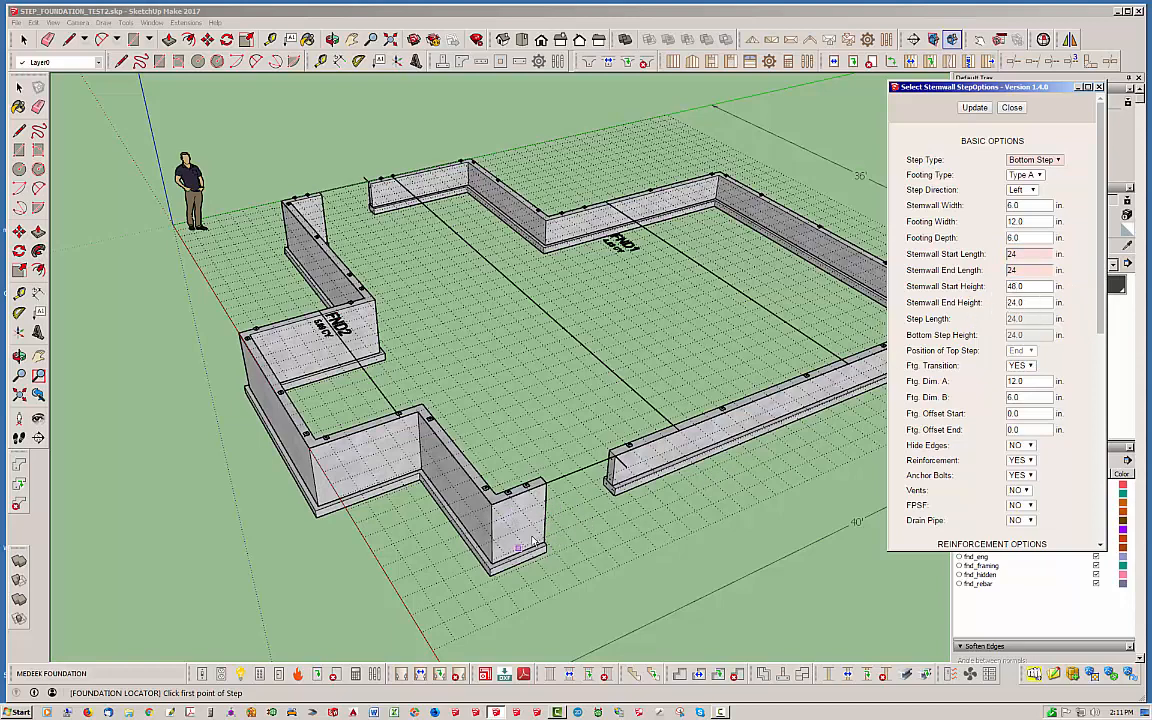
{"action": "mouse_move", "coordinate": [538, 562]}
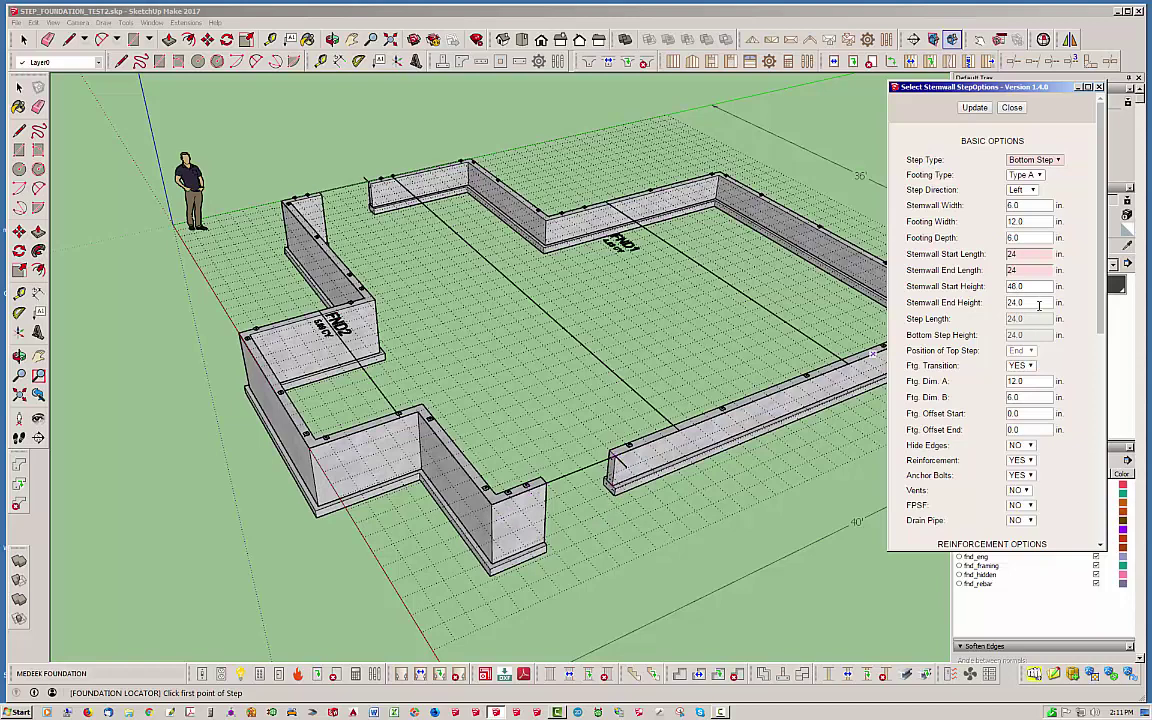
{"action": "mouse_move", "coordinate": [1089, 359]}
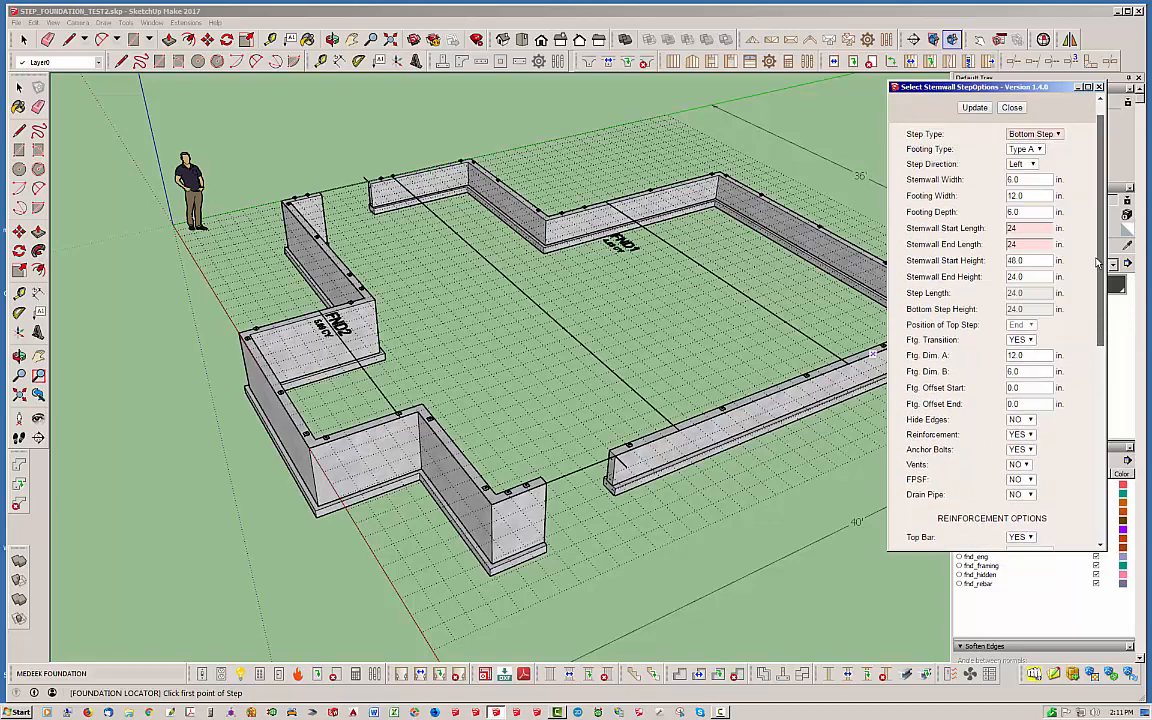
{"action": "left_click", "coordinate": [974, 107]}
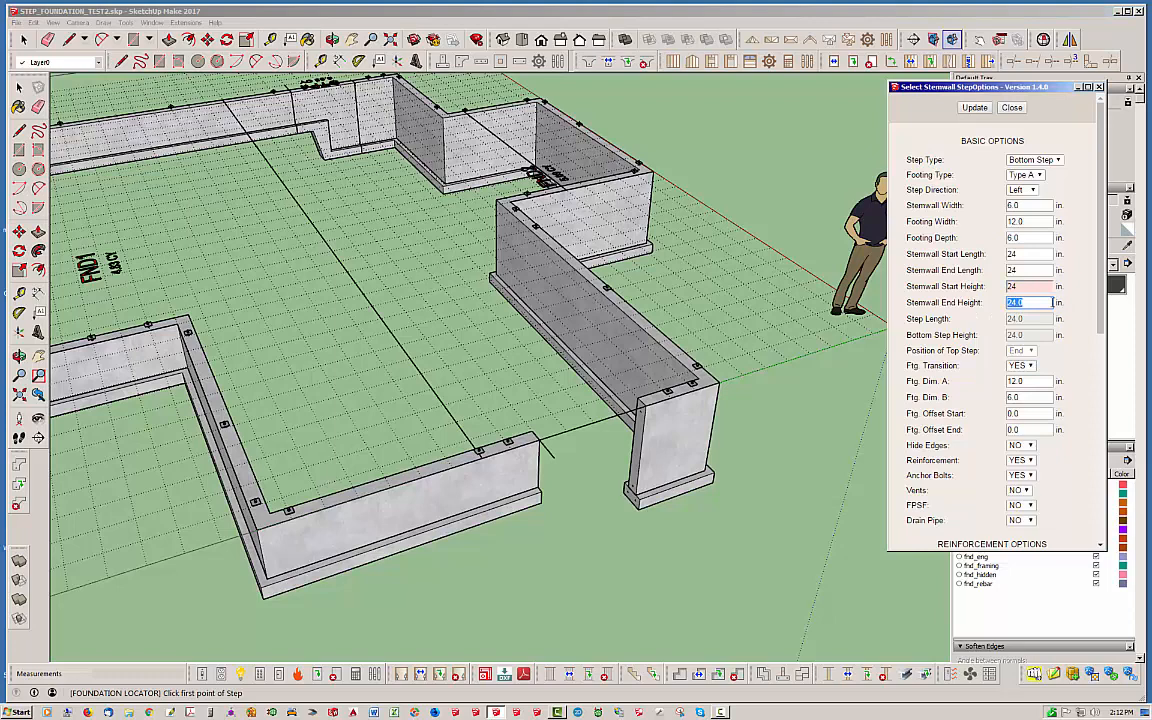
Step: Swap step heights to 24 start and 48 end, then place step STP2
{"action": "type", "text": "48"}
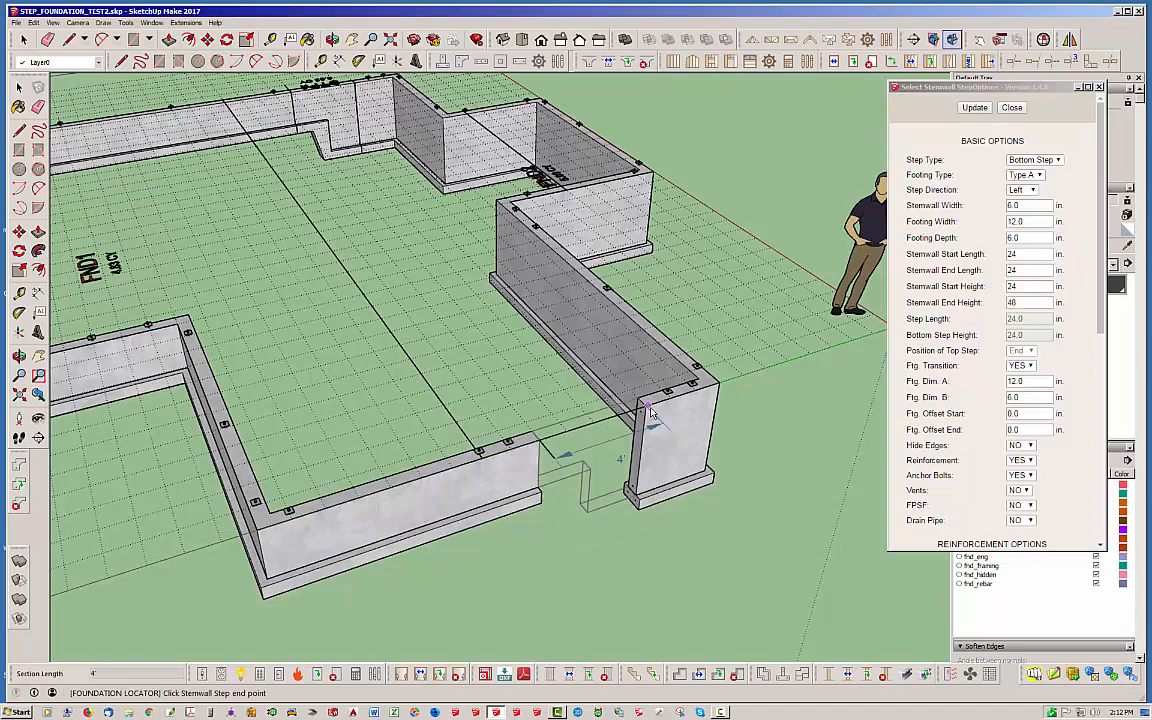
{"action": "left_click", "coordinate": [650, 410]}
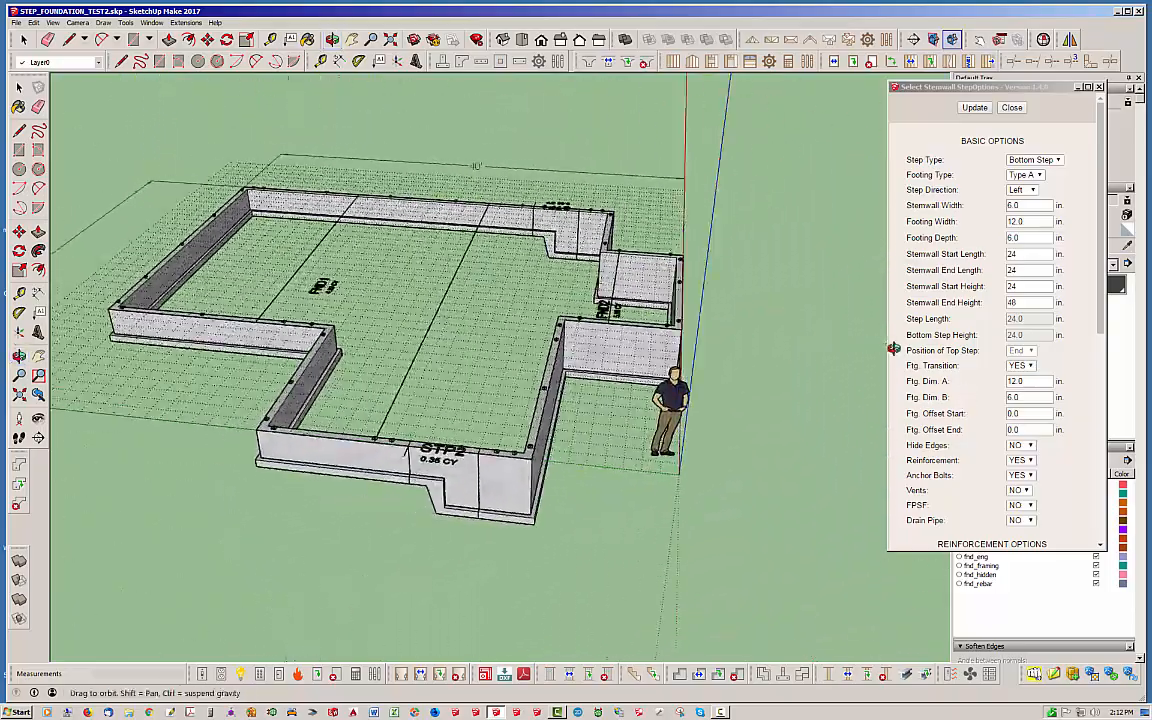
{"action": "left_click", "coordinate": [1011, 107]}
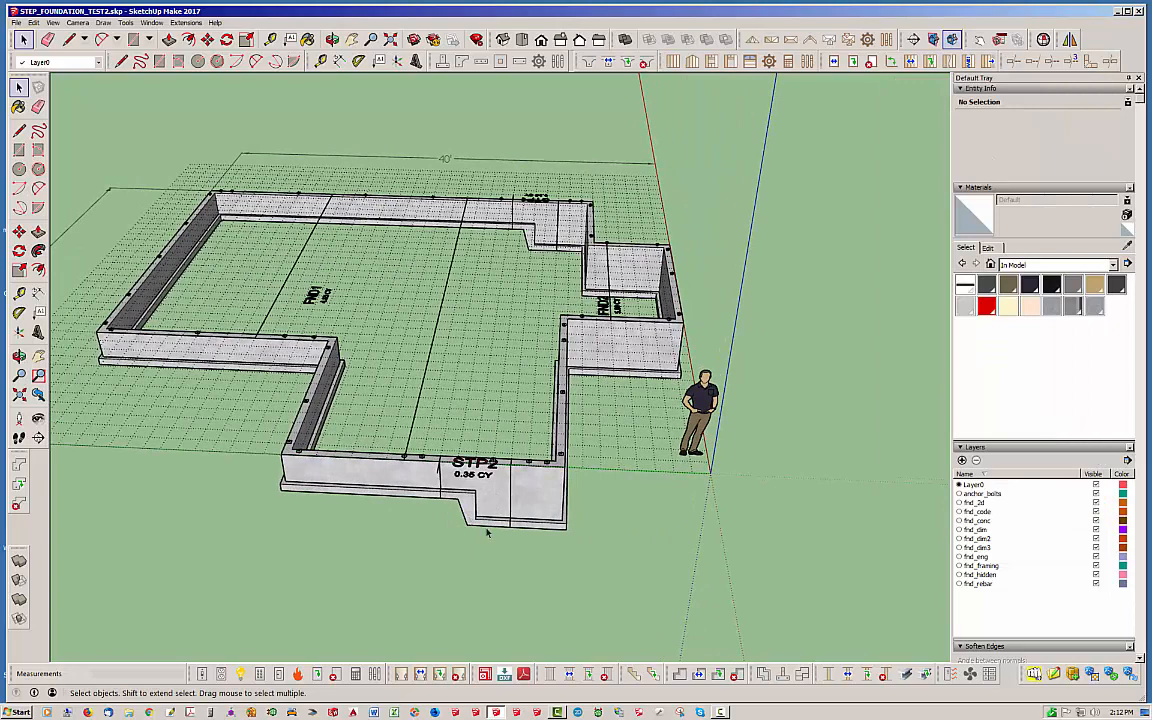
Step: Set STP2's Ftg. Transition to NO in Edit Stemwall Step and update the step
{"action": "right_click", "coordinate": [470, 490]}
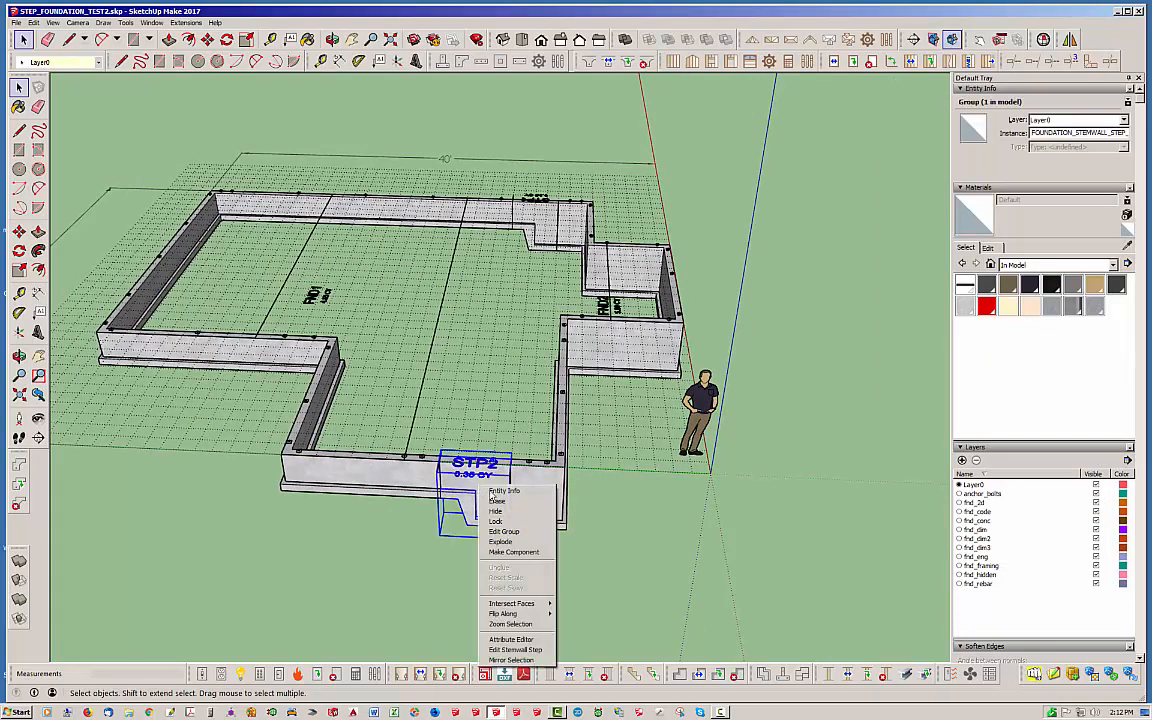
{"action": "left_click", "coordinate": [507, 649]}
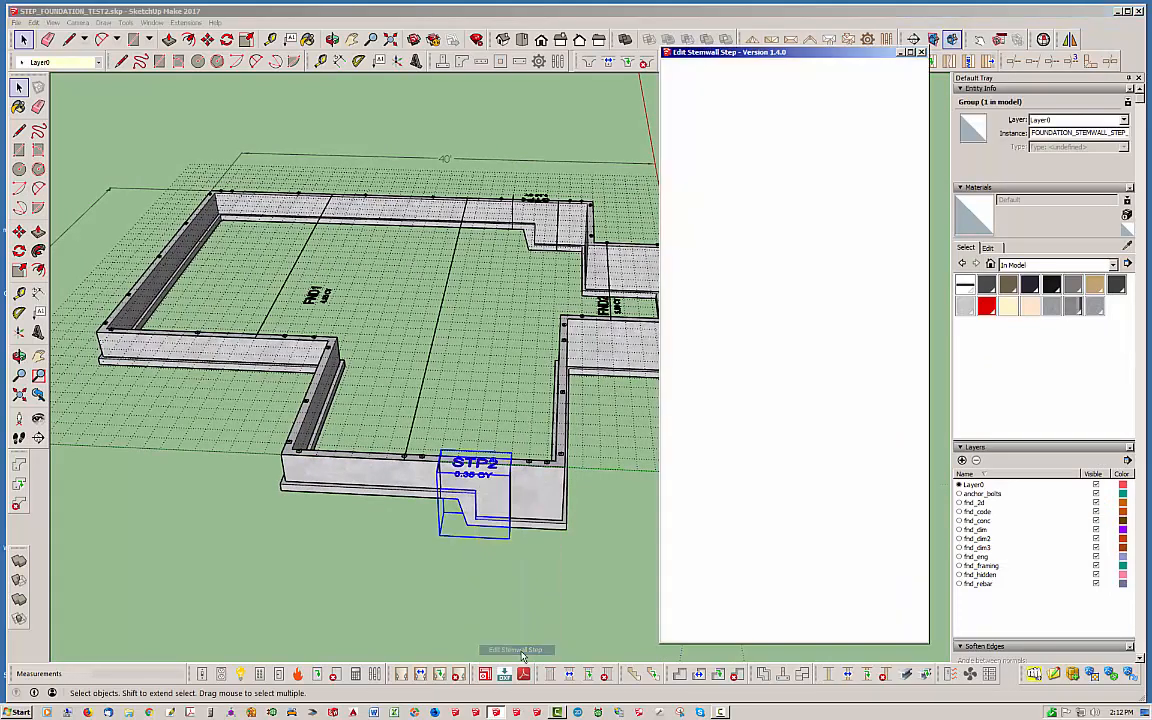
{"action": "left_click", "coordinate": [509, 649]}
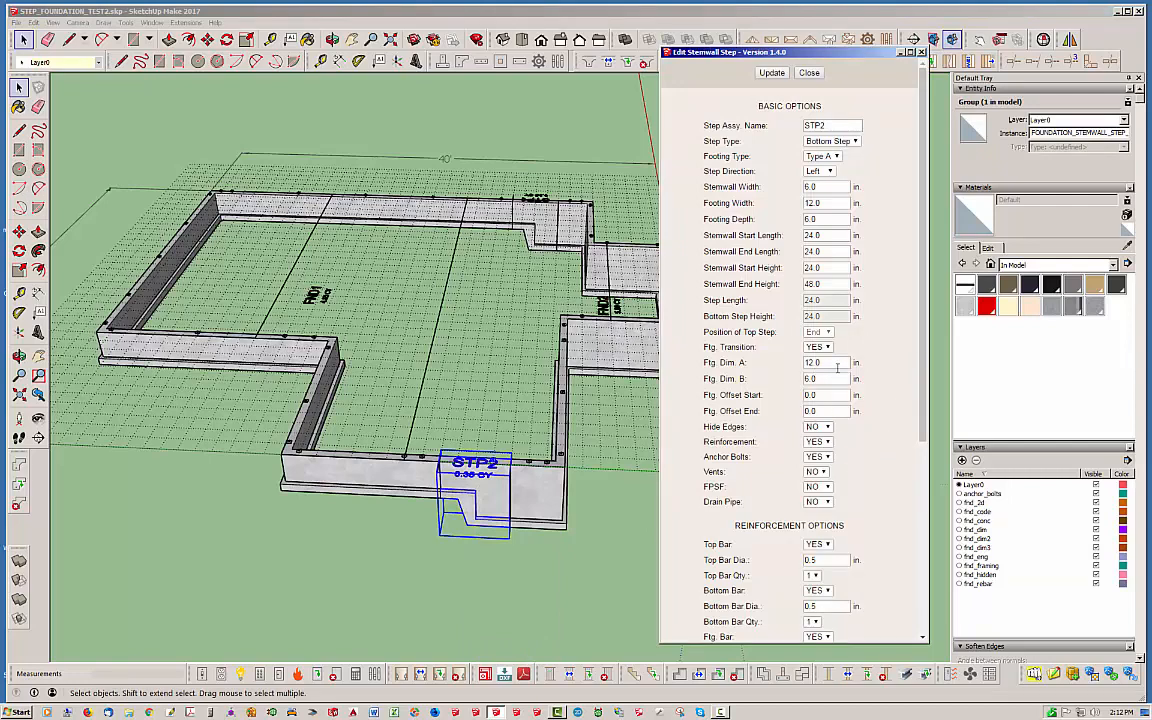
{"action": "left_click", "coordinate": [825, 347]}
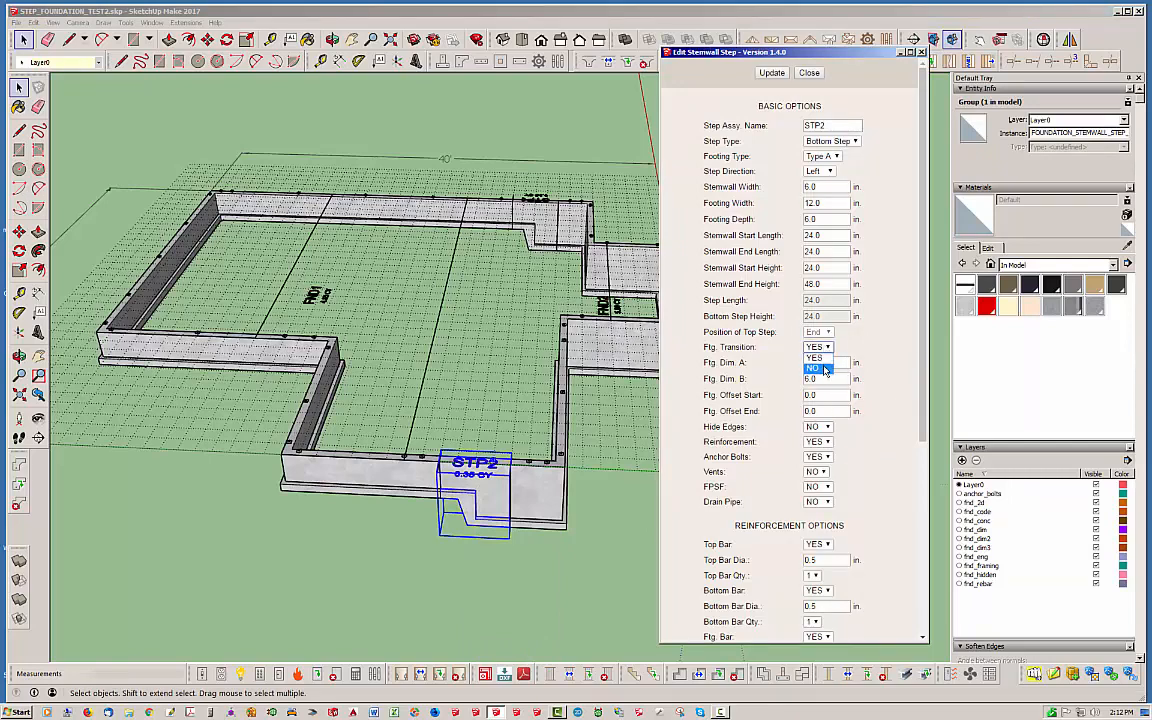
{"action": "left_click", "coordinate": [771, 72]}
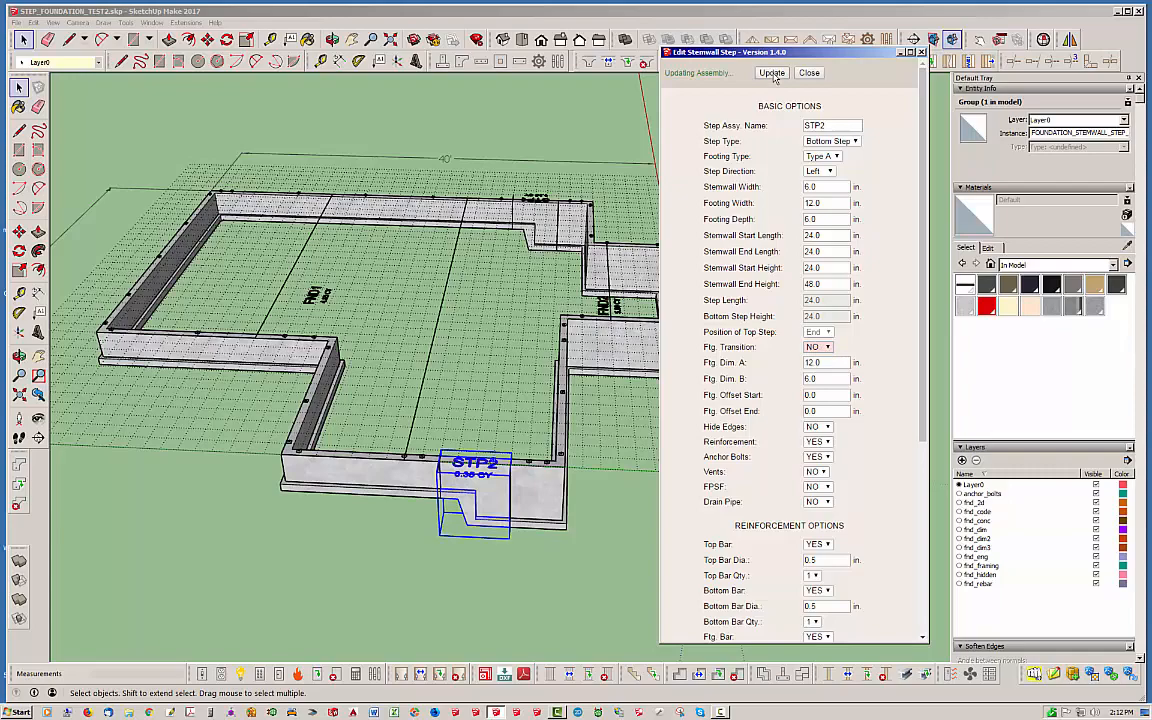
{"action": "left_click", "coordinate": [809, 72]}
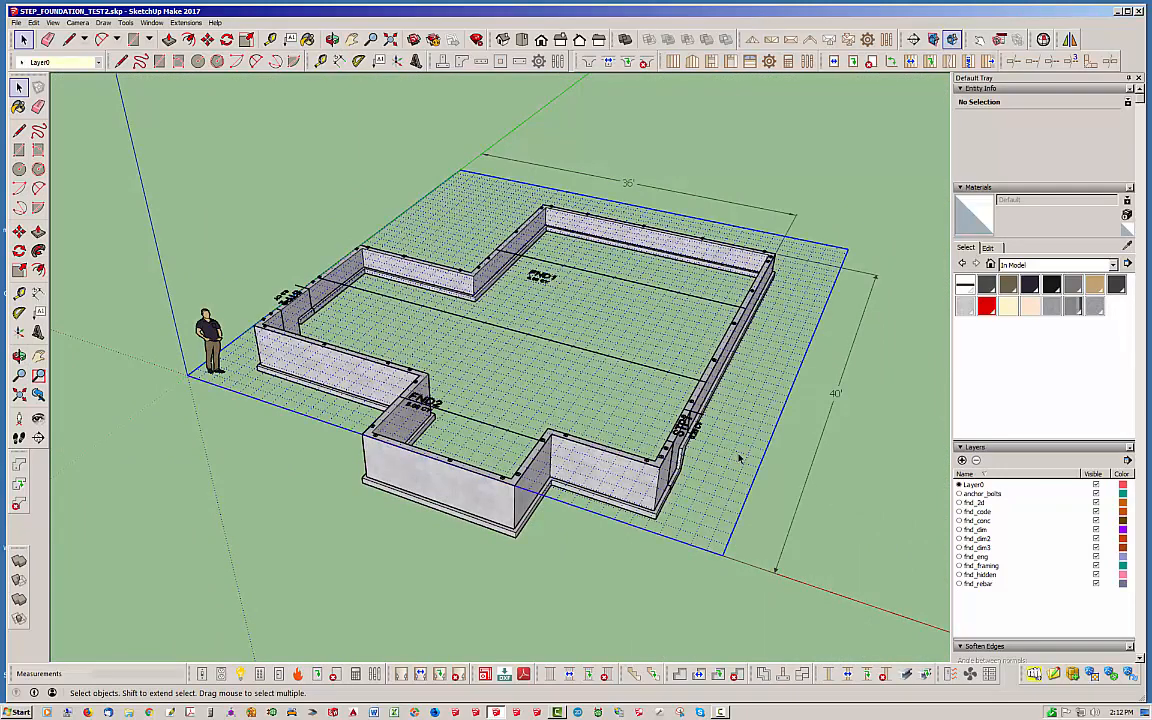
Step: Hide the ground grid and orbit around to inspect the stepped foundation
{"action": "right_click", "coordinate": [739, 458]}
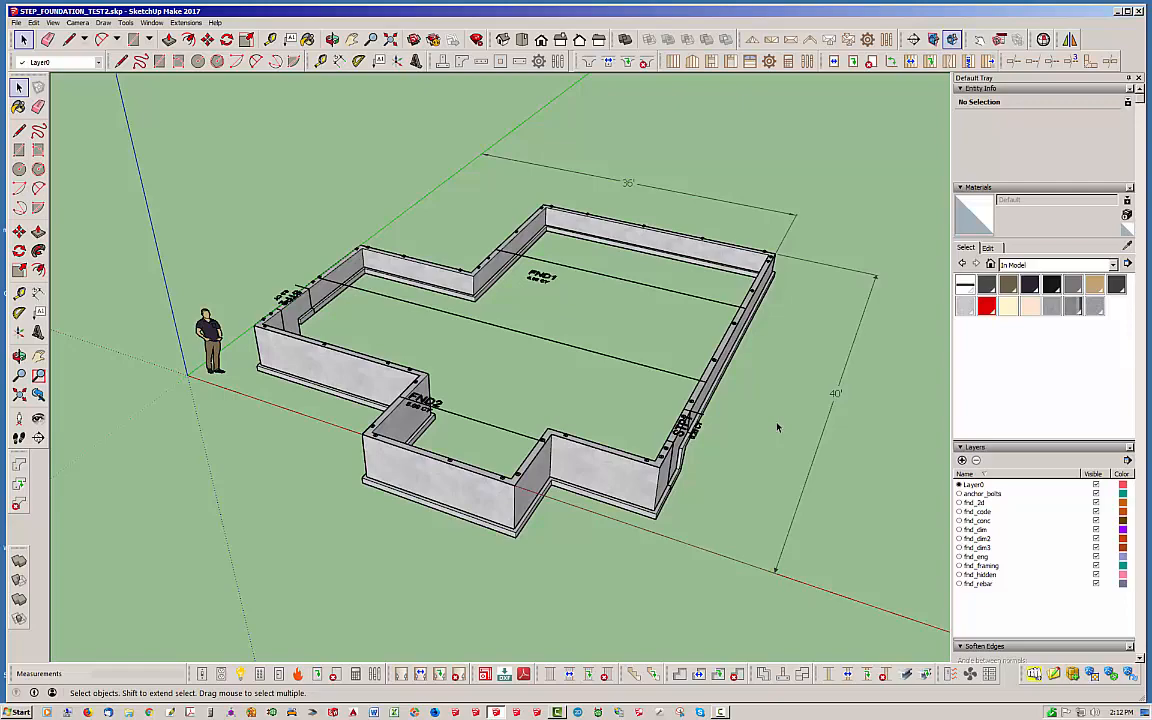
{"action": "left_click_drag", "start_coordinate": [778, 428], "coordinate": [415, 356]}
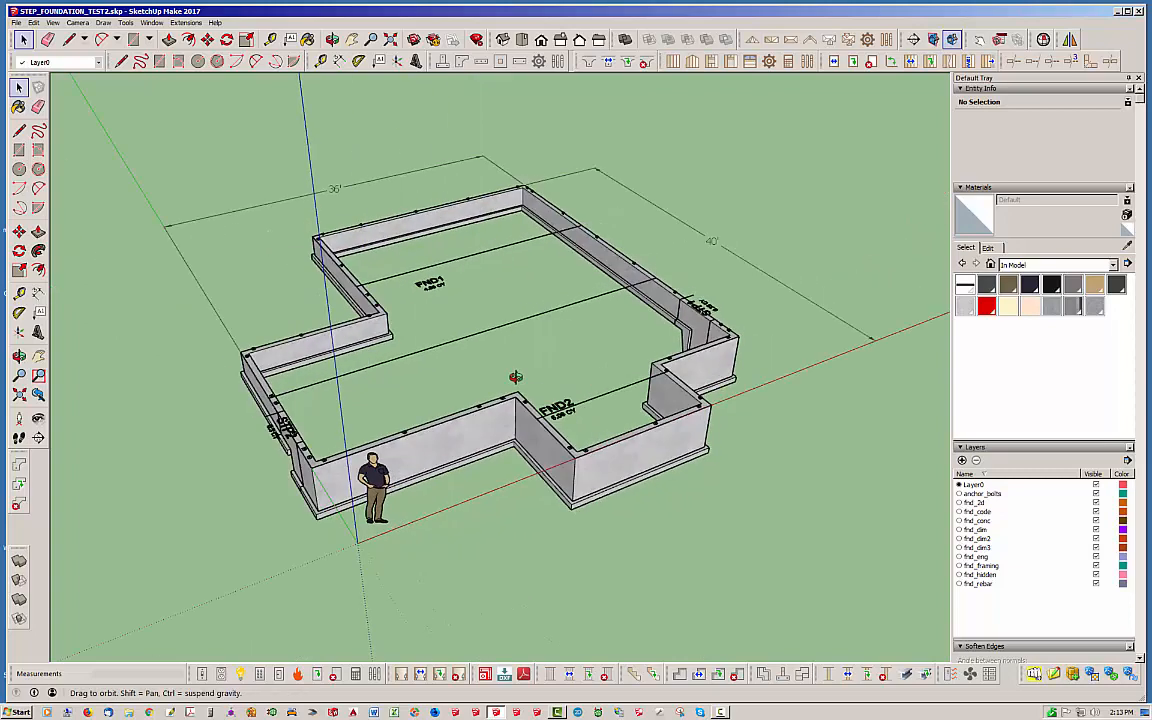
{"action": "left_click_drag", "start_coordinate": [515, 377], "coordinate": [524, 385]}
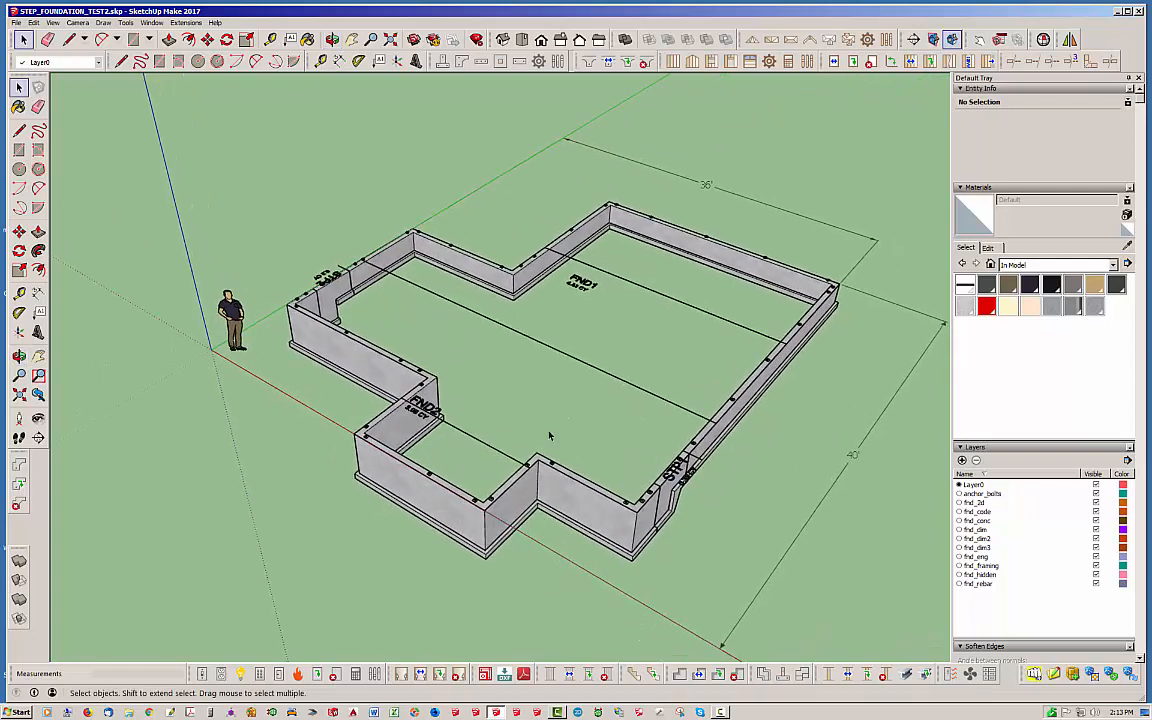
{"action": "mouse_move", "coordinate": [825, 554]}
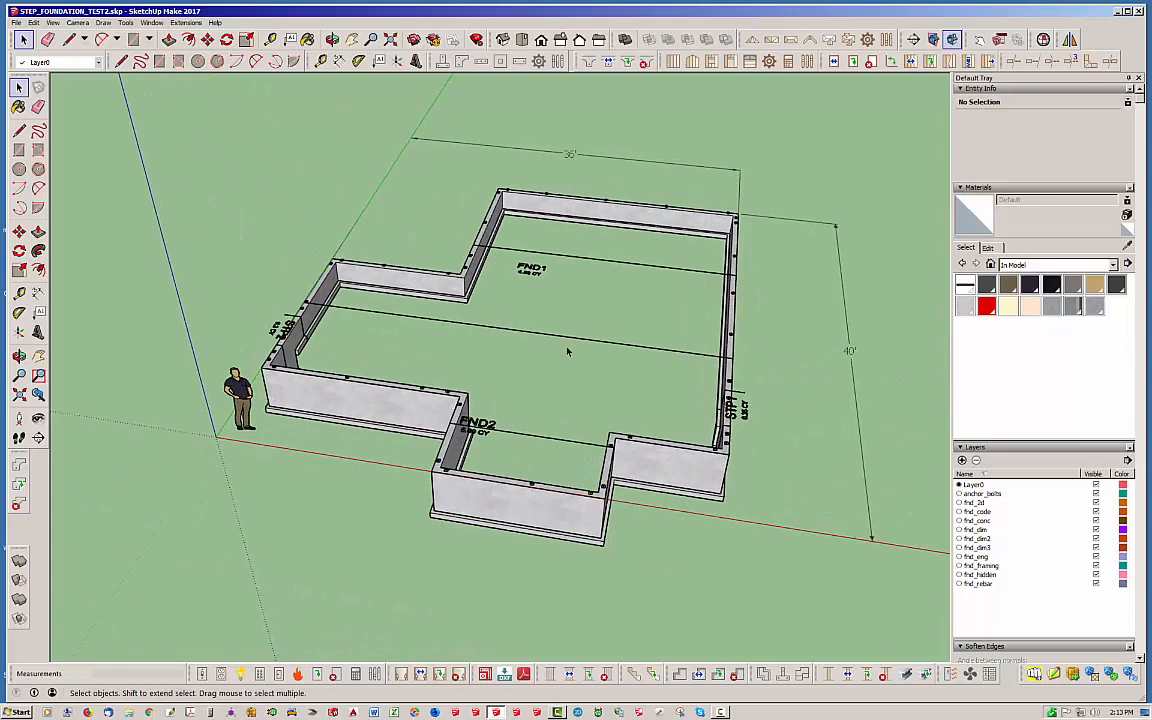
{"action": "mouse_move", "coordinate": [580, 428]}
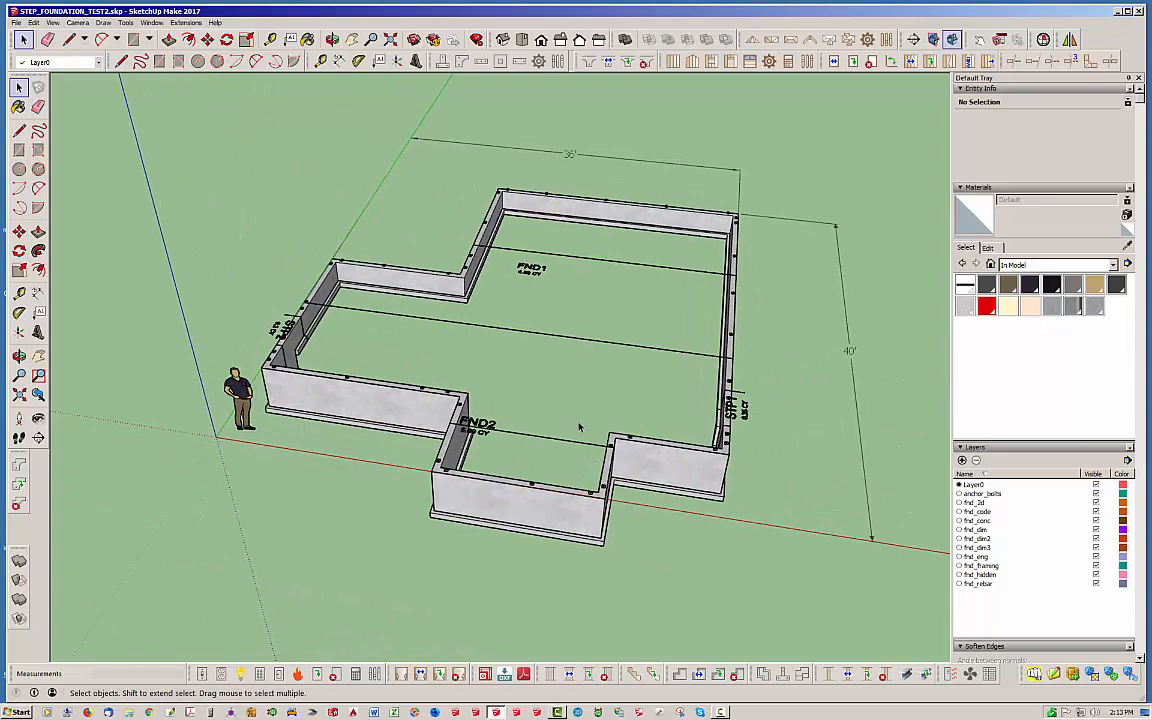
{"action": "scroll", "scroll_direction": "down", "scroll_amount": 3}
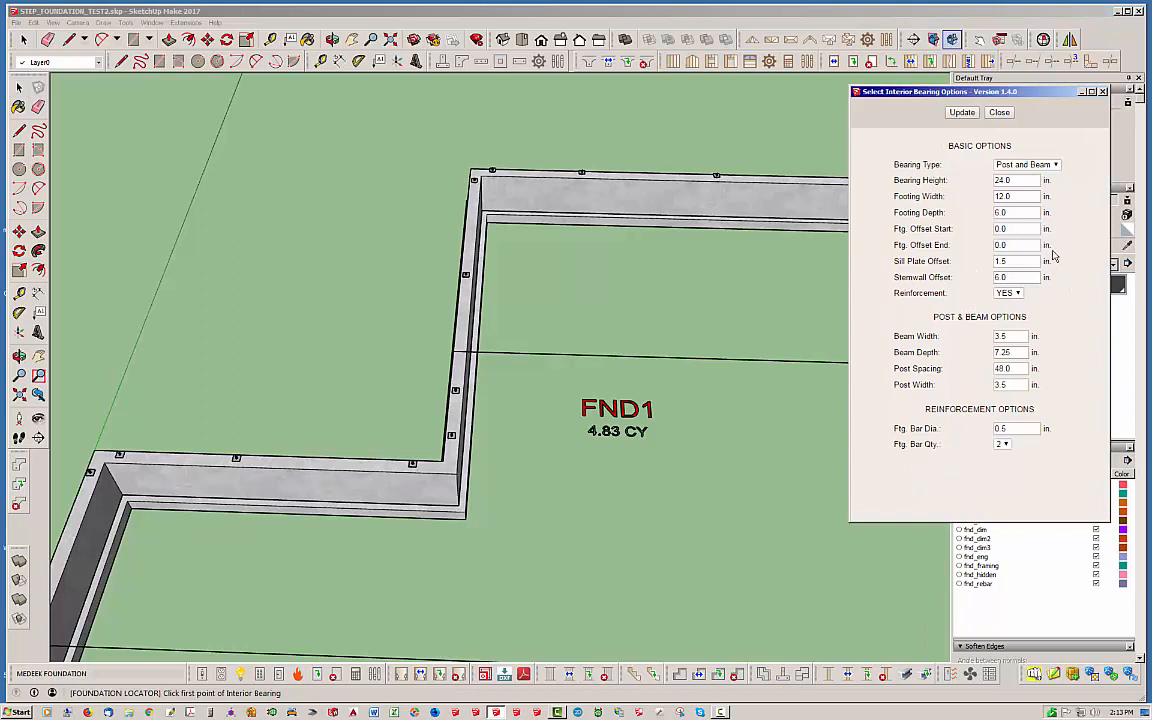
Step: Switch the interior bearing type to Stud Wall and close the bearing settings
{"action": "left_click", "coordinate": [1052, 164]}
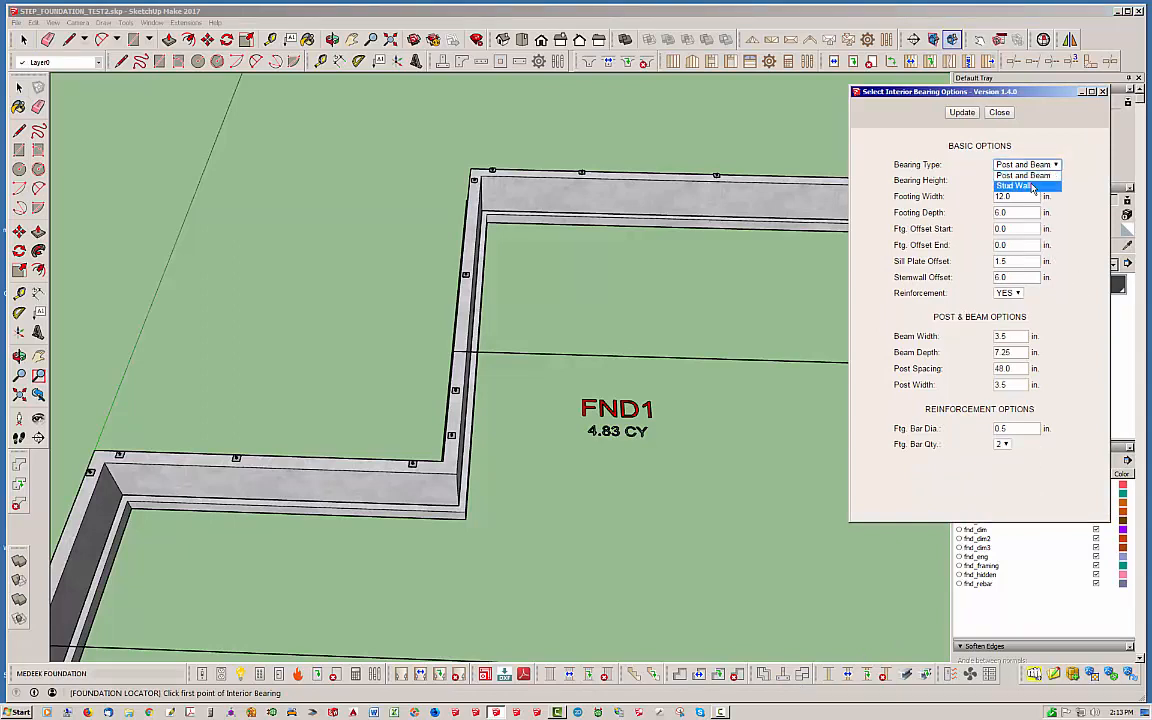
{"action": "left_click", "coordinate": [1015, 185]}
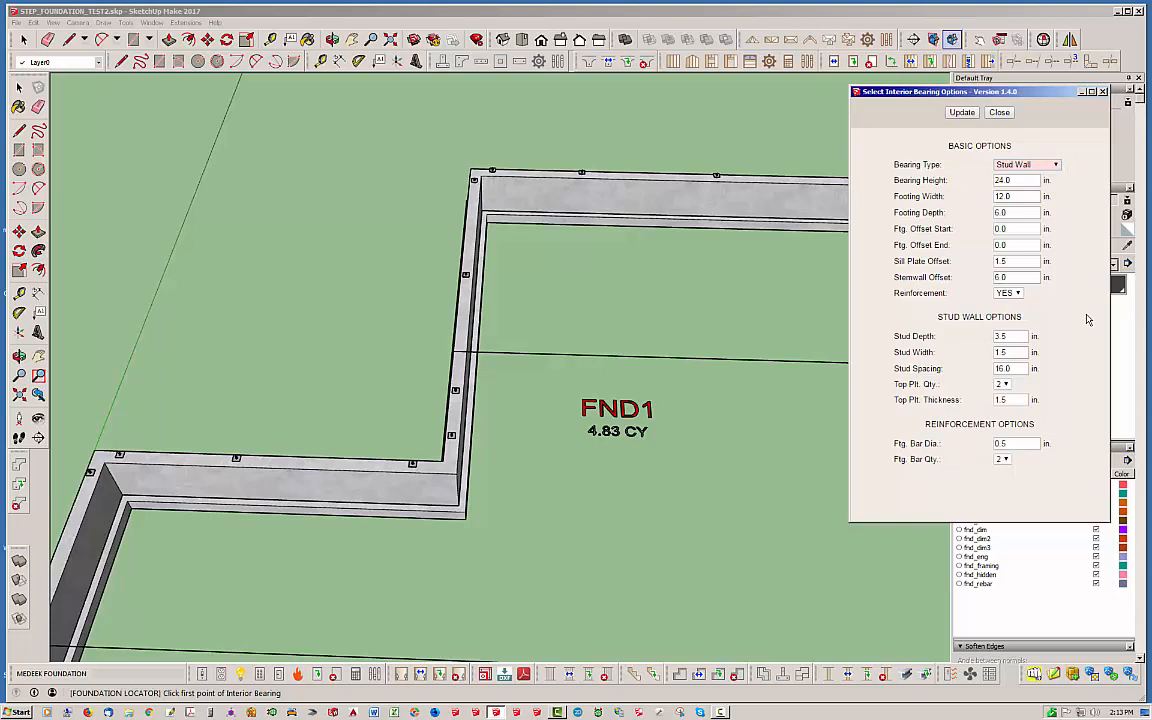
{"action": "mouse_move", "coordinate": [1072, 317]}
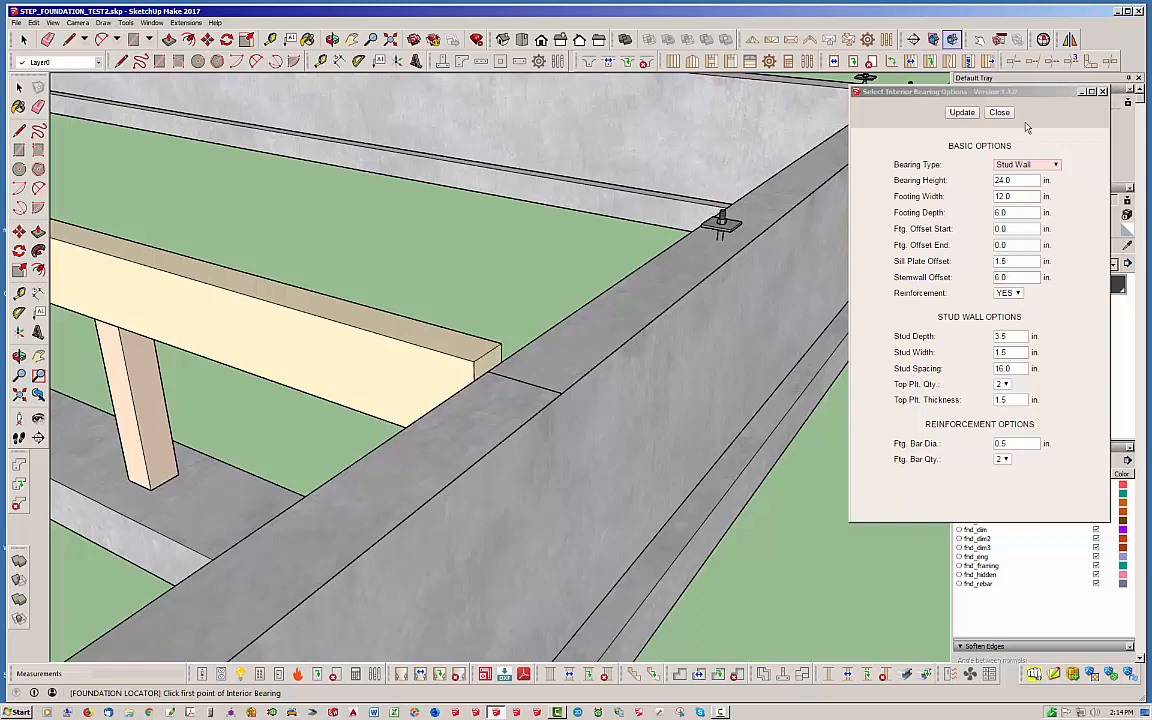
{"action": "left_click", "coordinate": [998, 112]}
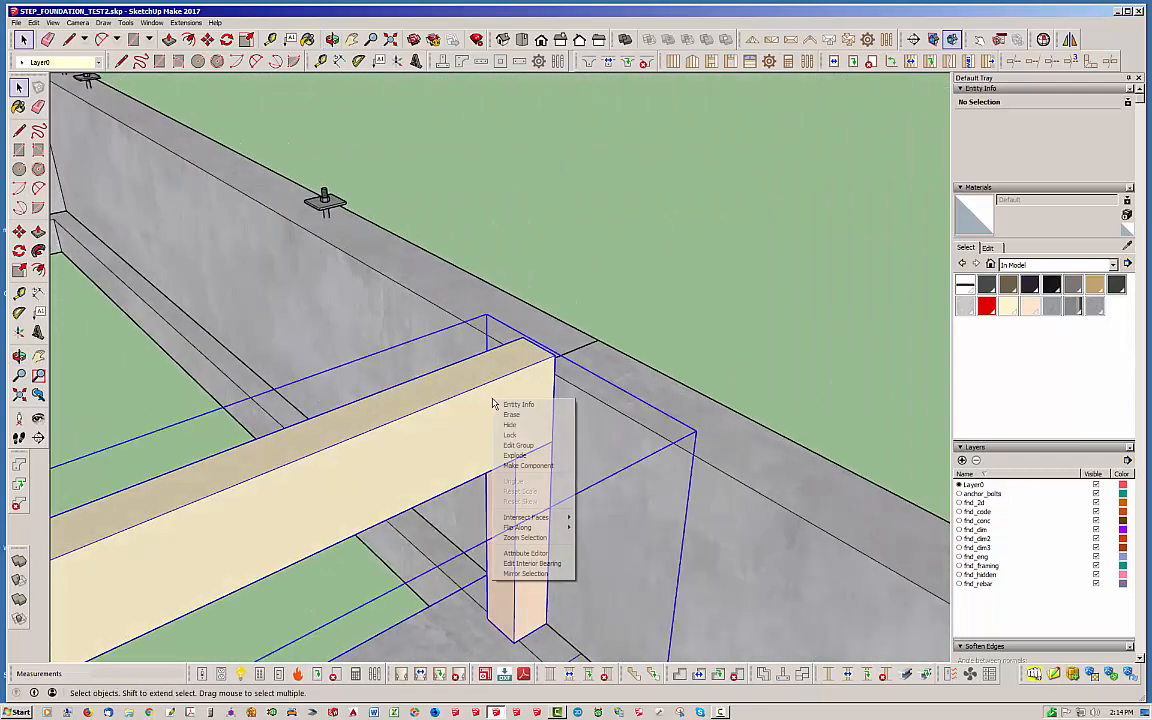
Step: Edit bearing INT1 and enter -3 for its footing start offset
{"action": "left_click", "coordinate": [521, 563]}
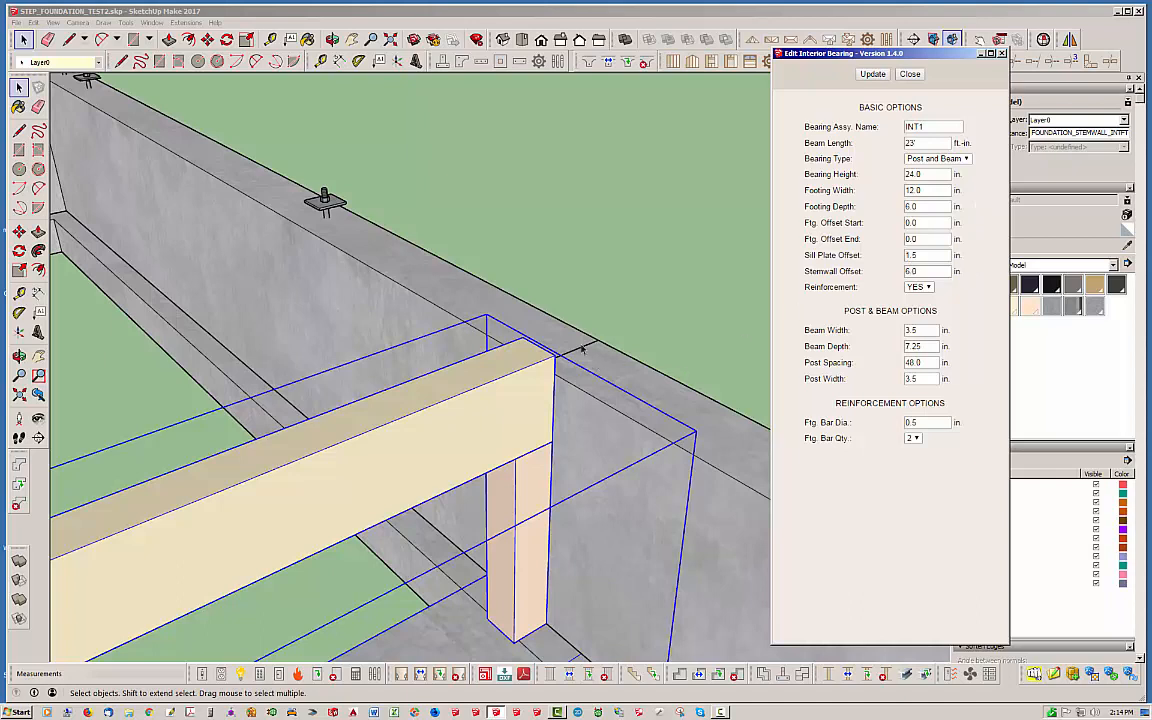
{"action": "mouse_move", "coordinate": [504, 315]}
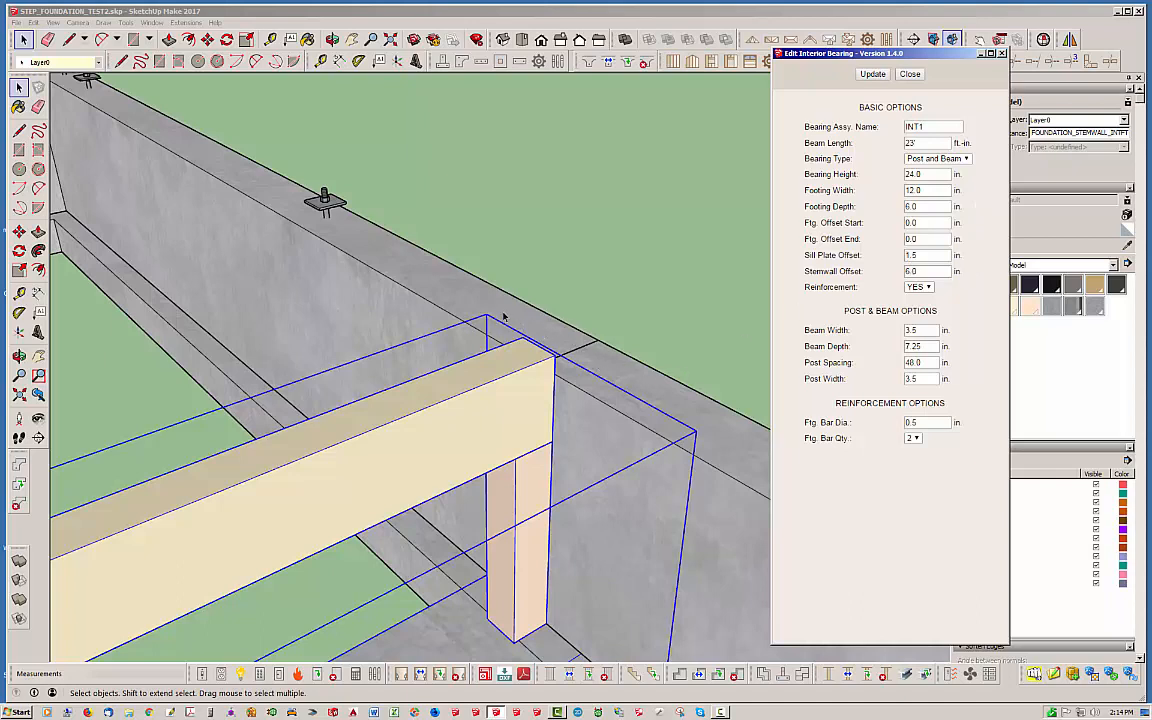
{"action": "mouse_move", "coordinate": [578, 358]}
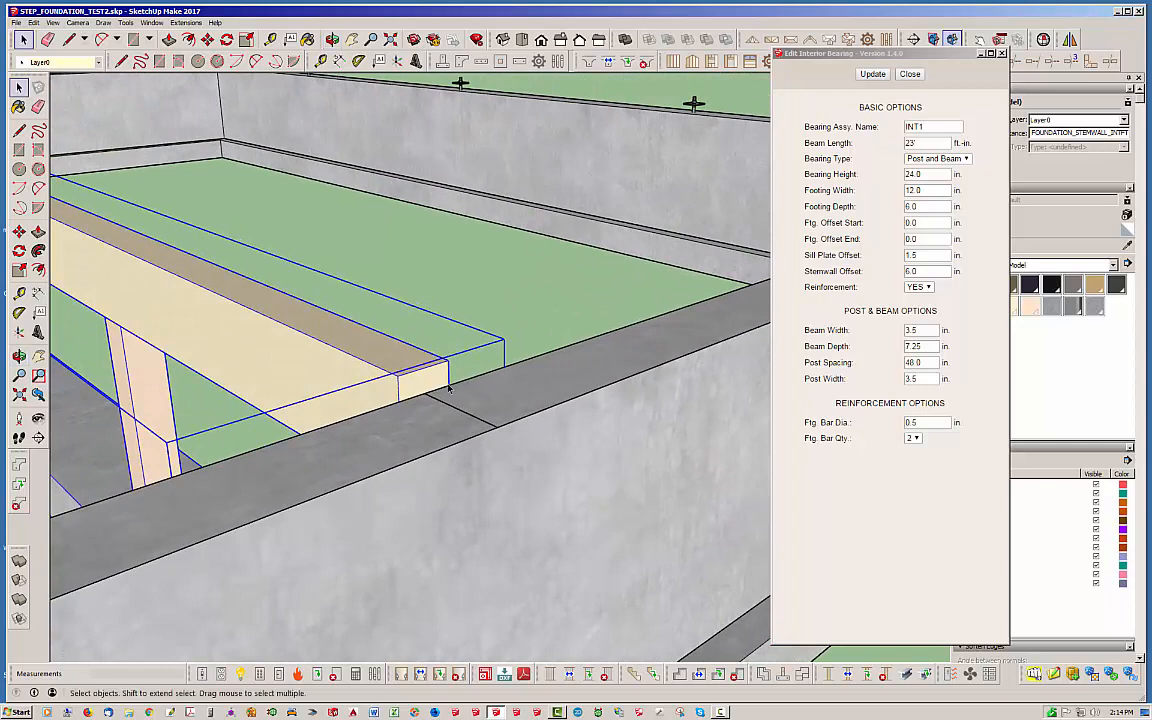
{"action": "mouse_move", "coordinate": [423, 343]}
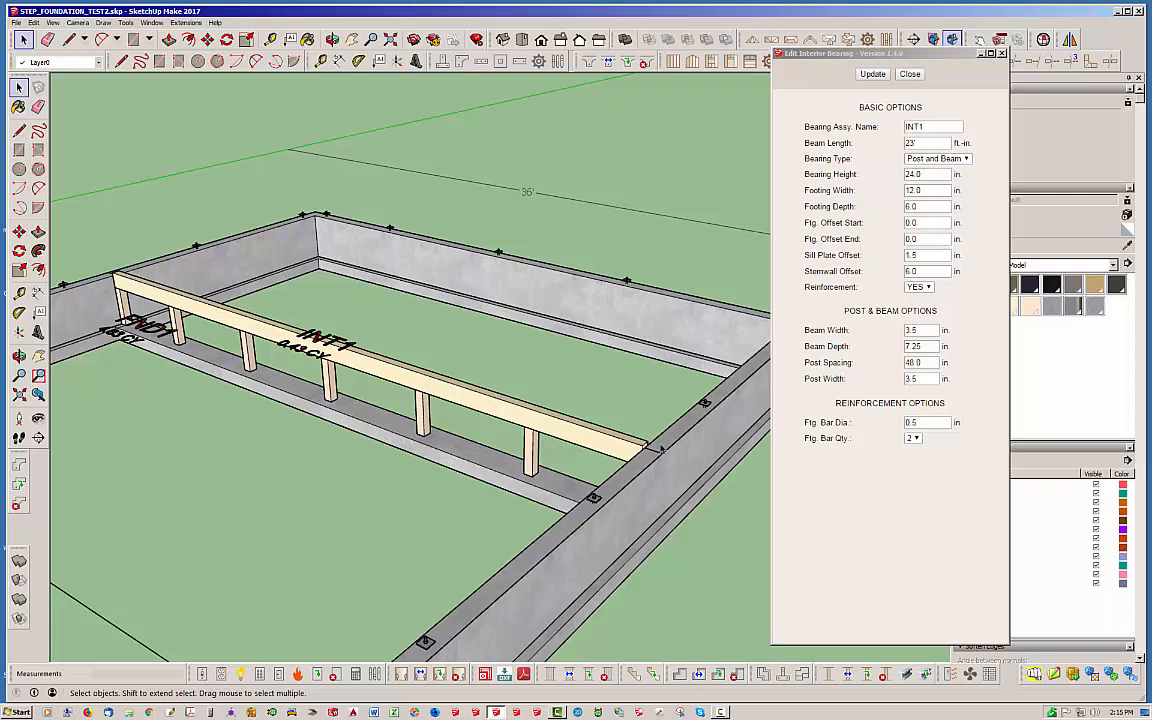
{"action": "mouse_move", "coordinate": [637, 481]}
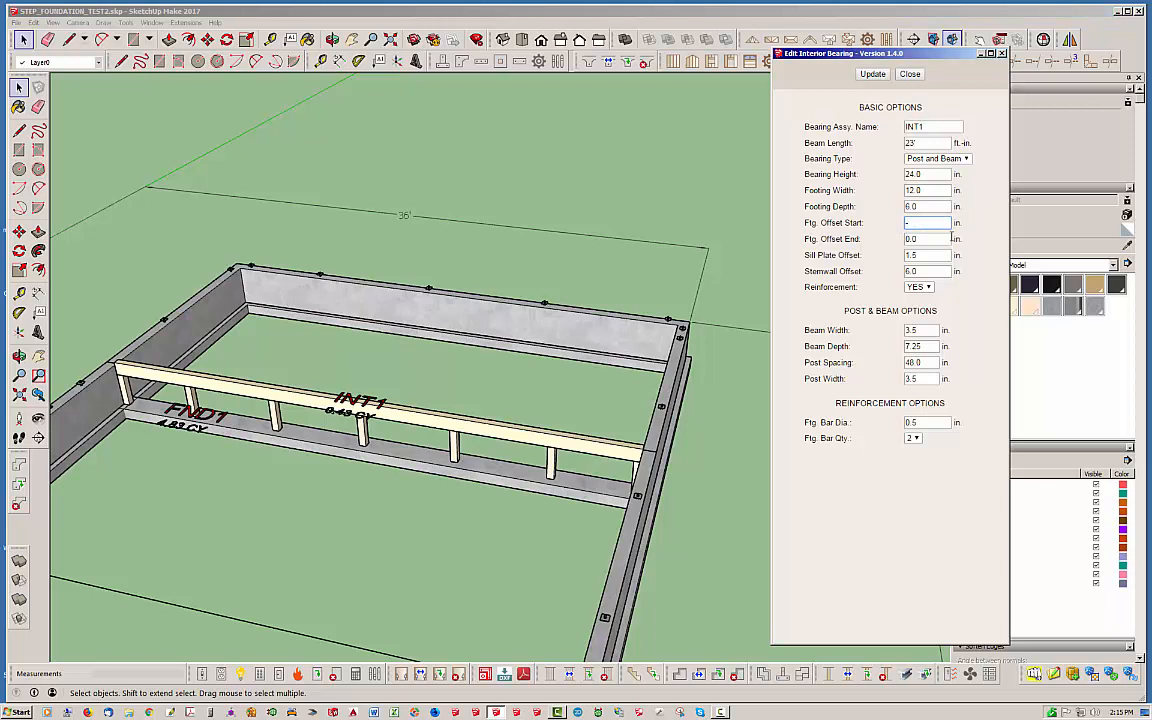
{"action": "type", "text": "-3"}
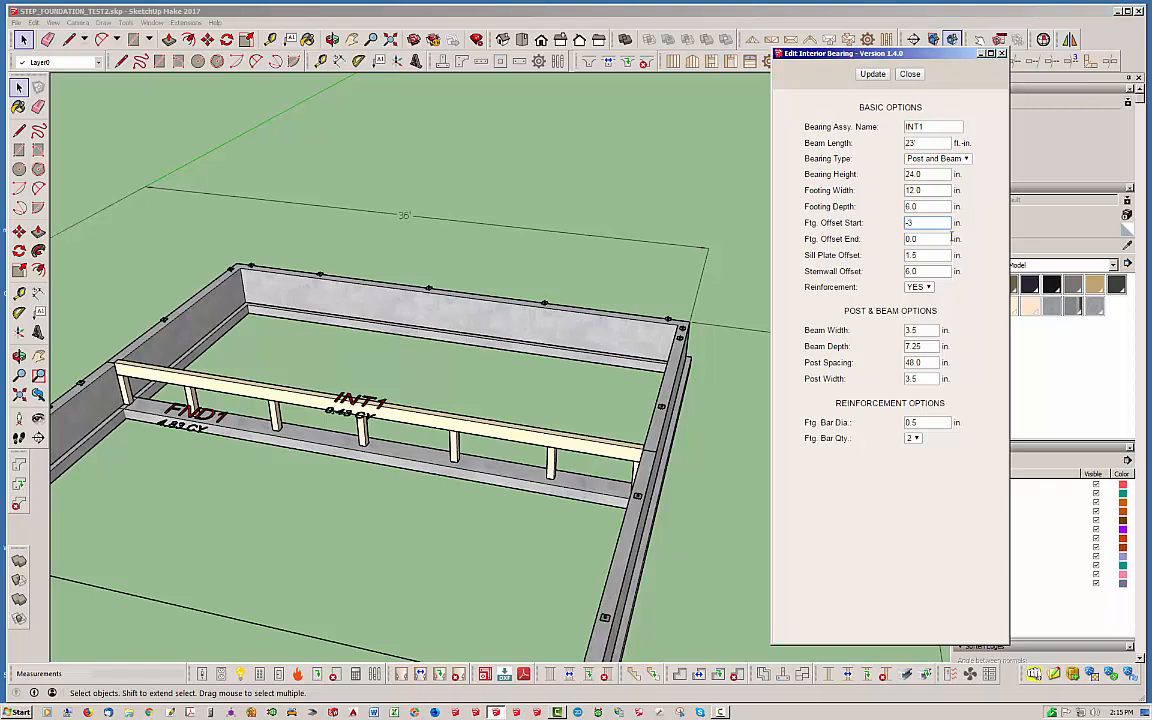
{"action": "mouse_move", "coordinate": [635, 328]}
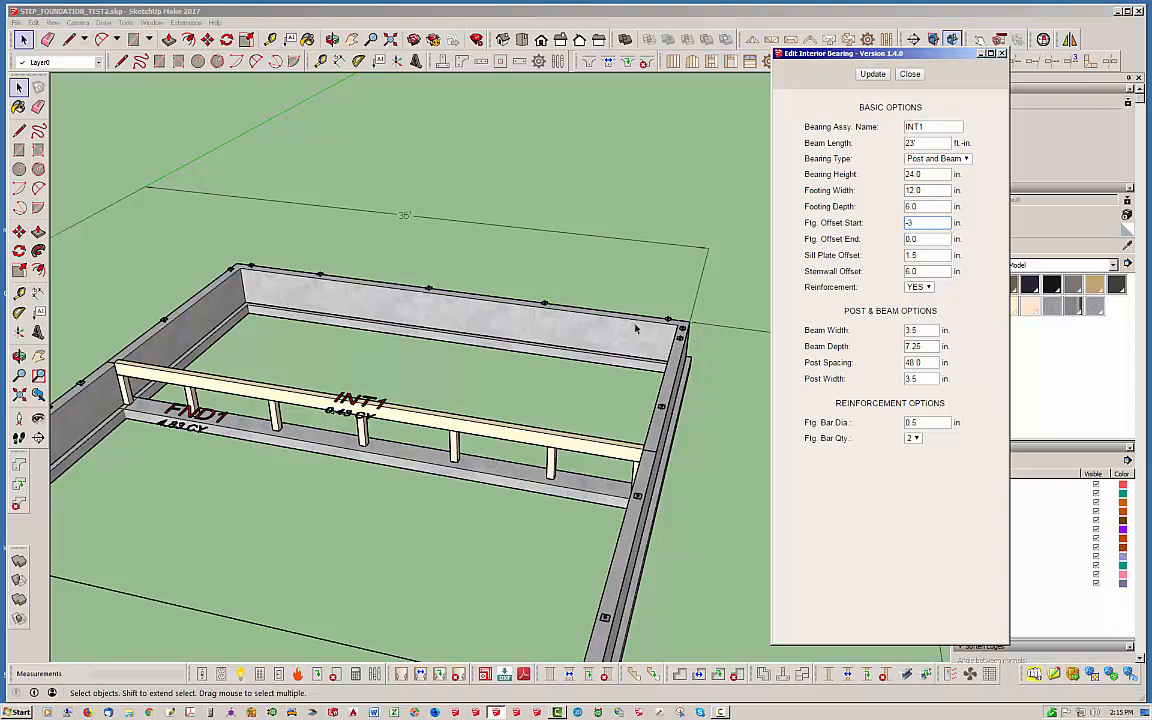
{"action": "mouse_move", "coordinate": [105, 375]}
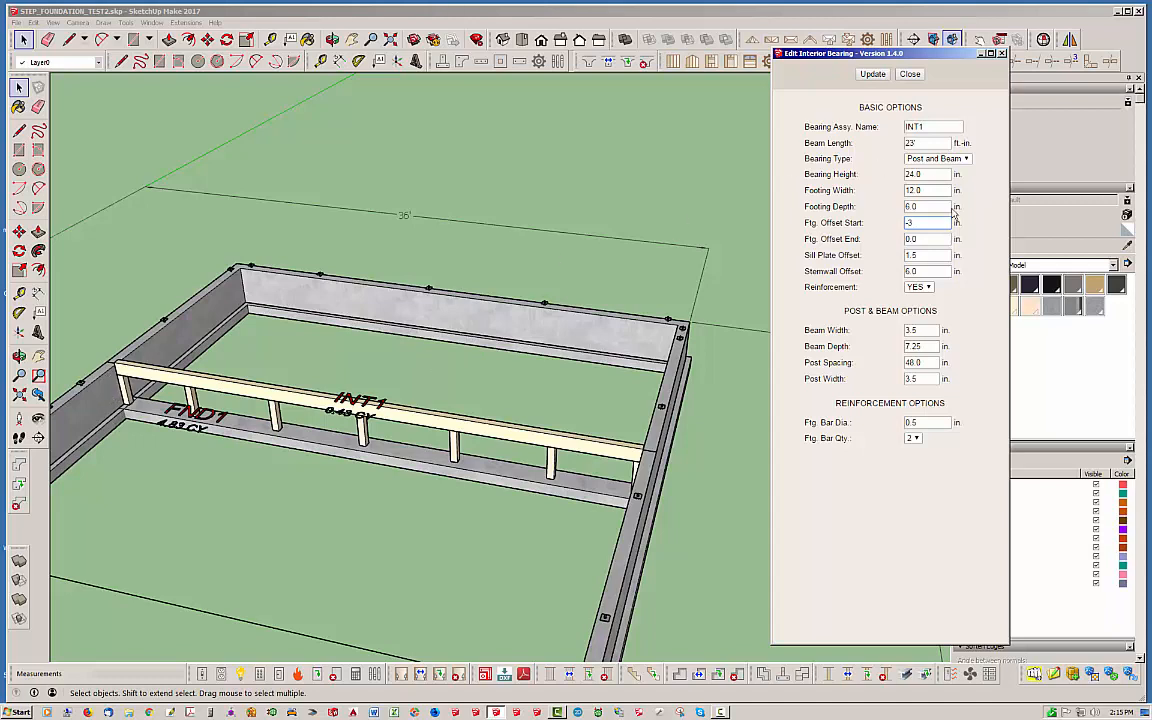
Step: Enter -3 for INT1's footing end offset, then update and close
{"action": "left_click", "coordinate": [925, 238]}
{"action": "type", "text": "-3"}
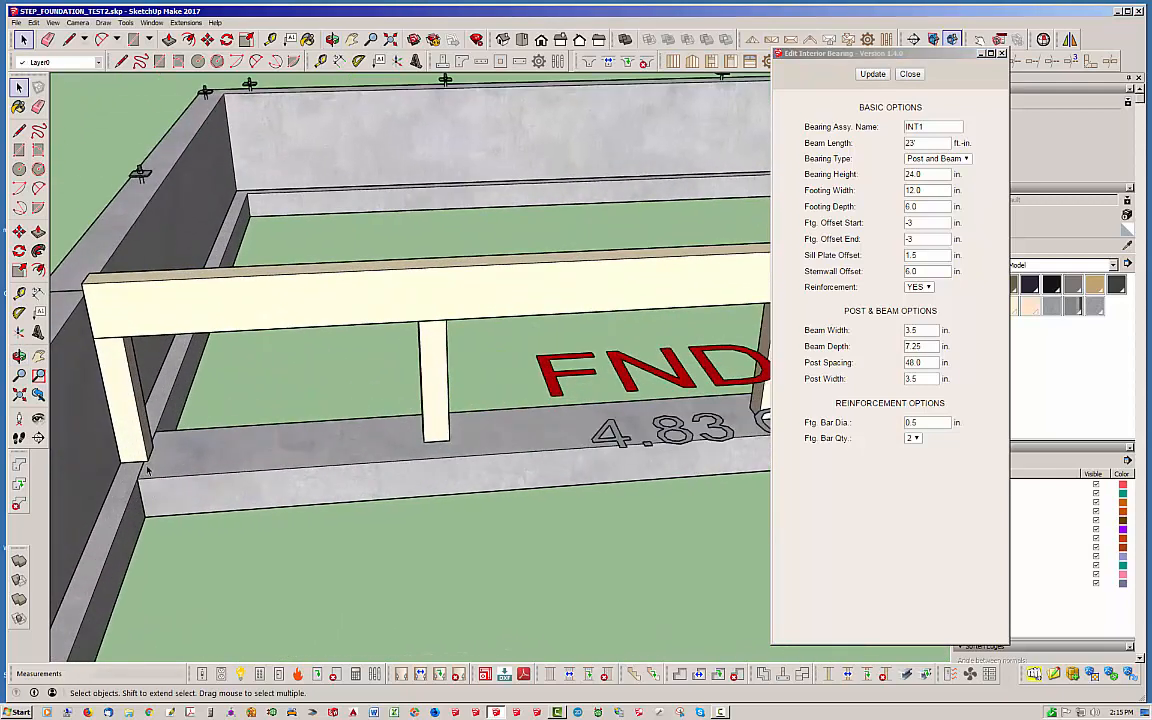
{"action": "mouse_move", "coordinate": [153, 402]}
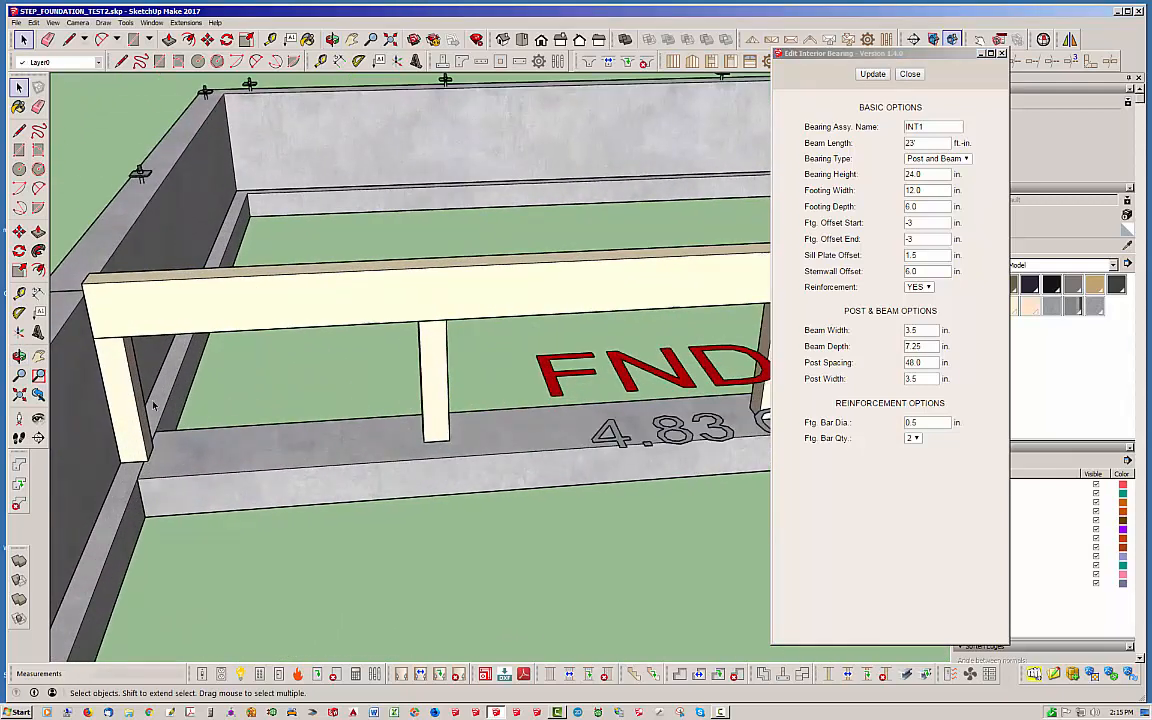
{"action": "mouse_move", "coordinate": [142, 490]}
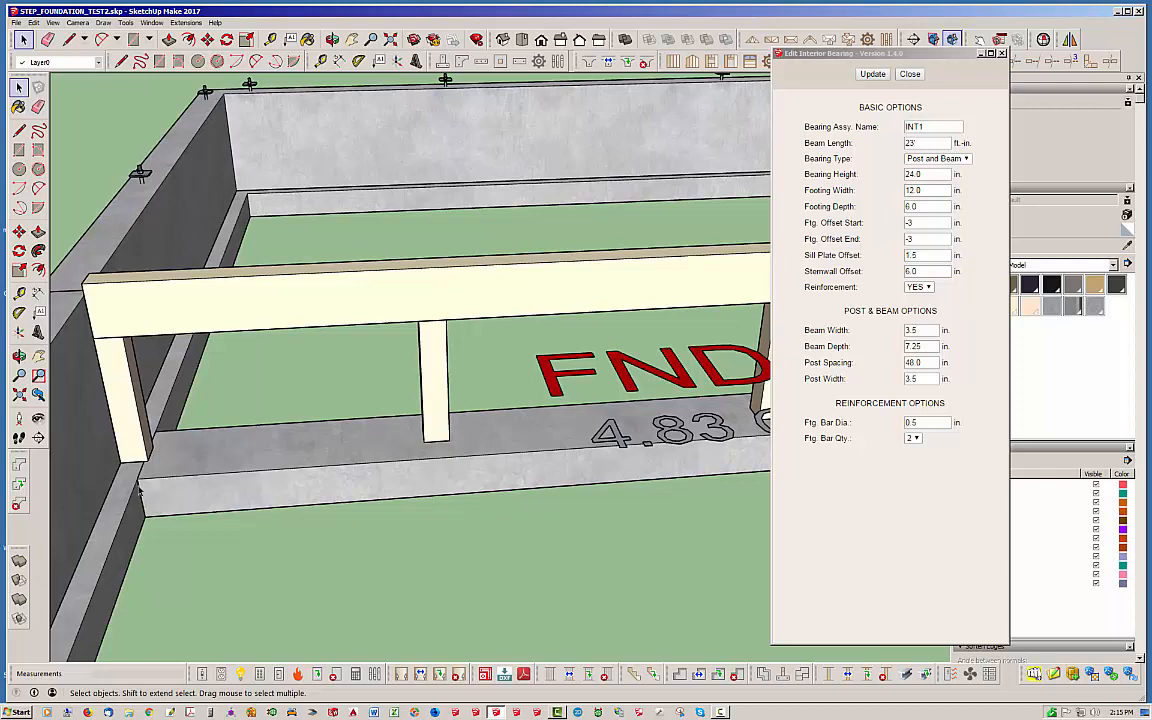
{"action": "mouse_move", "coordinate": [153, 486]}
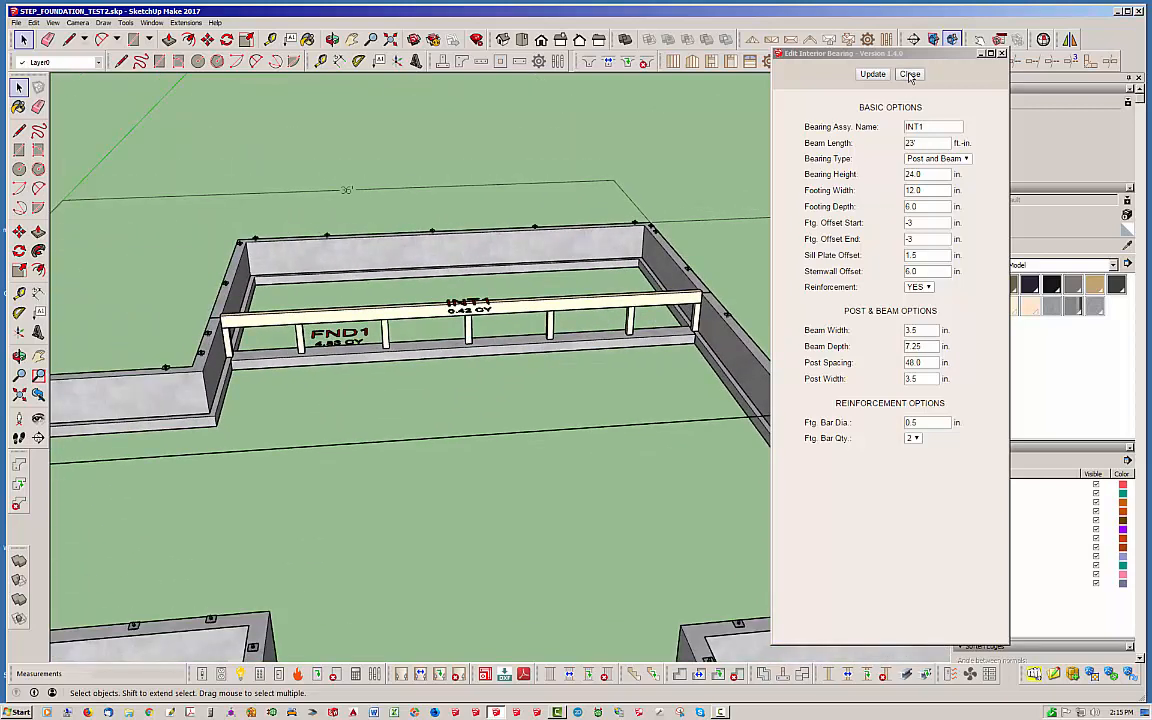
{"action": "left_click", "coordinate": [910, 74]}
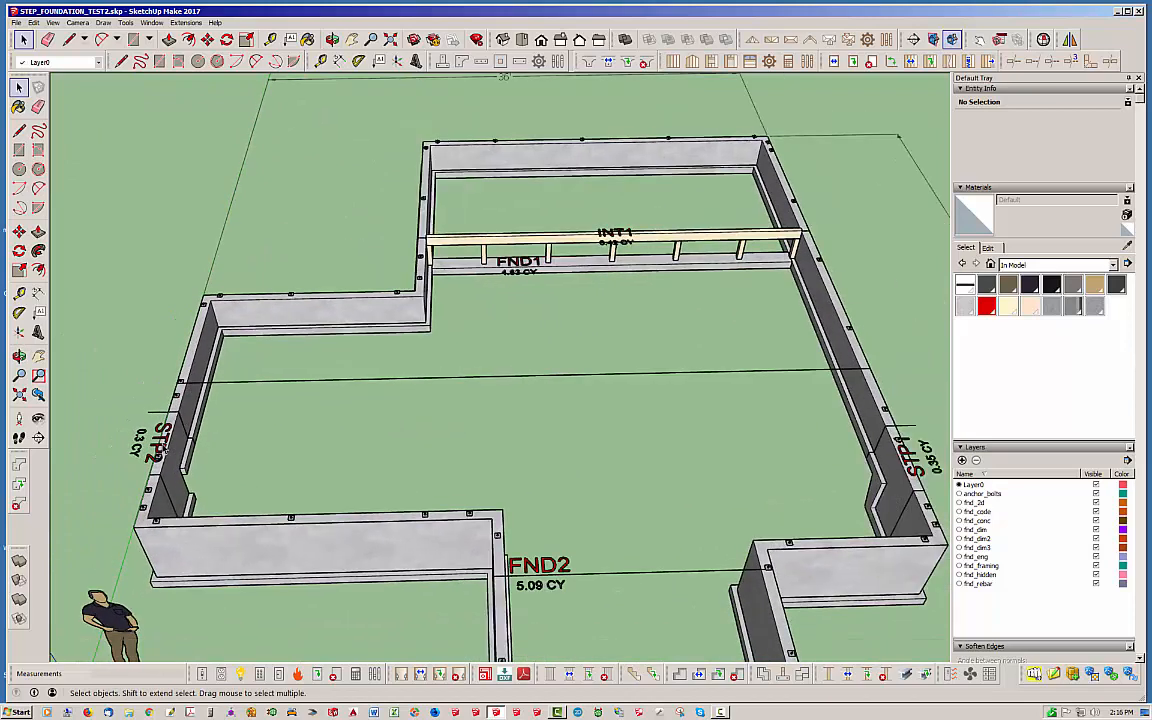
{"action": "mouse_move", "coordinate": [668, 463]}
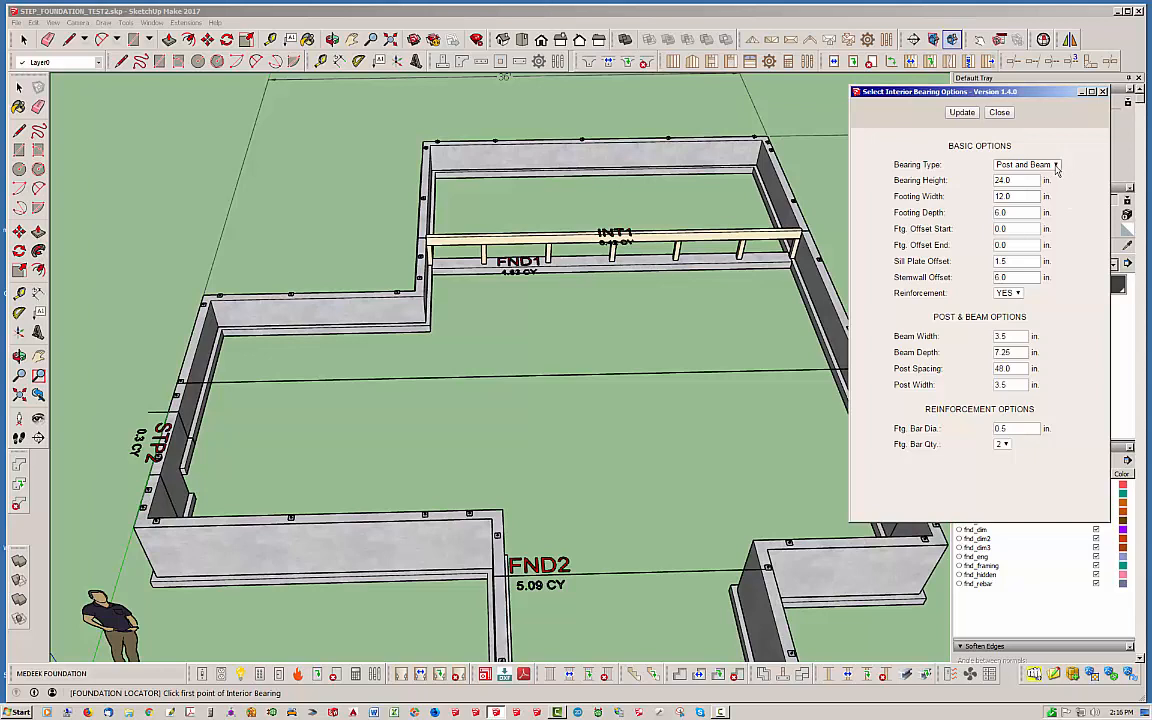
Step: Choose Stud Wall as the bearing type and place the first stud wall bearing point
{"action": "left_click", "coordinate": [1056, 164]}
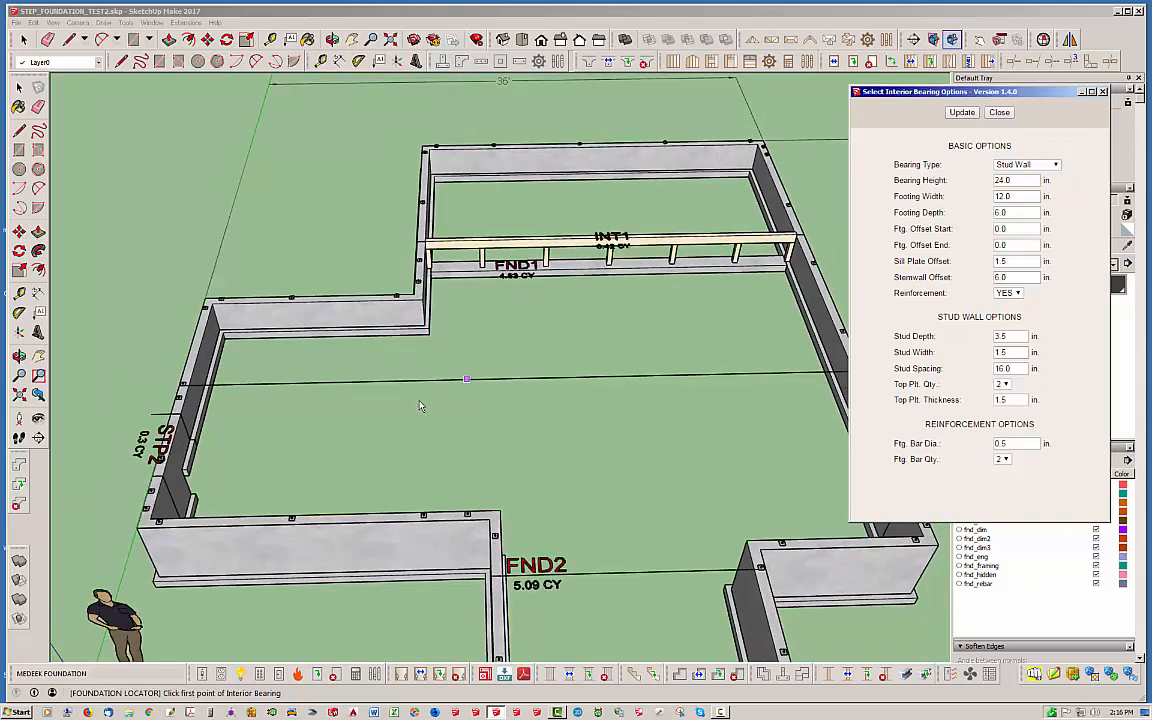
{"action": "left_click", "coordinate": [1013, 228]}
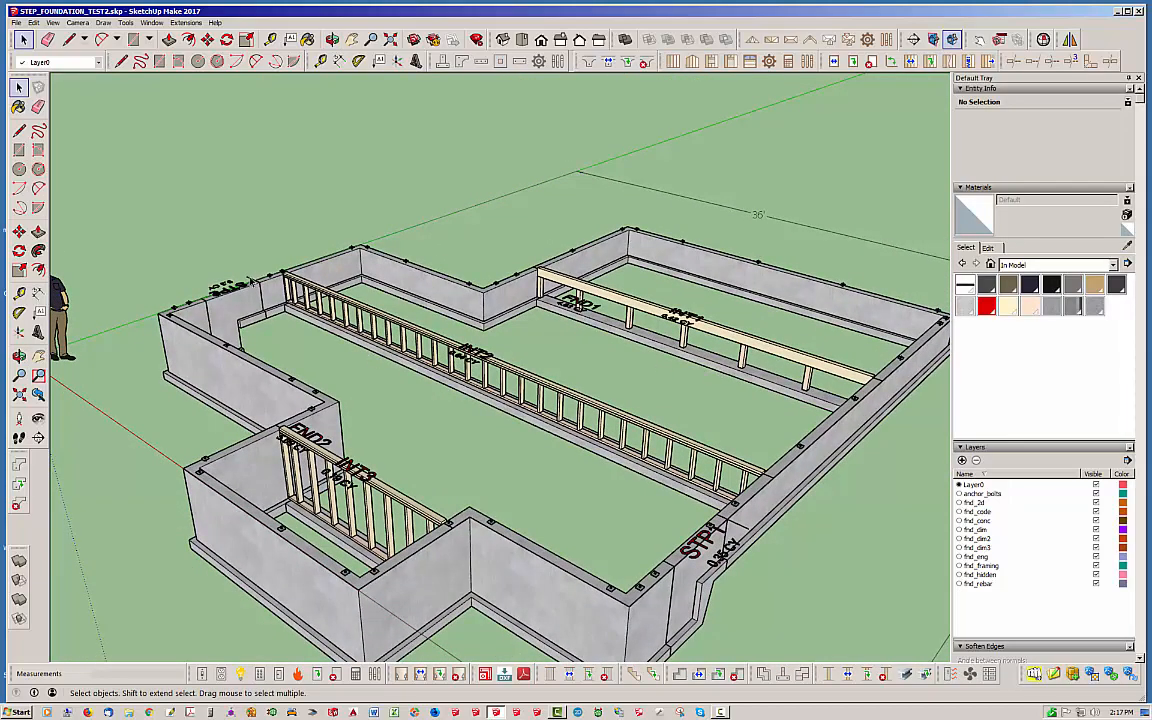
Step: Select the STP1 stem wall step group
{"action": "left_click", "coordinate": [490, 420]}
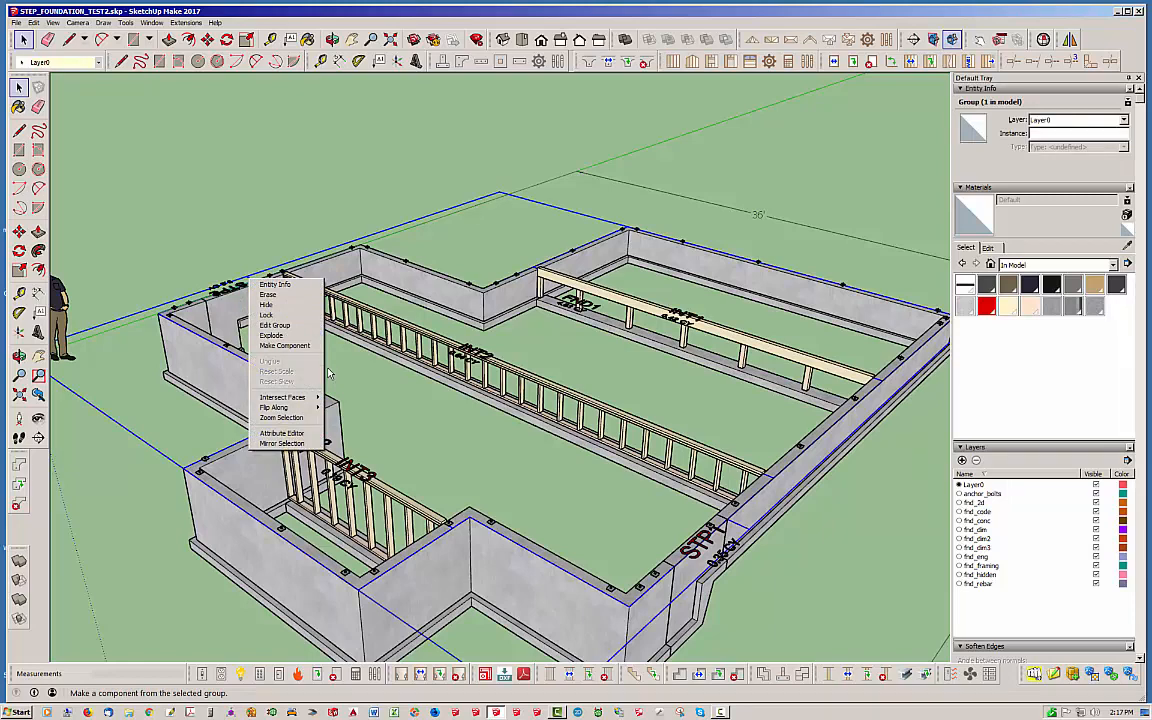
{"action": "mouse_move", "coordinate": [268, 305]}
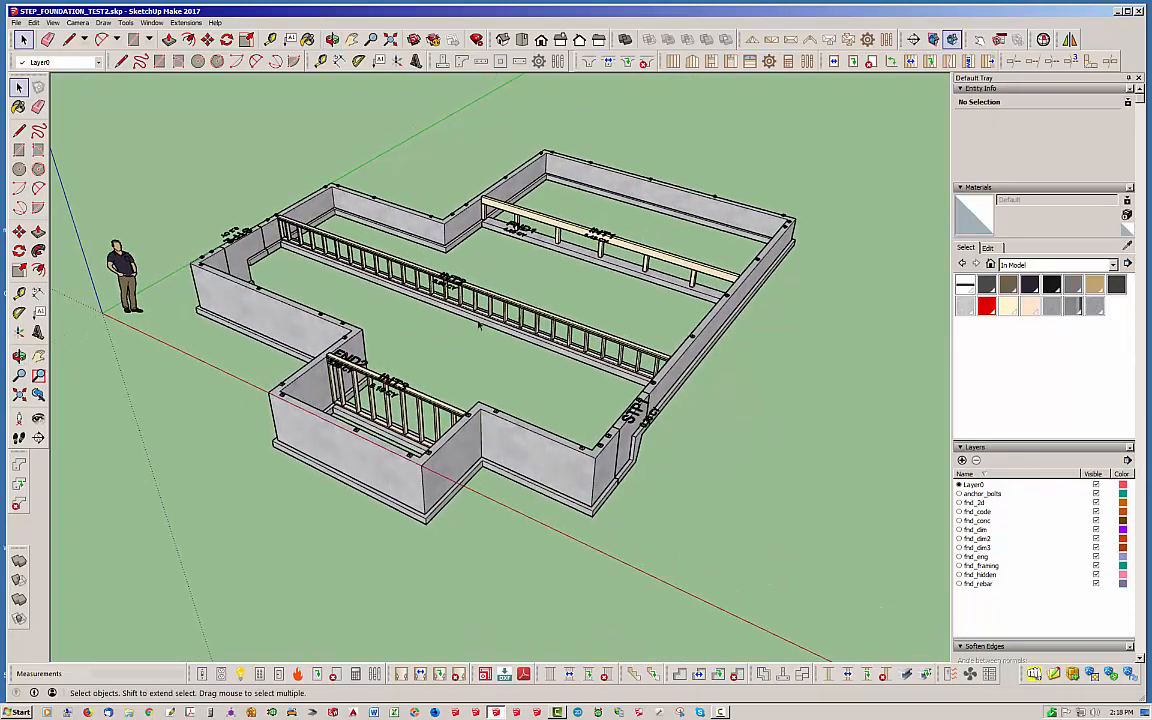
{"action": "mouse_move", "coordinate": [622, 445]}
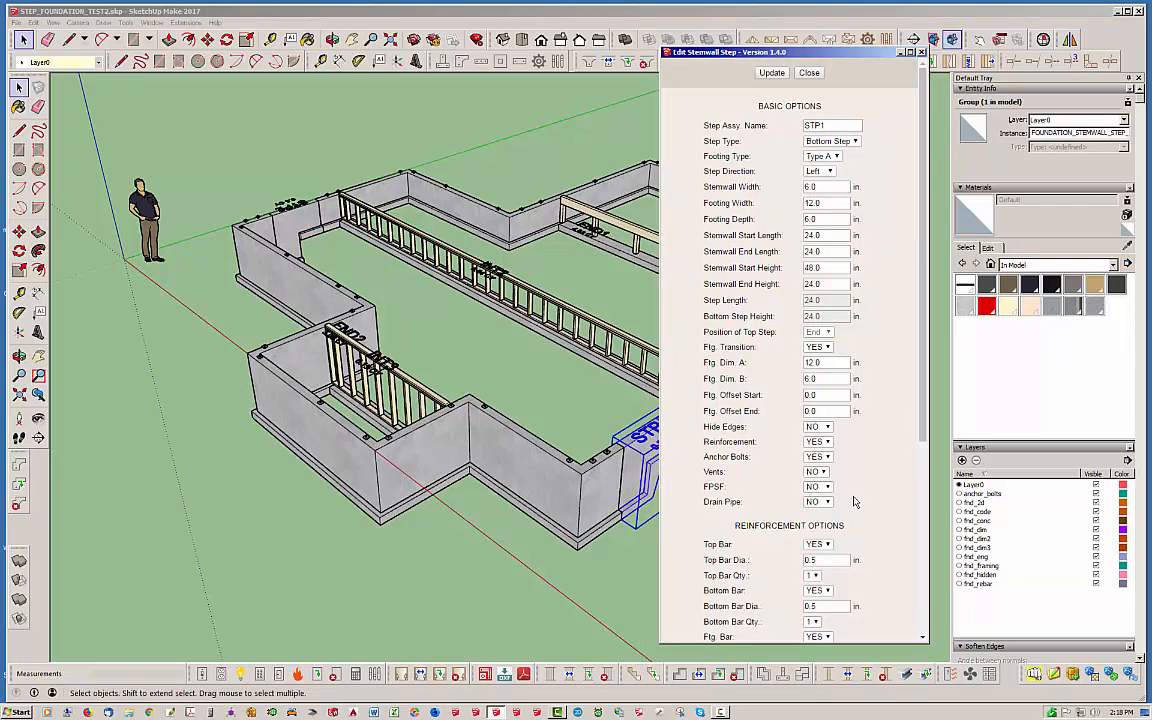
Step: Turn on the drain pipe for step STP1 and apply the change
{"action": "left_click", "coordinate": [828, 502]}
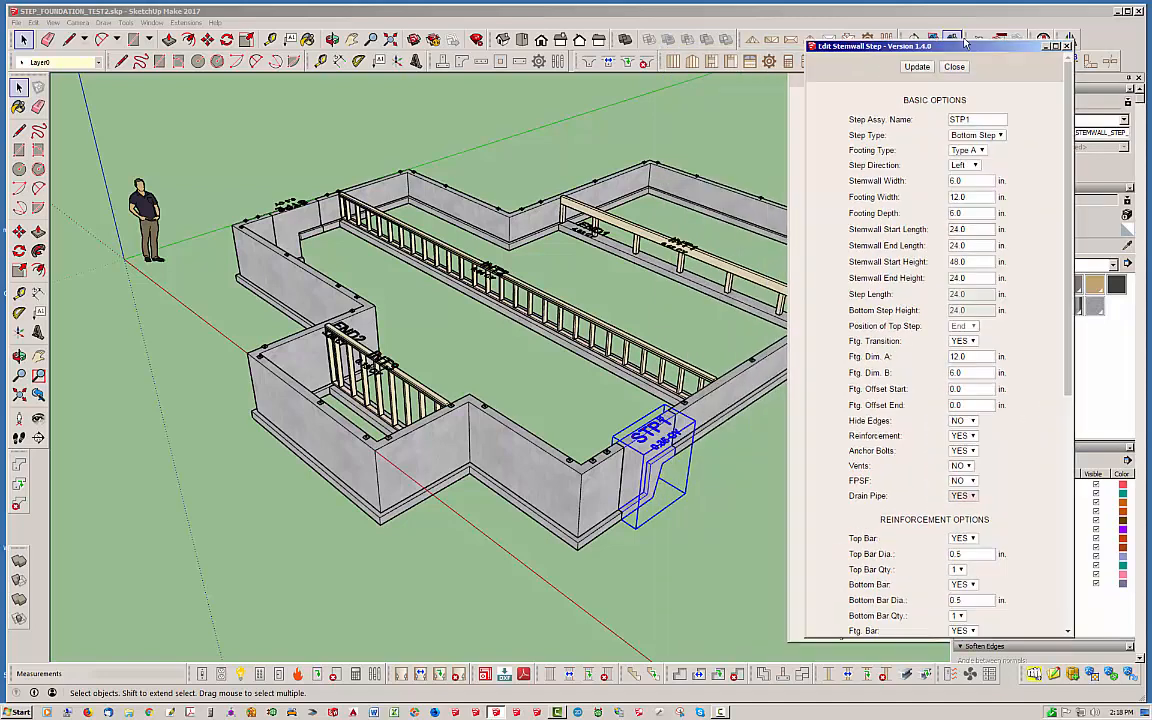
{"action": "left_click", "coordinate": [916, 66]}
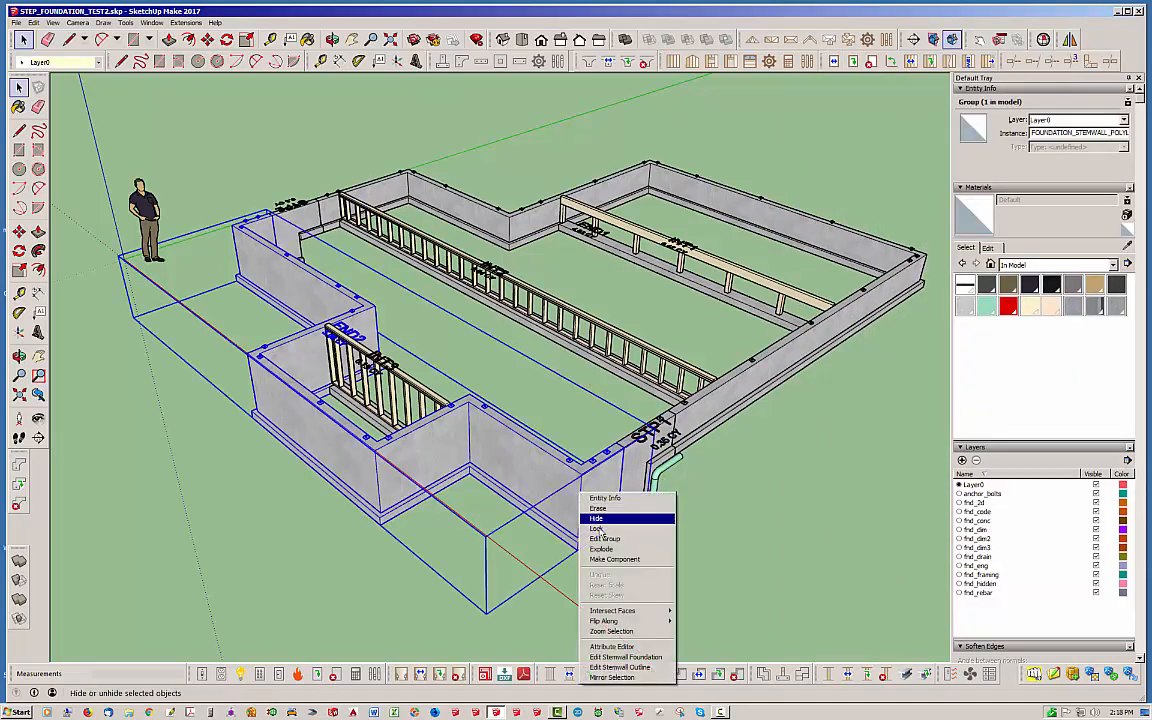
{"action": "mouse_move", "coordinate": [620, 656]}
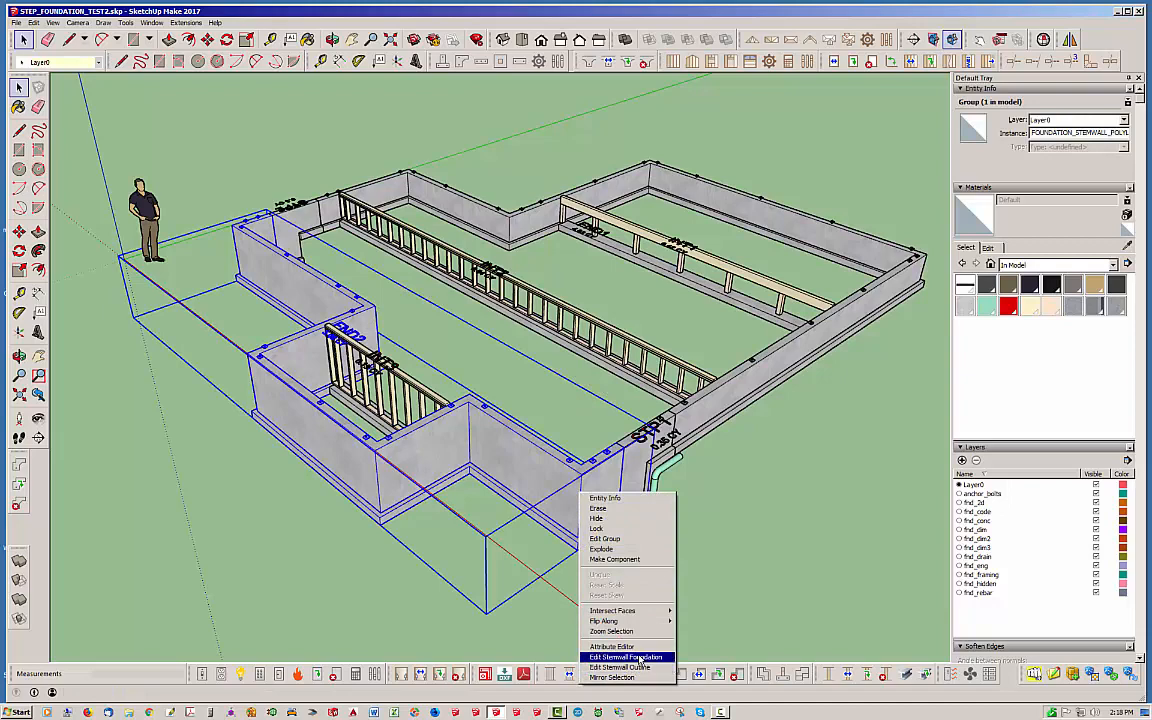
Step: Set Drain Pipe to YES for the FND2 stem wall foundation, update and close
{"action": "left_click", "coordinate": [618, 656]}
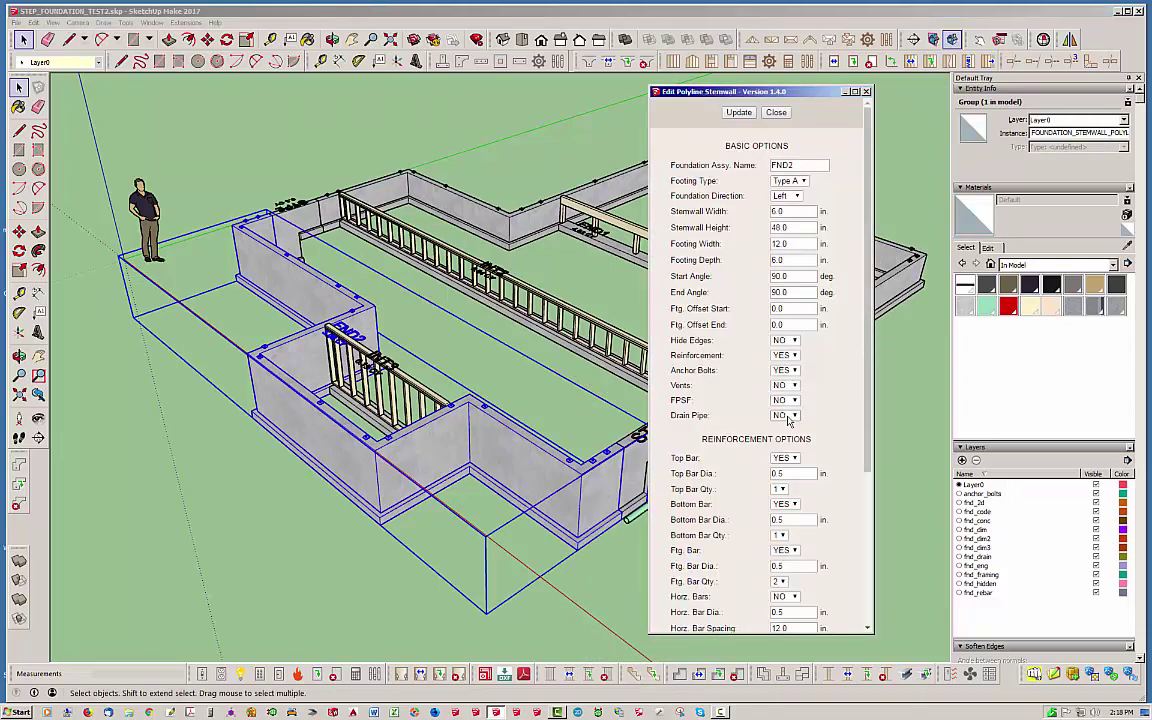
{"action": "left_click", "coordinate": [794, 415]}
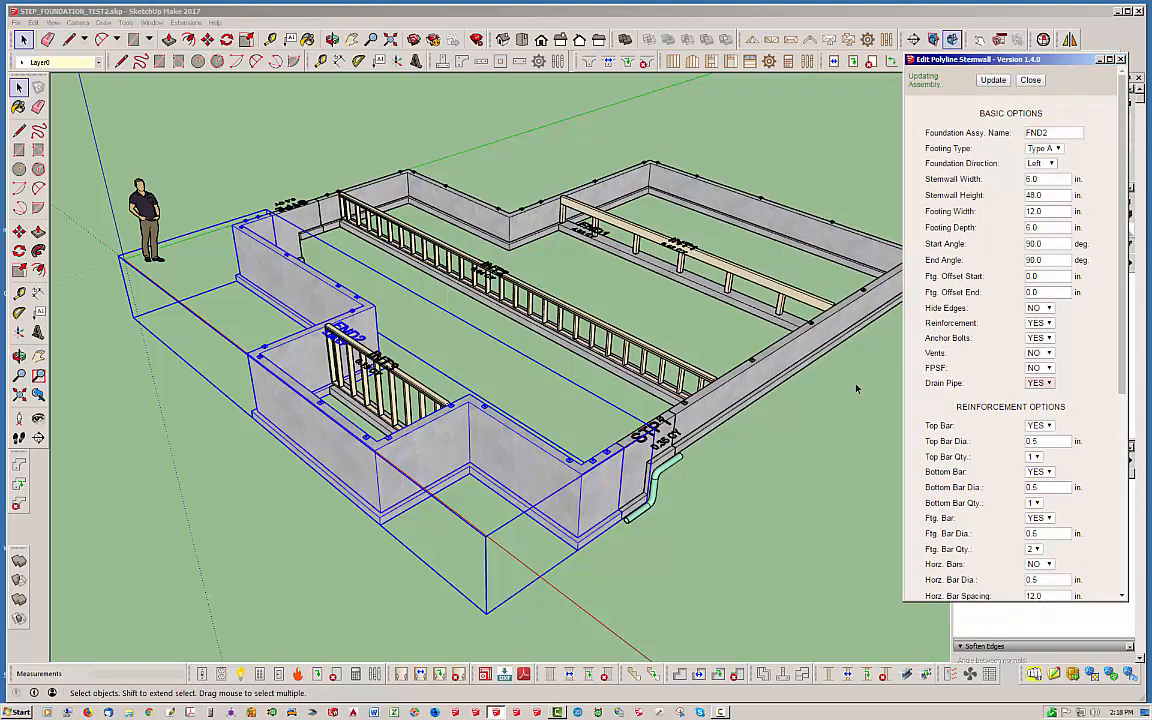
{"action": "left_click", "coordinate": [991, 80]}
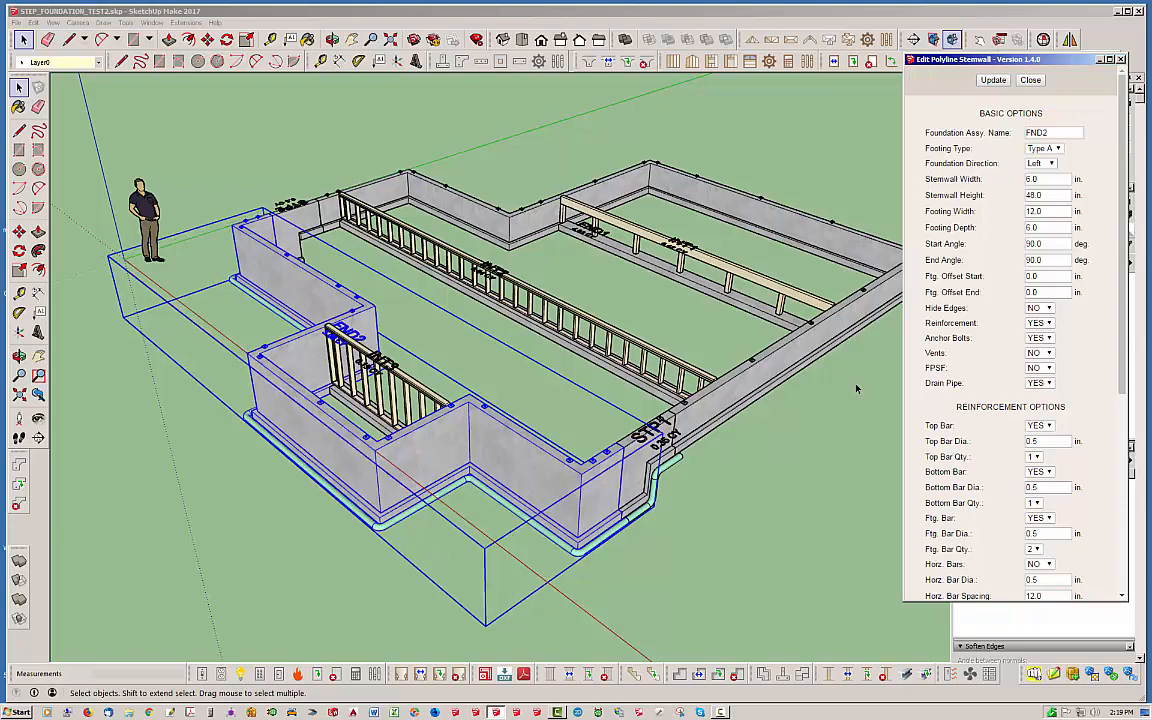
{"action": "left_click", "coordinate": [1030, 80]}
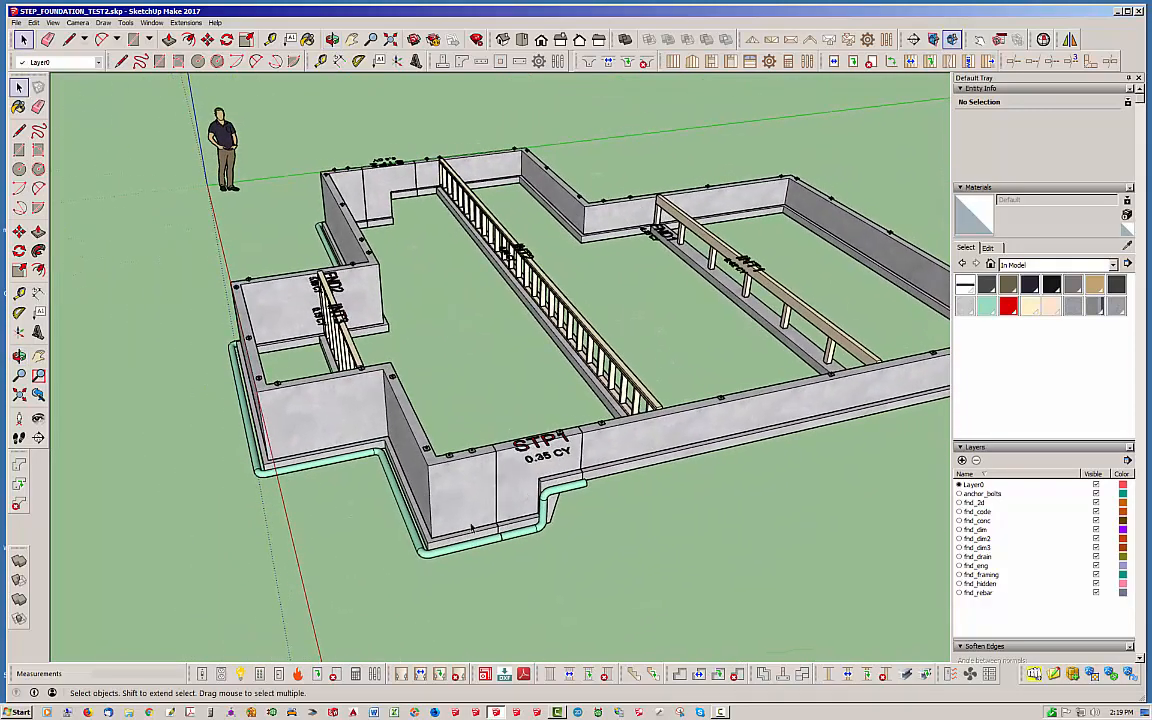
{"action": "mouse_move", "coordinate": [490, 561]}
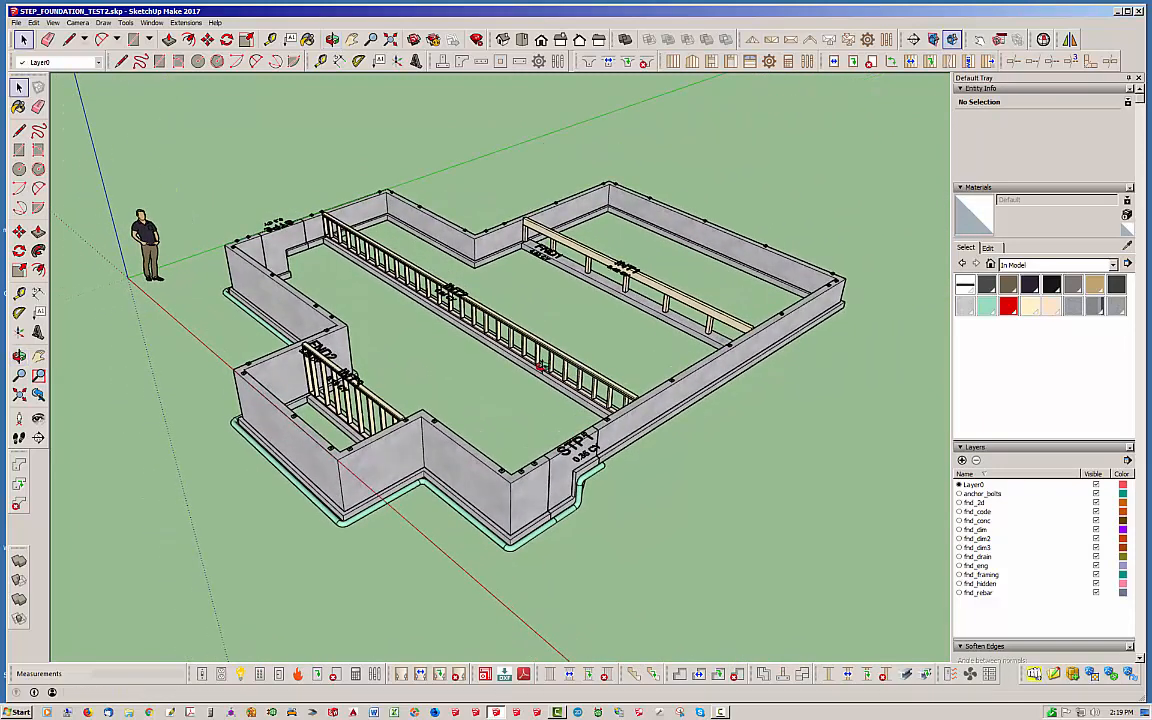
{"action": "mouse_move", "coordinate": [535, 365]}
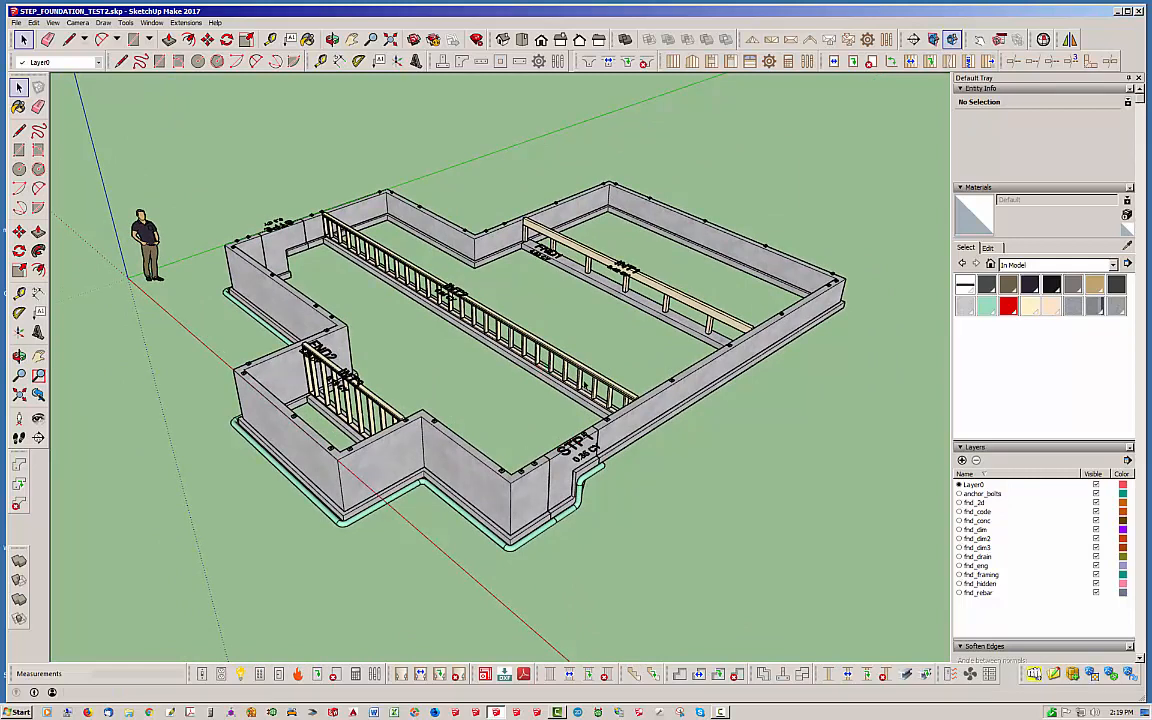
{"action": "mouse_move", "coordinate": [764, 675]}
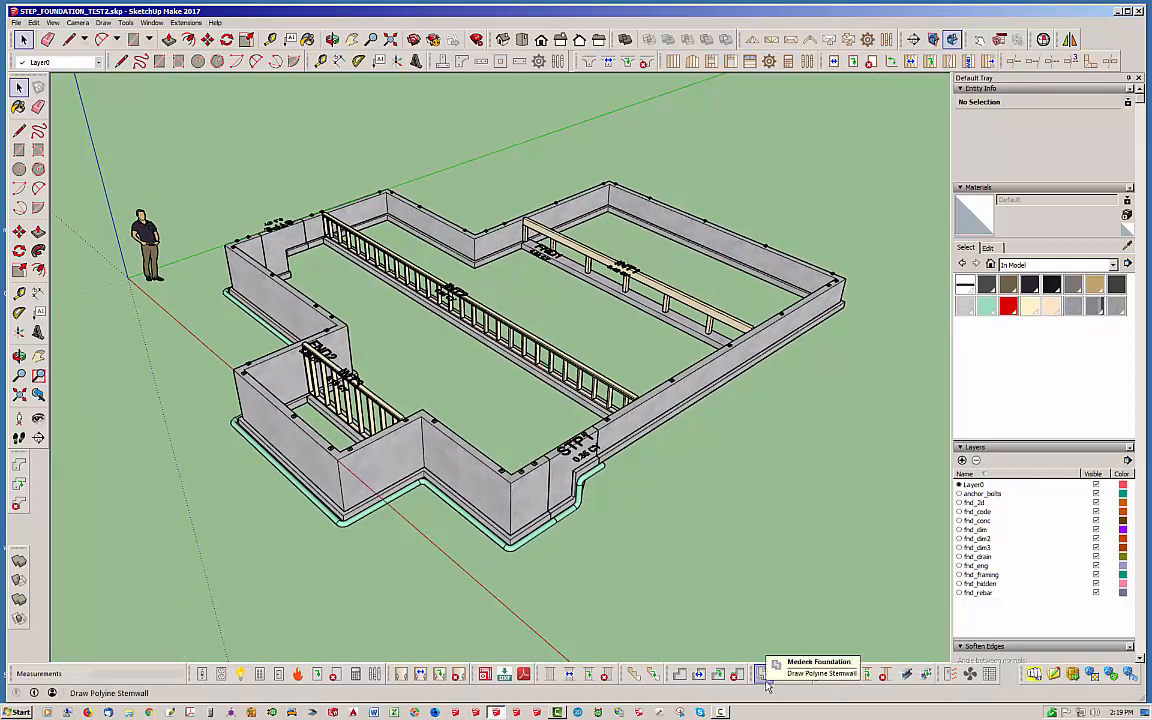